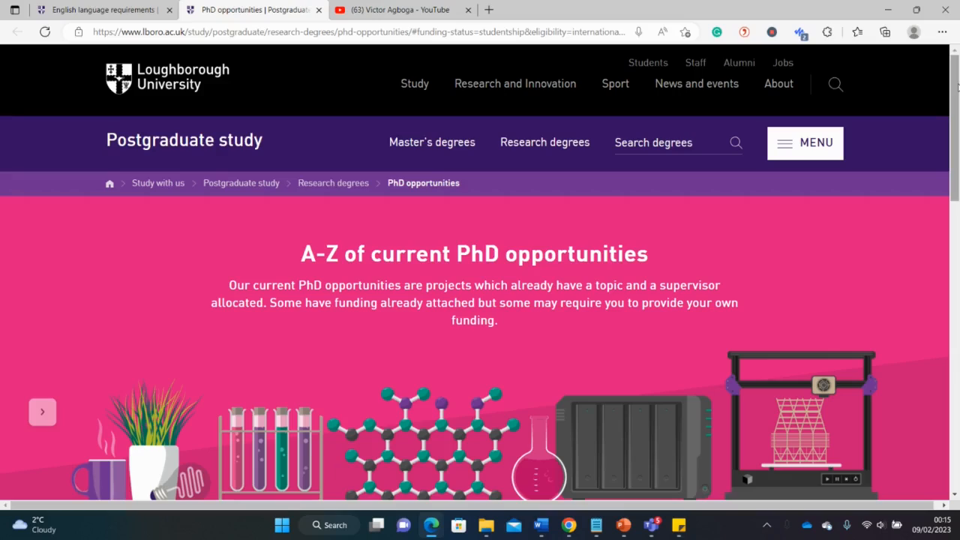
mouse_move(228, 102)
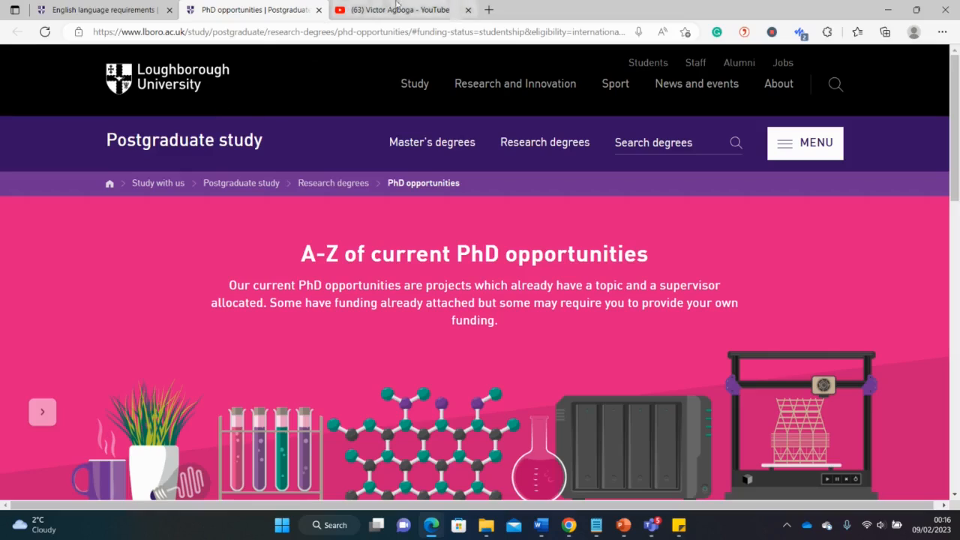
Browse the YouTube channel's videos, then return to the PhD opportunities page.
left_click(402, 9)
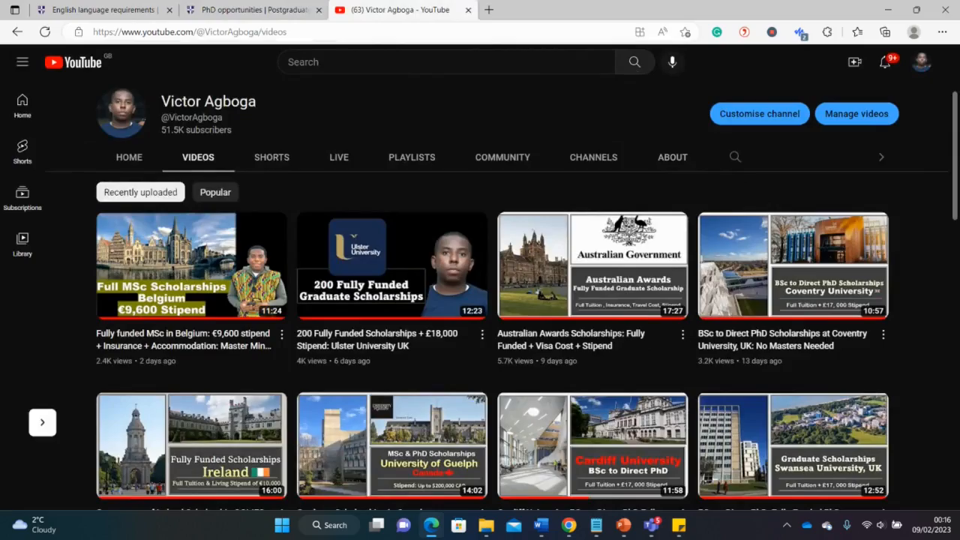
scroll("down", 3)
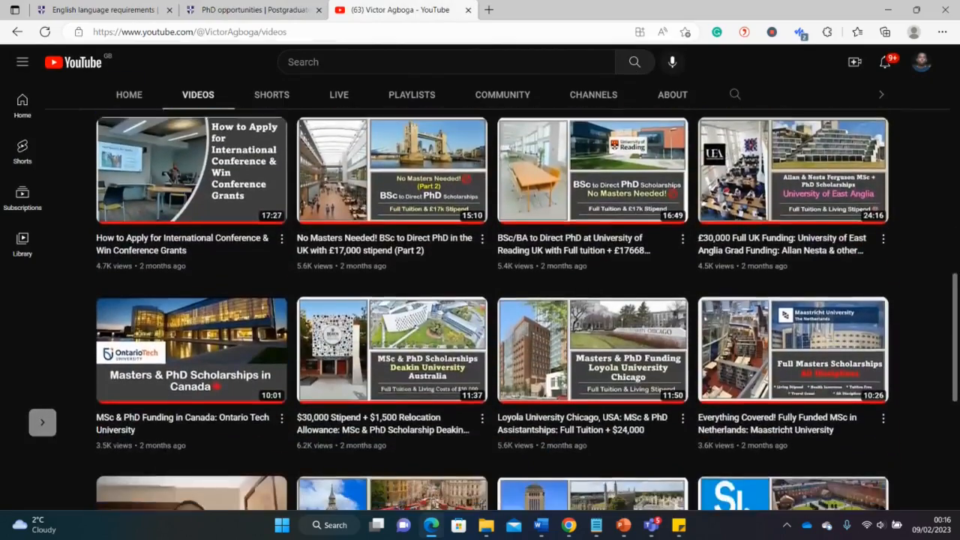
scroll("down", 3)
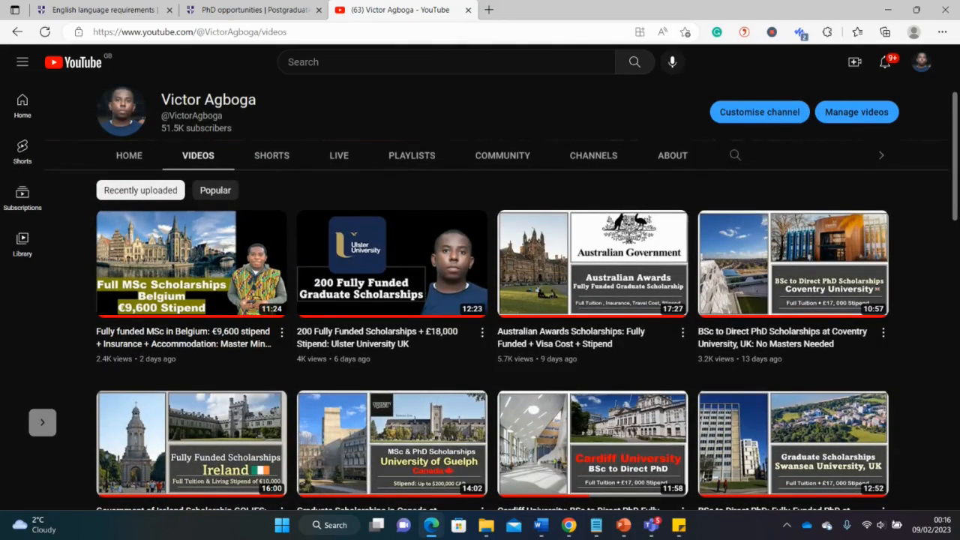
mouse_move(609, 110)
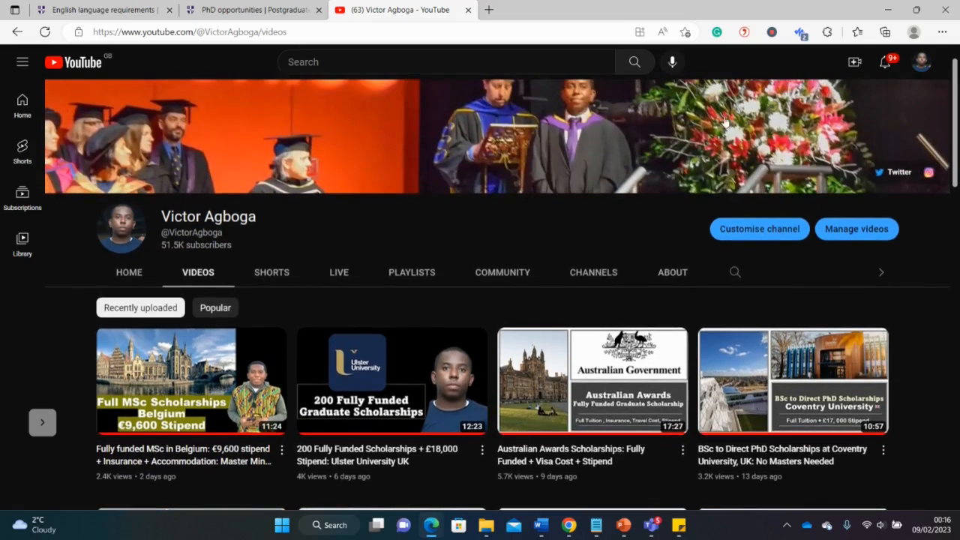
left_click(252, 9)
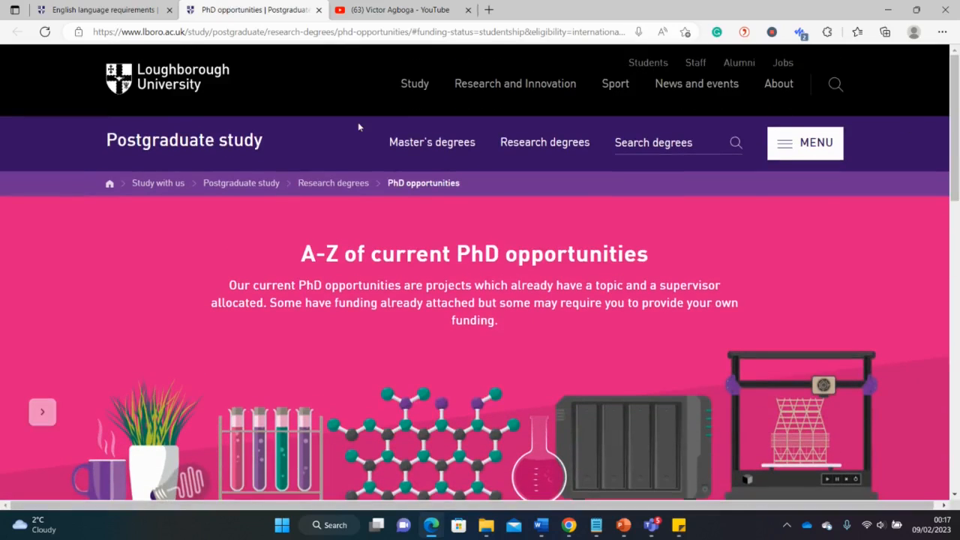
Read the English language requirements page down to the list of approved qualifications.
left_click(105, 9)
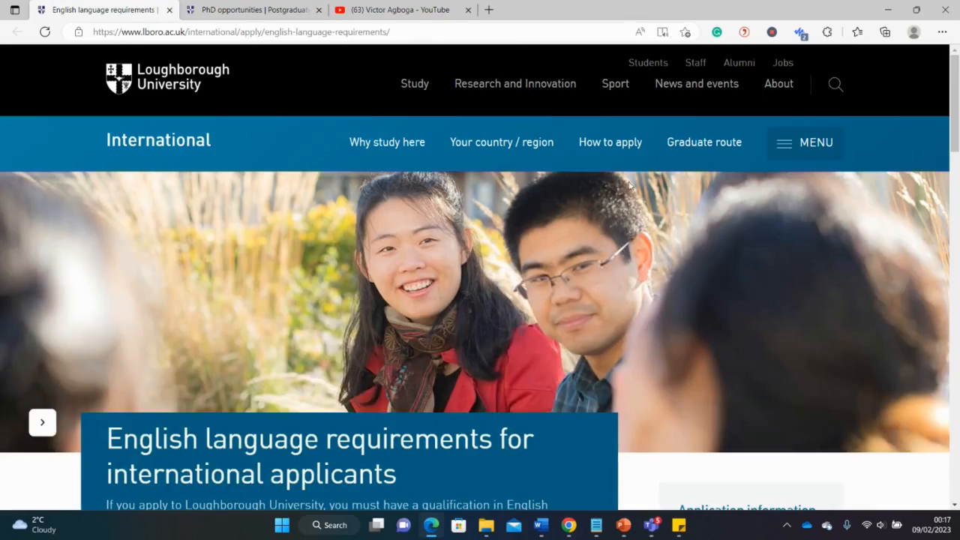
scroll("down", 3)
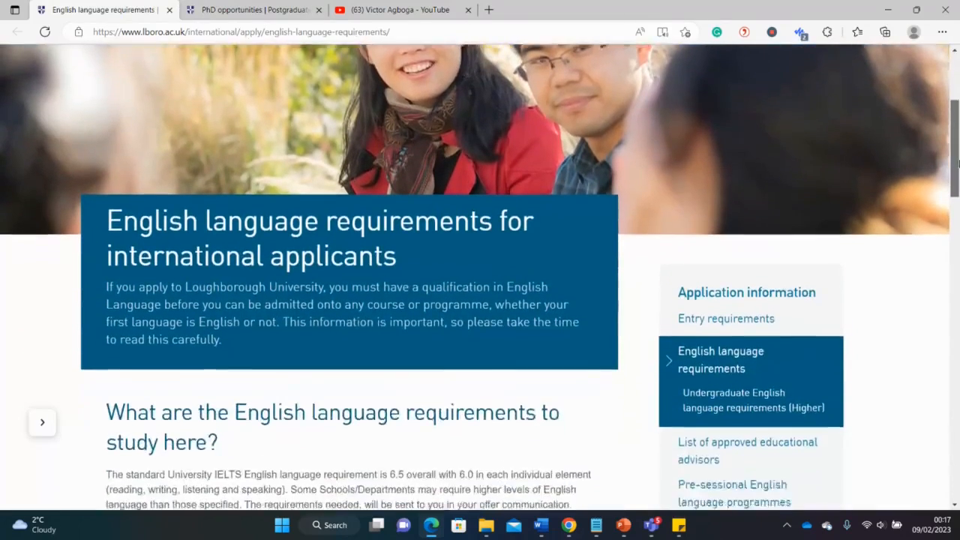
scroll("down", 3)
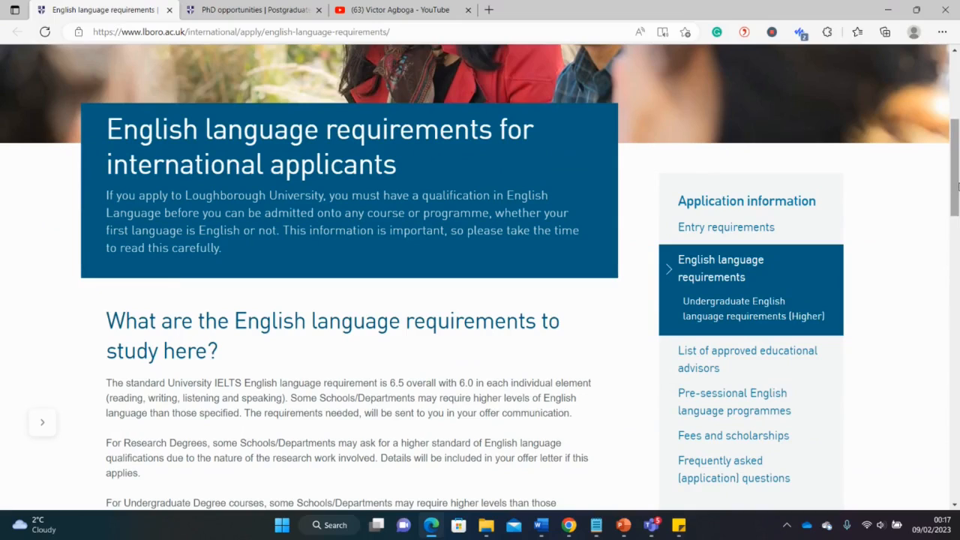
scroll("down", 3)
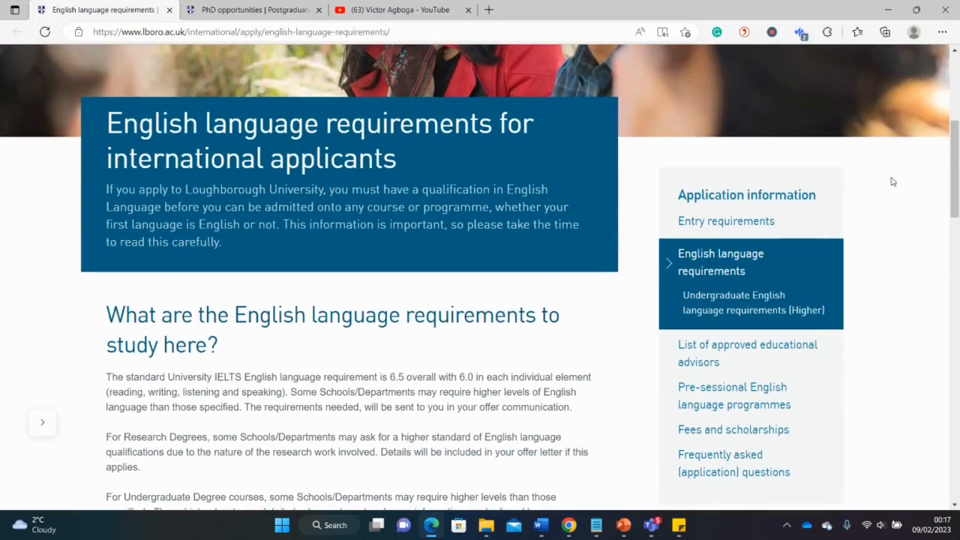
scroll("down", 3)
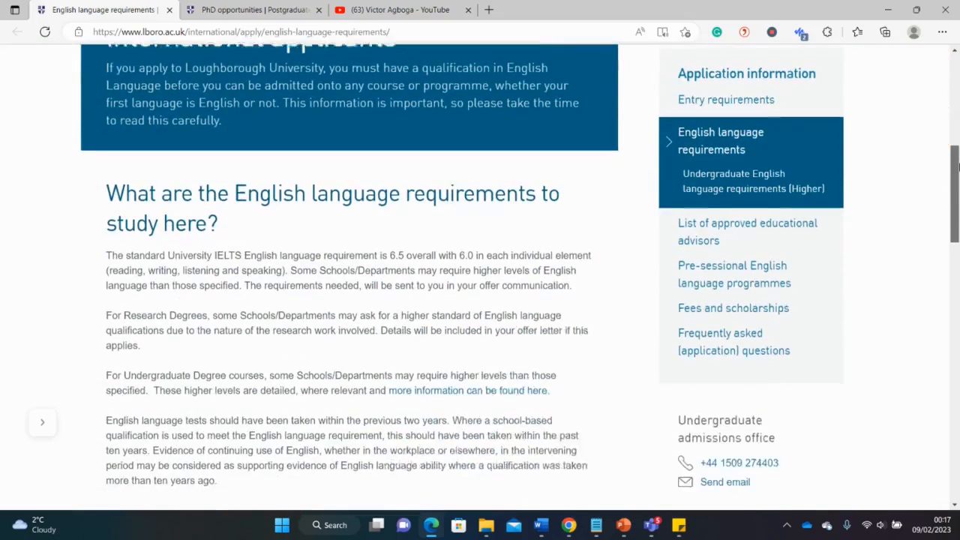
scroll("down", 3)
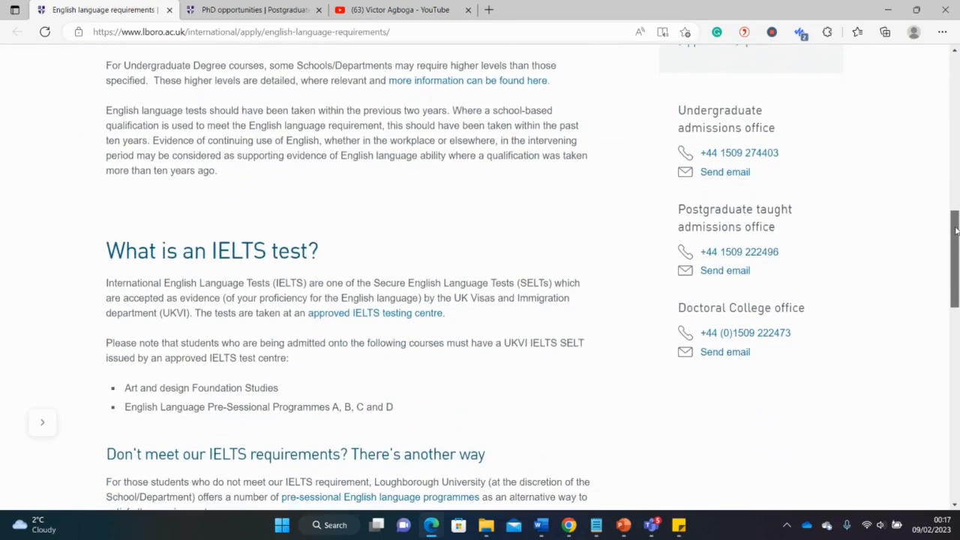
scroll("down", 3)
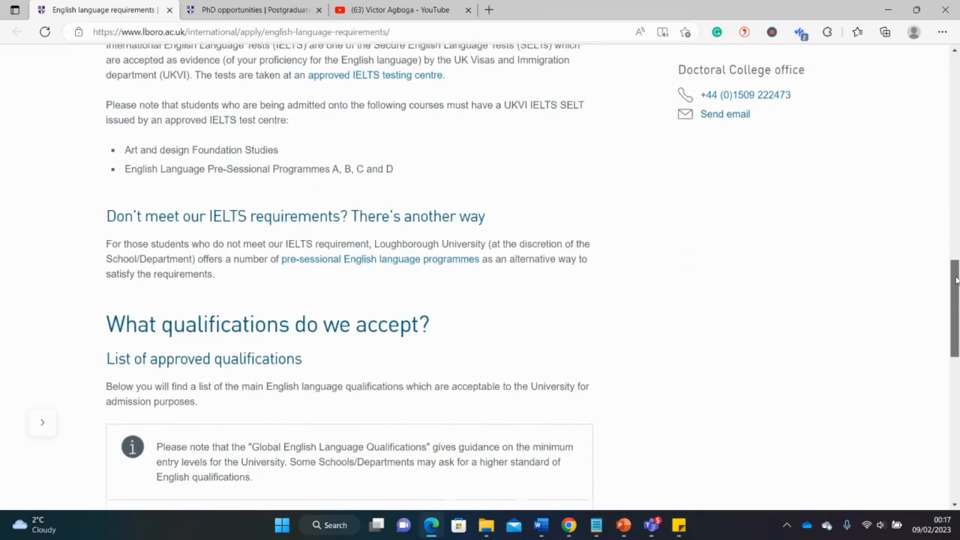
scroll("down", 3)
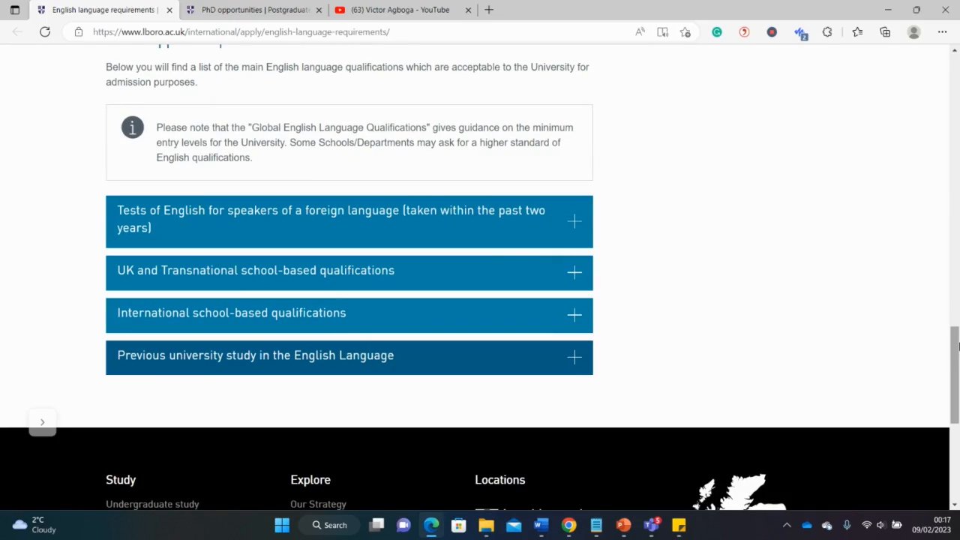
mouse_move(525, 311)
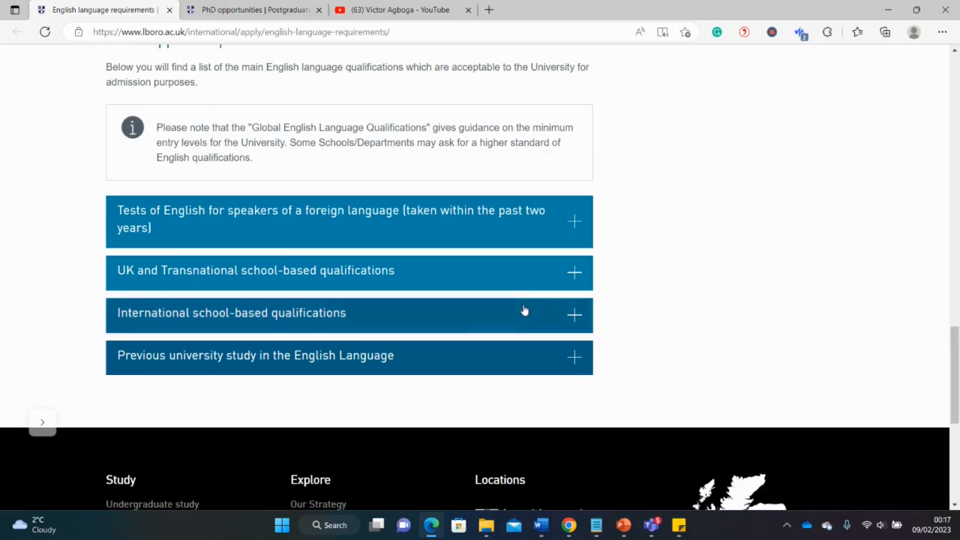
mouse_move(223, 320)
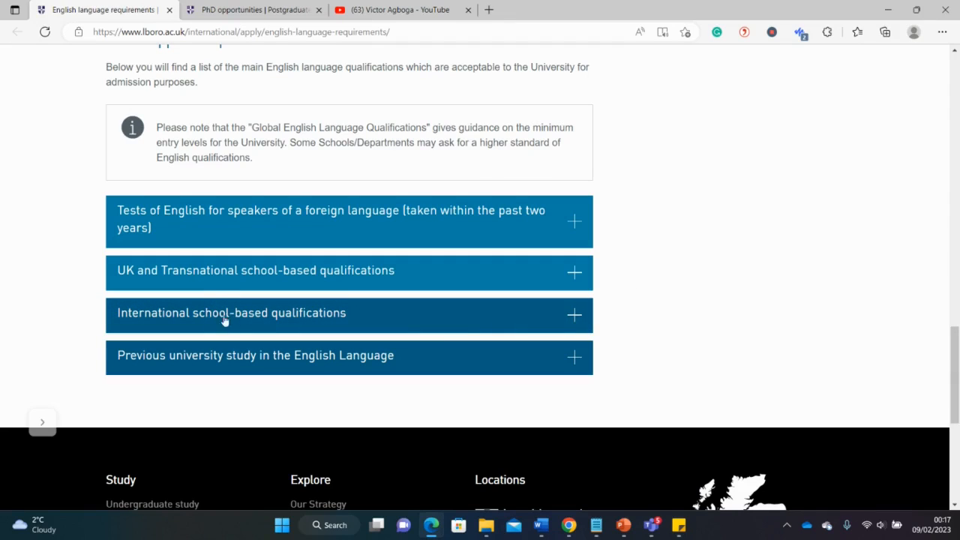
mouse_move(432, 315)
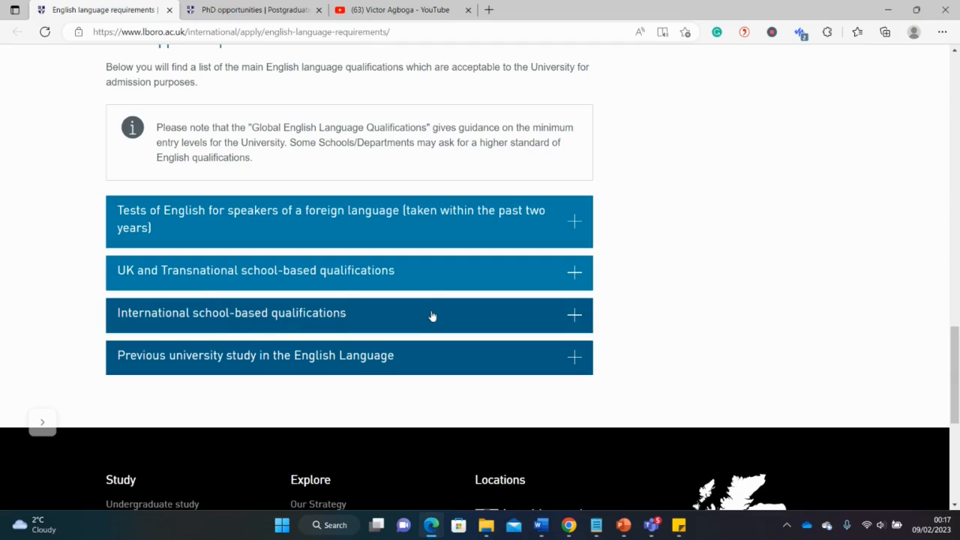
mouse_move(558, 318)
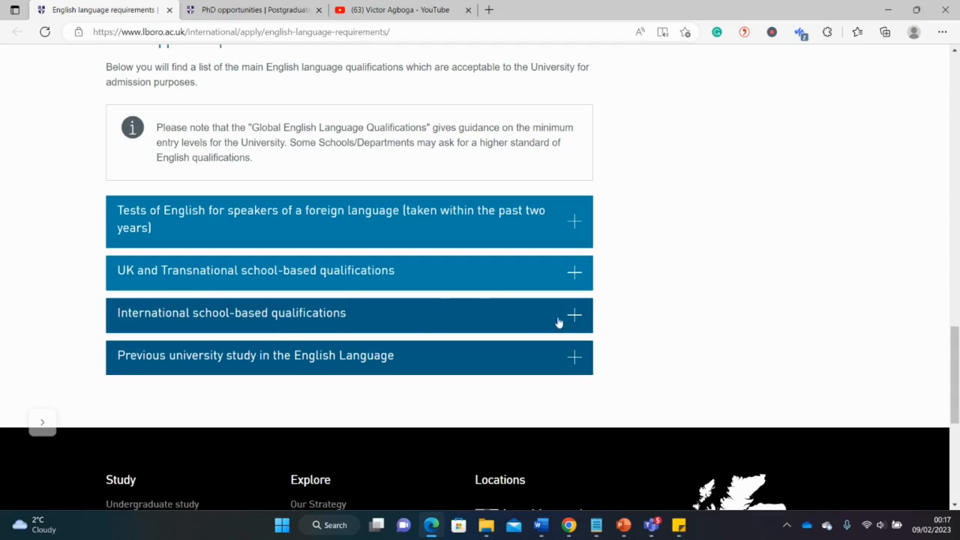
Expand the International school-based qualifications table and highlight Belgium's accepted qualification.
left_click(573, 315)
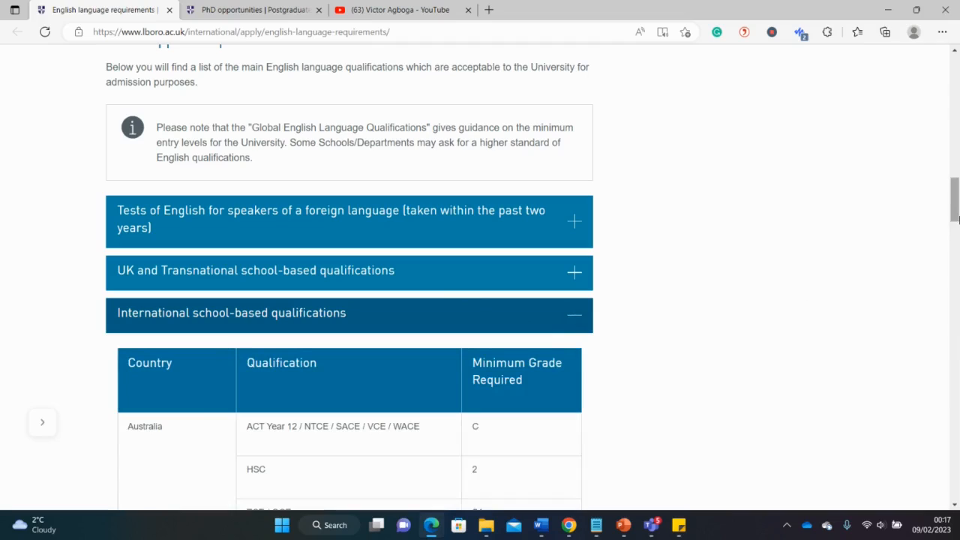
scroll("down", 3)
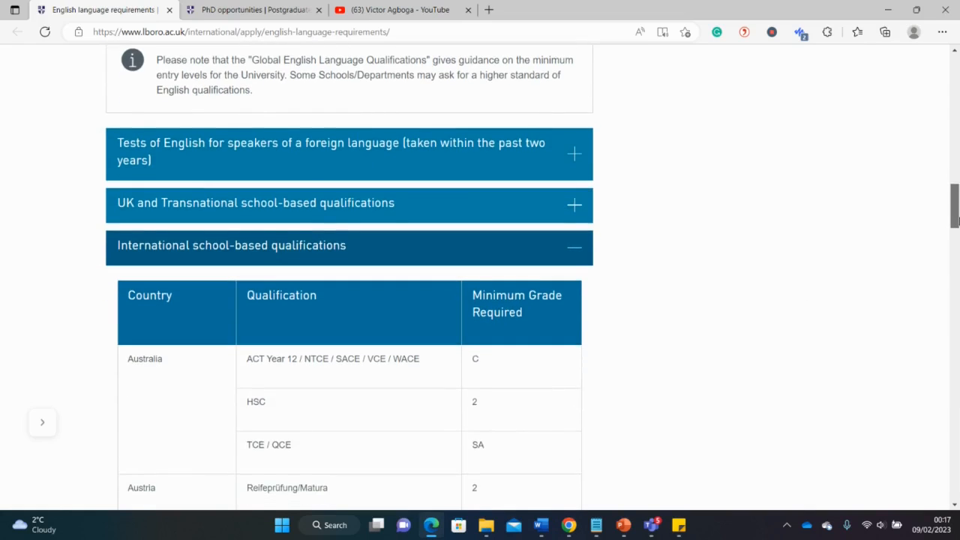
scroll("down", 3)
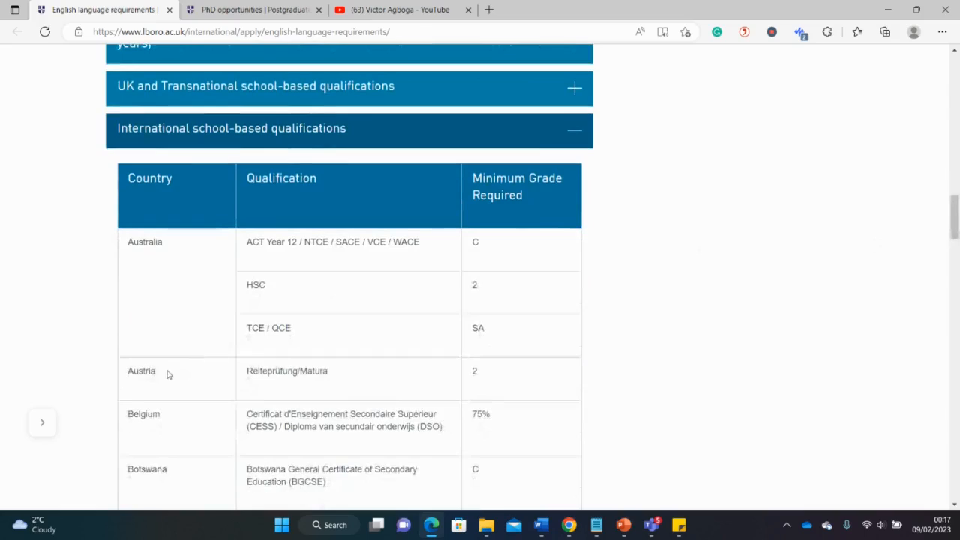
mouse_move(504, 393)
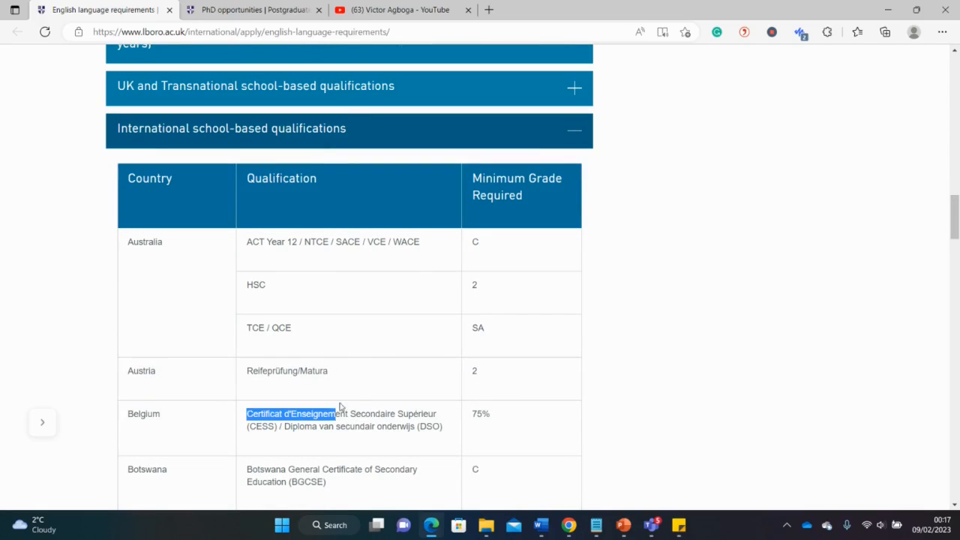
left_click_drag(246, 414, 444, 426)
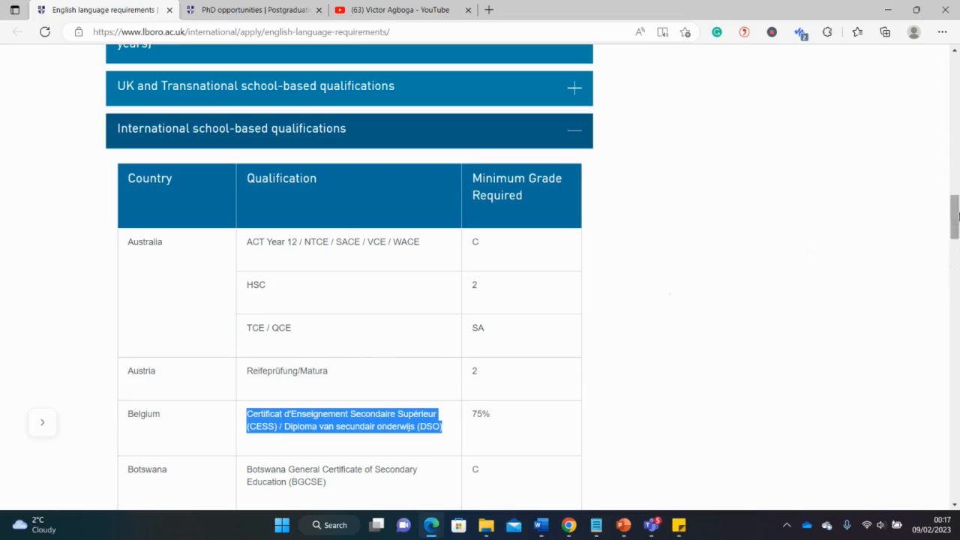
Read down the table to Nigeria's NECO C6 and West Africa's WASSCE C6 requirement.
scroll("down", 3)
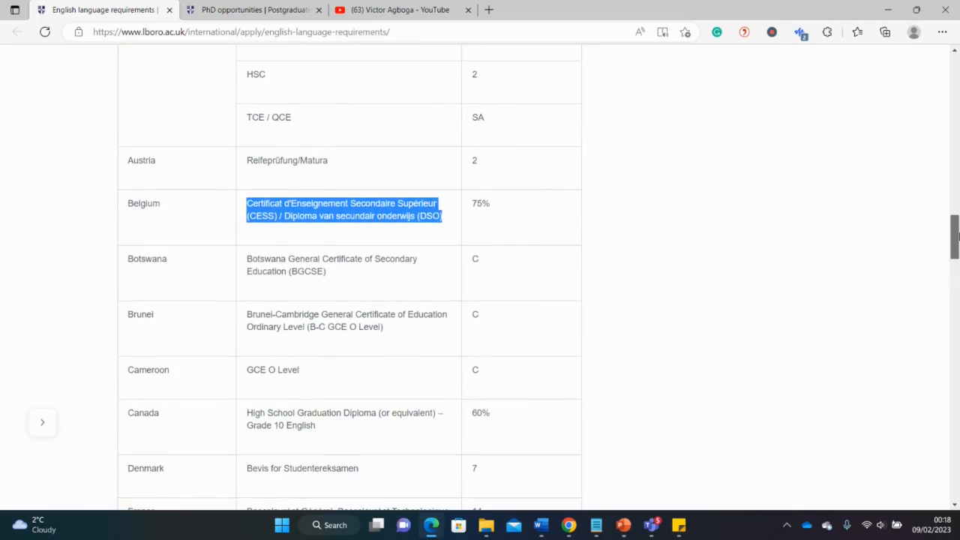
scroll("down", 3)
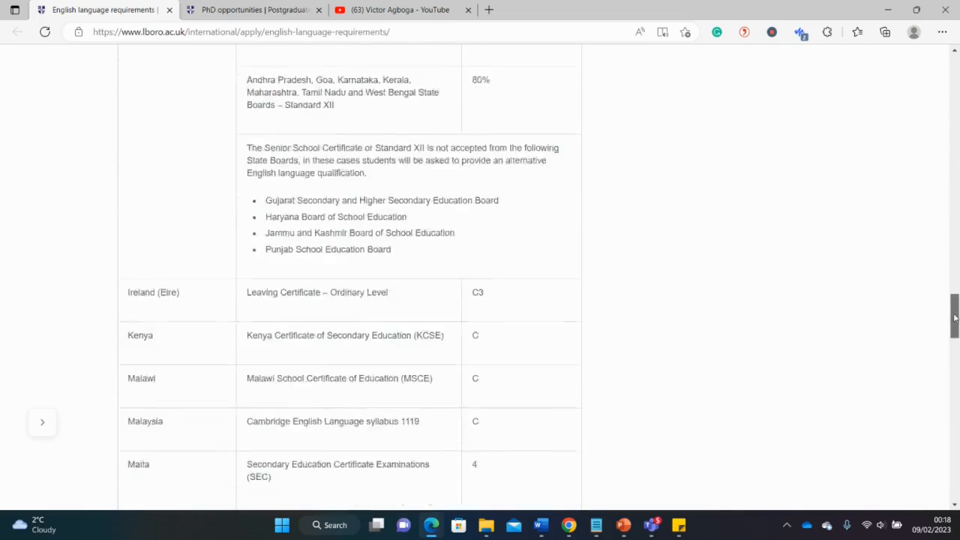
scroll("down", 3)
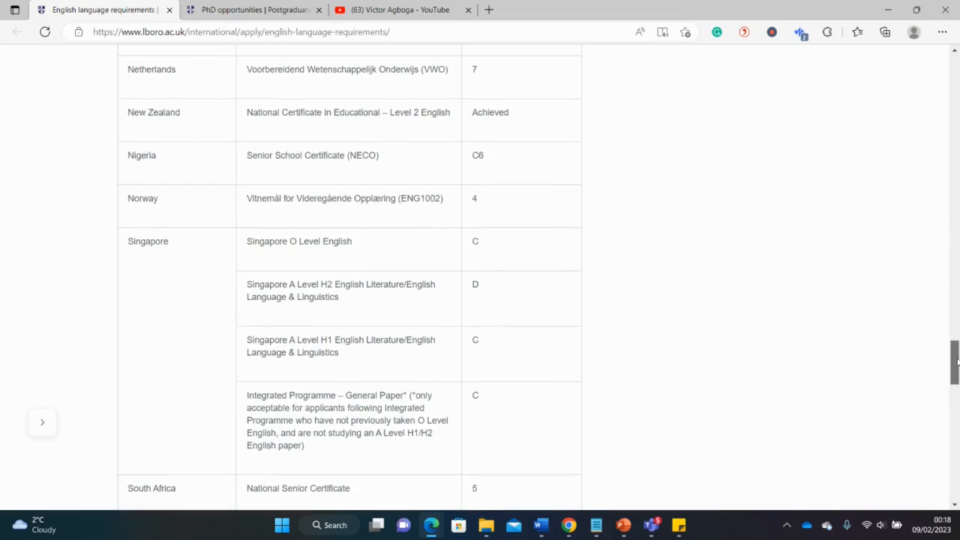
scroll("up", 3)
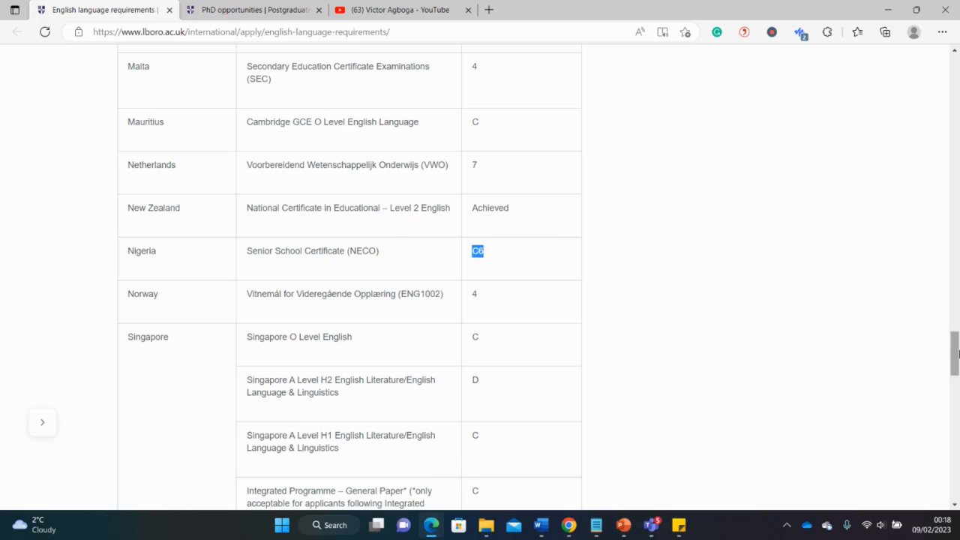
scroll("down", 3)
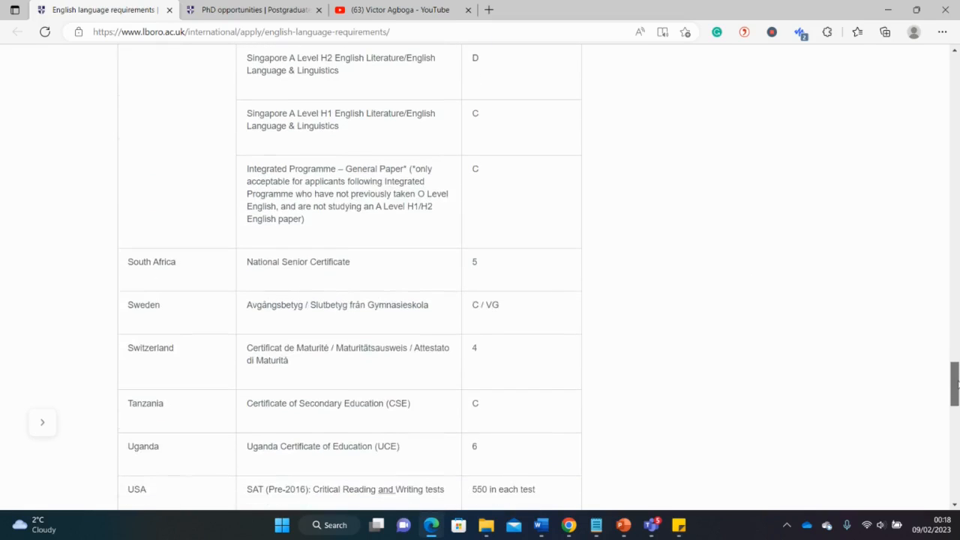
scroll("down", 3)
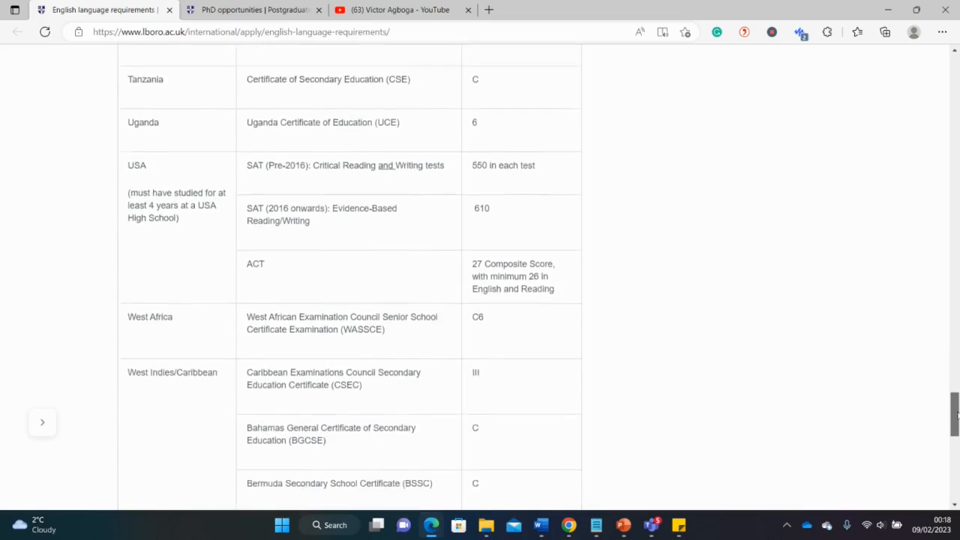
scroll("down", 3)
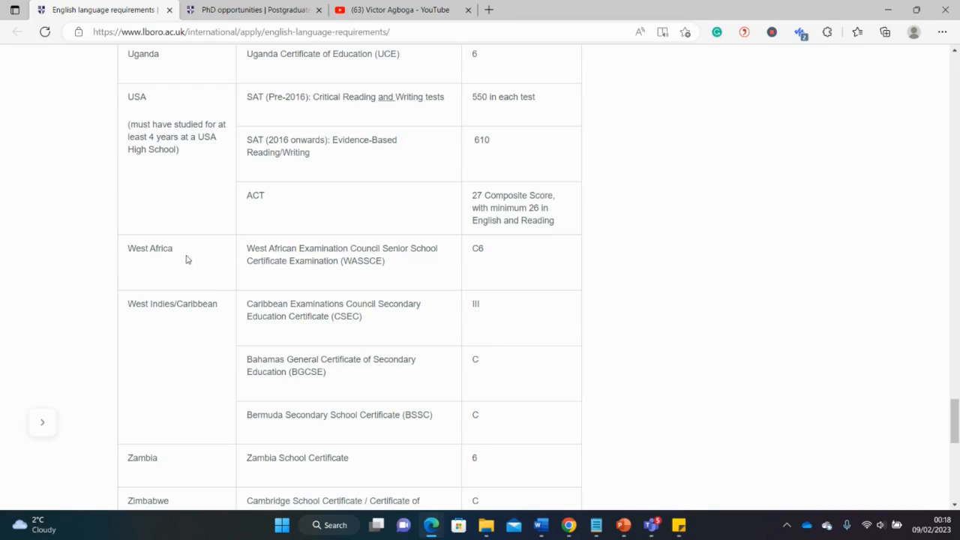
mouse_move(384, 261)
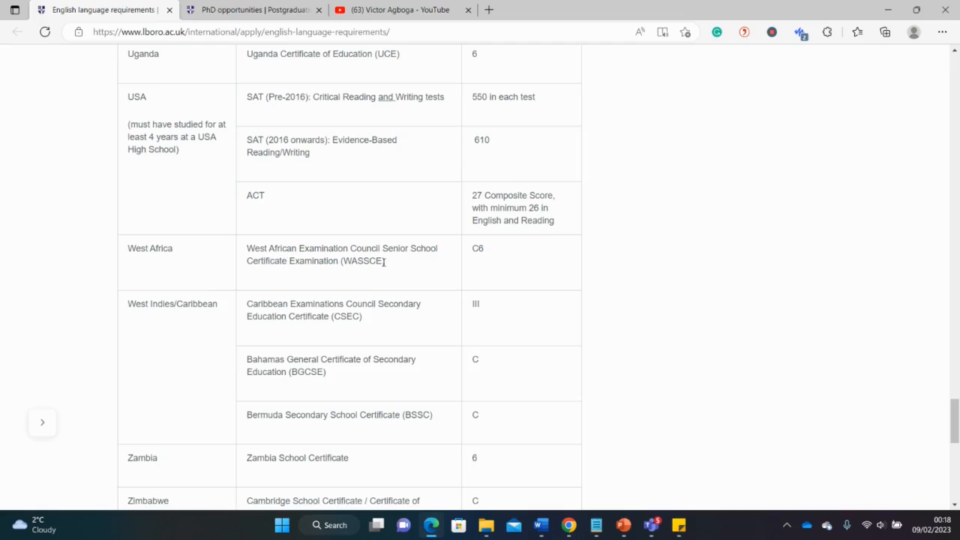
double_click(366, 261)
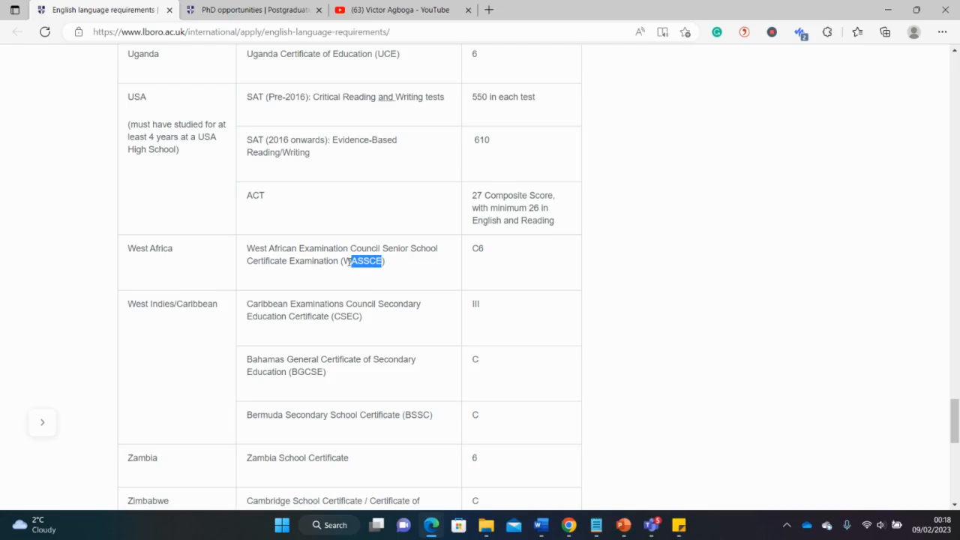
right_click(366, 261)
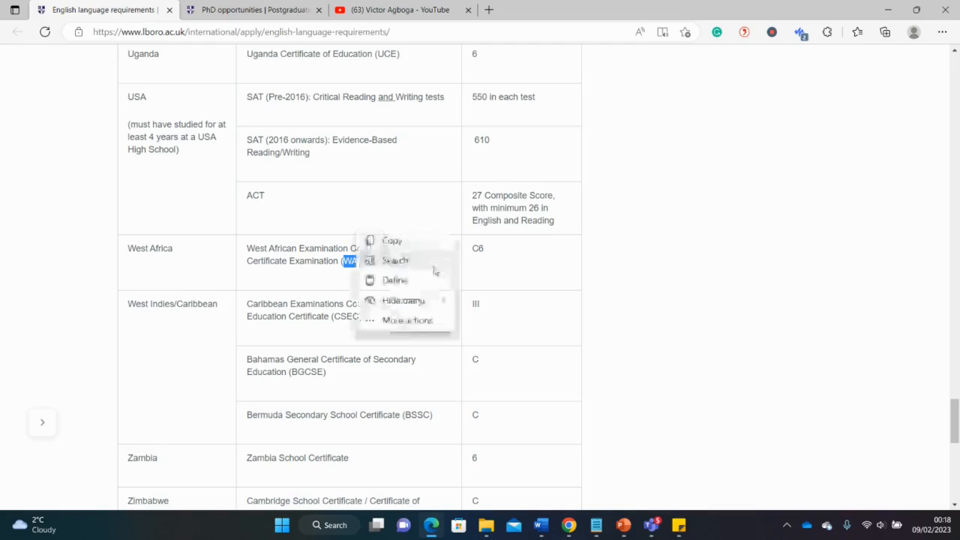
left_click(317, 271)
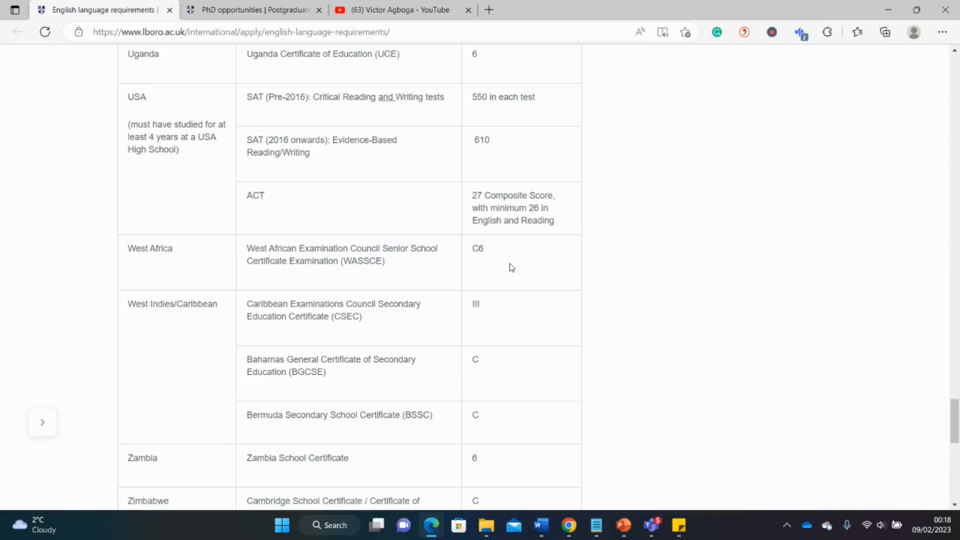
double_click(477, 249)
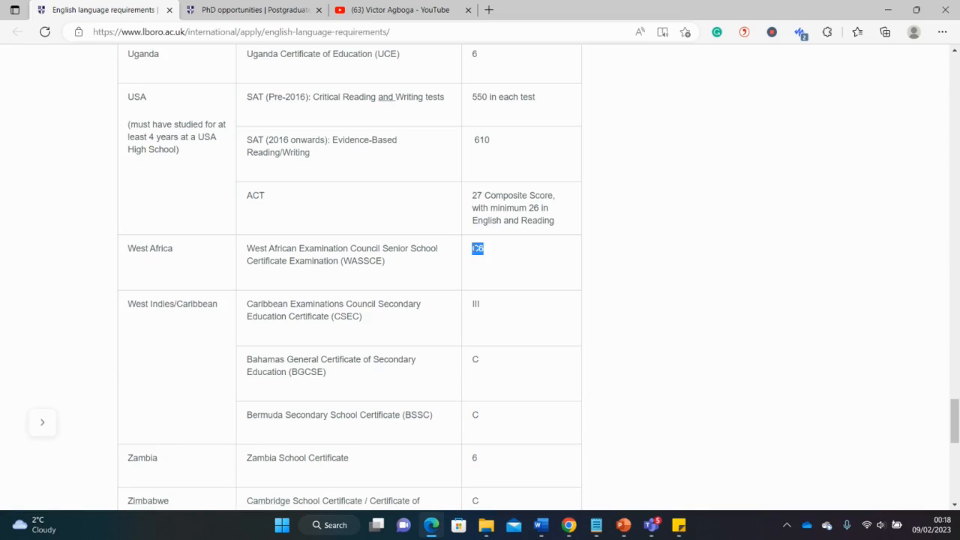
left_click(441, 267)
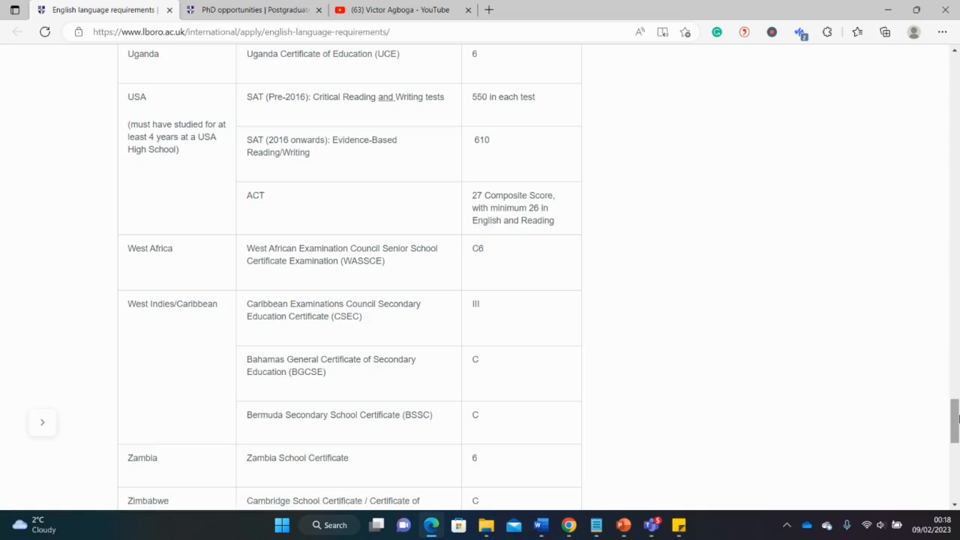
scroll("down", 3)
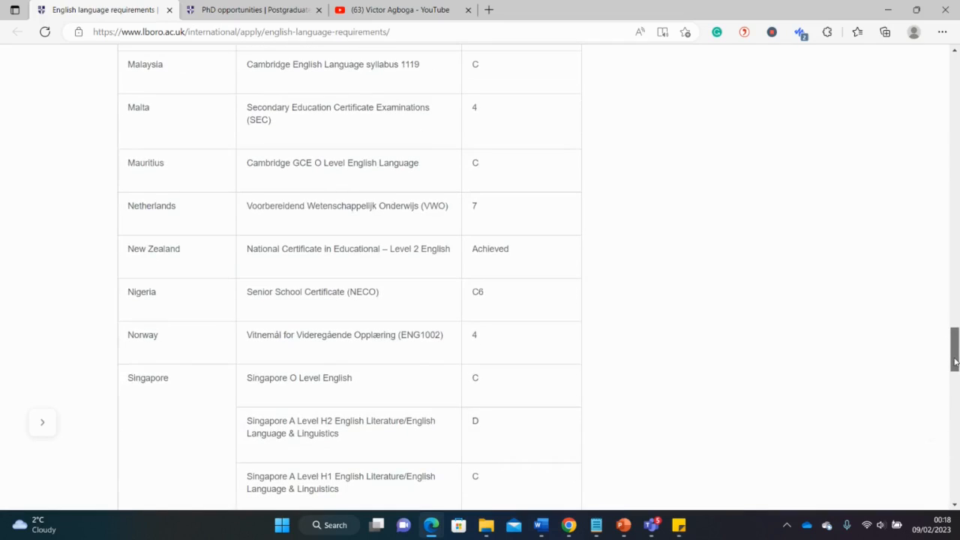
scroll("up", 3)
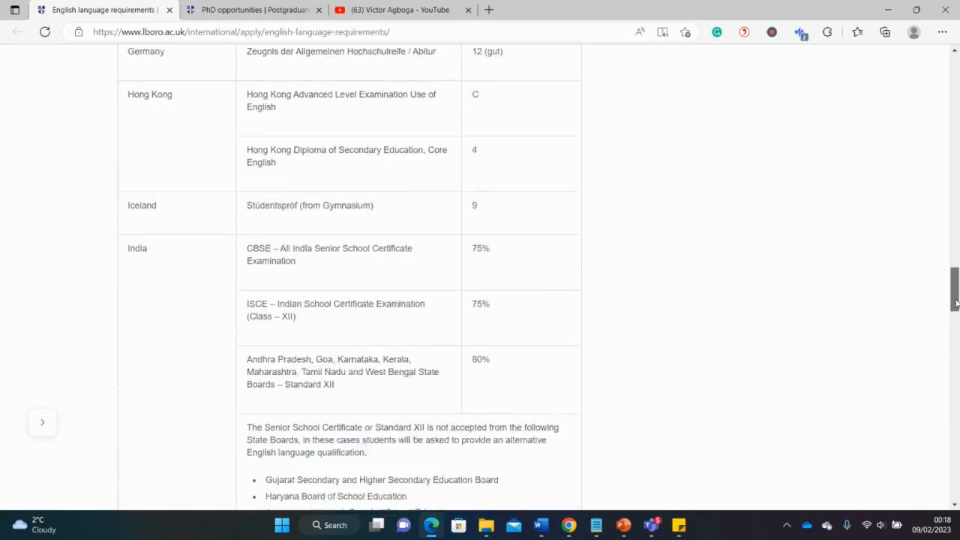
scroll("down", 3)
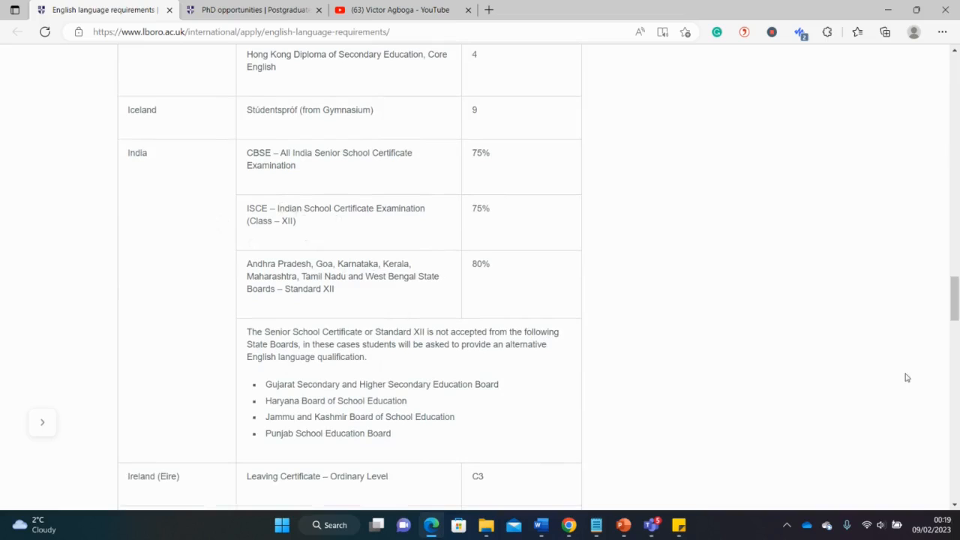
scroll("down", 3)
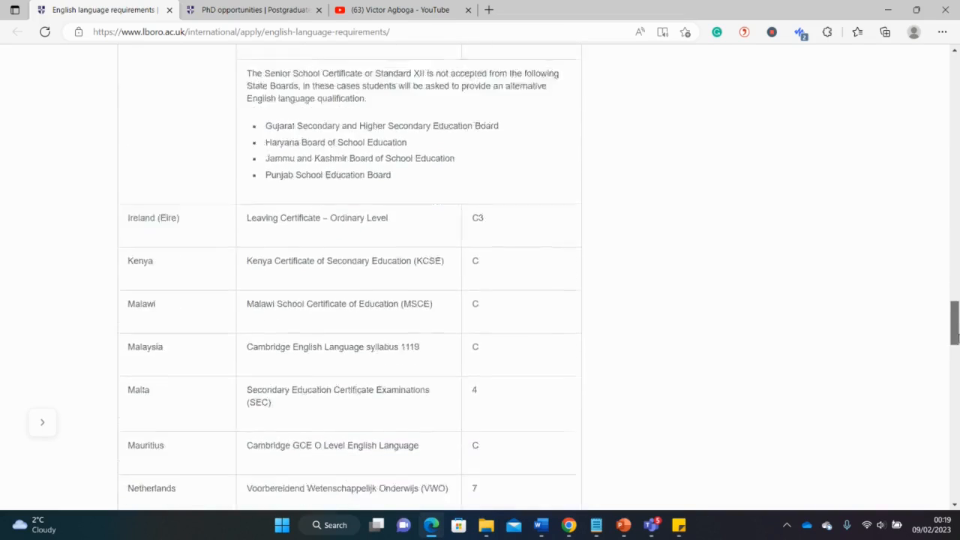
scroll("down", 3)
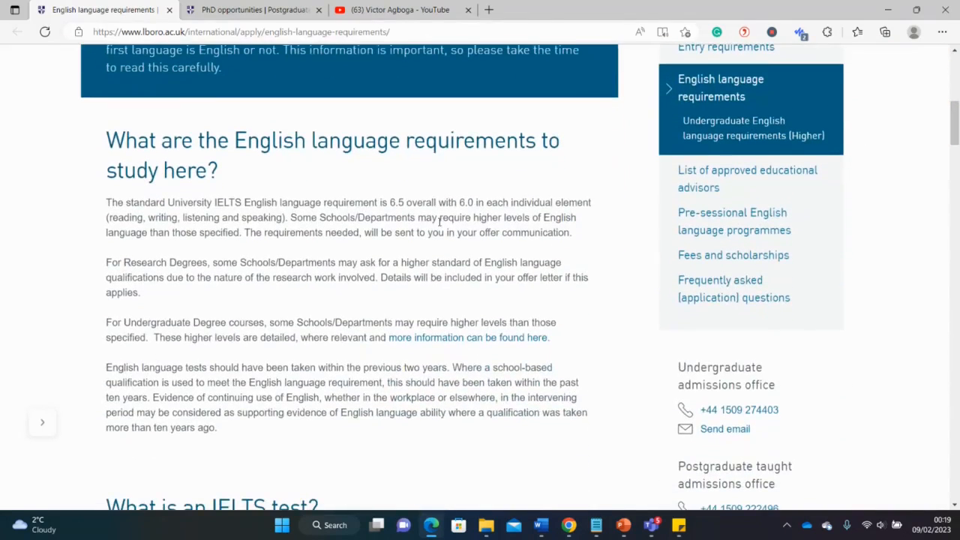
double_click(228, 201)
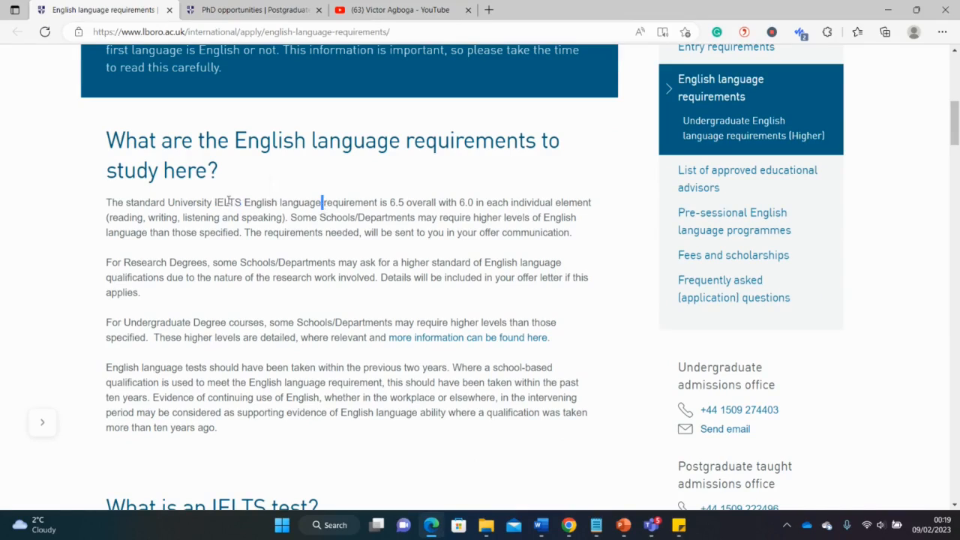
left_click_drag(105, 201, 570, 231)
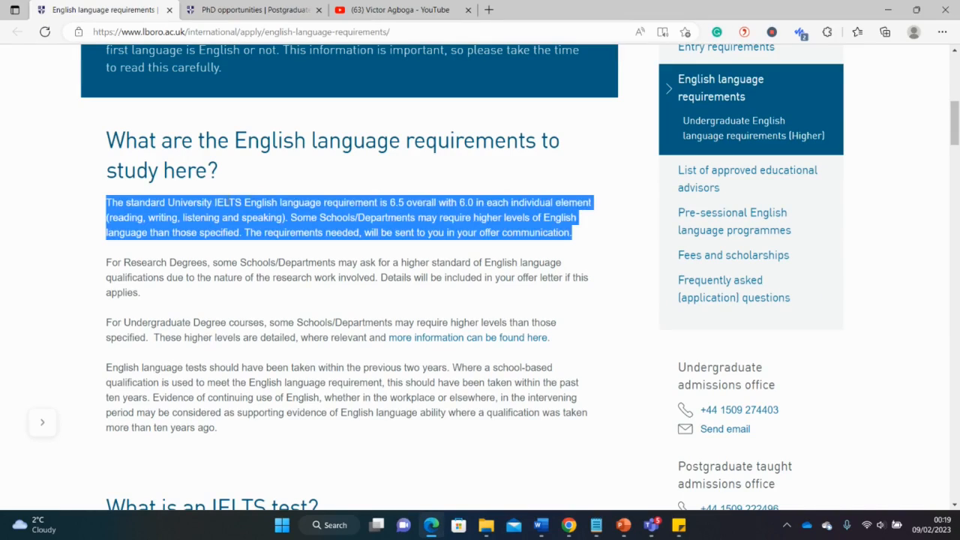
double_click(228, 201)
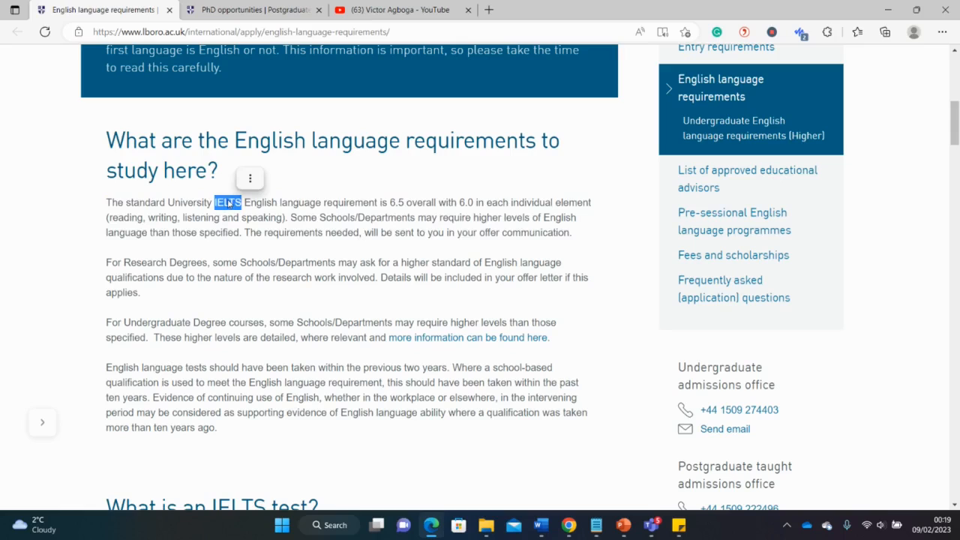
scroll("up", 3)
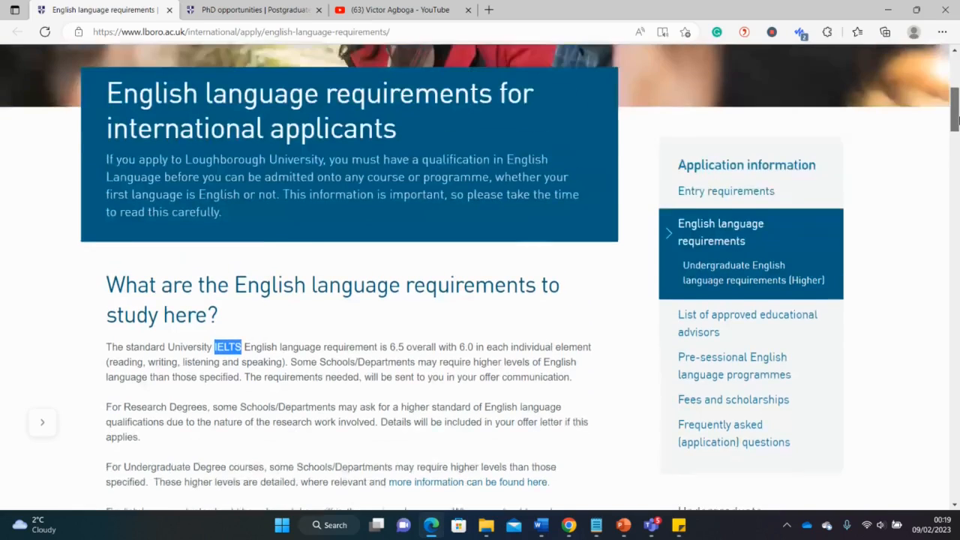
scroll("down", 3)
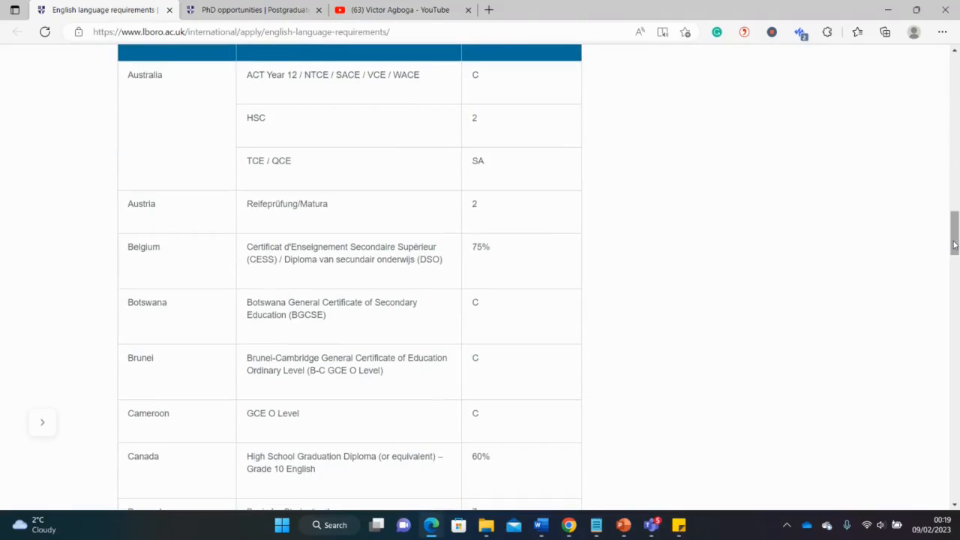
scroll("up", 3)
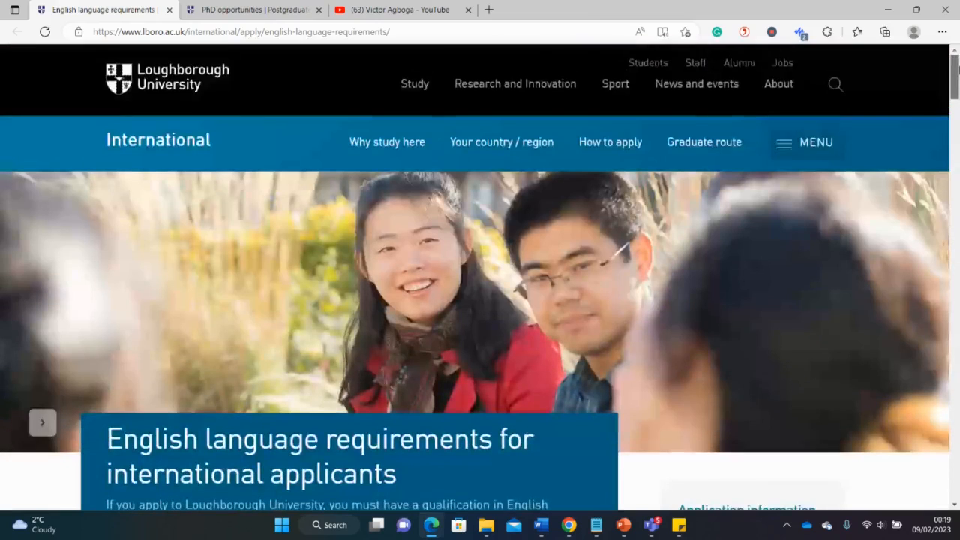
Return to the PhD opportunities page and widen the subject filter to All subject areas.
left_click(247, 9)
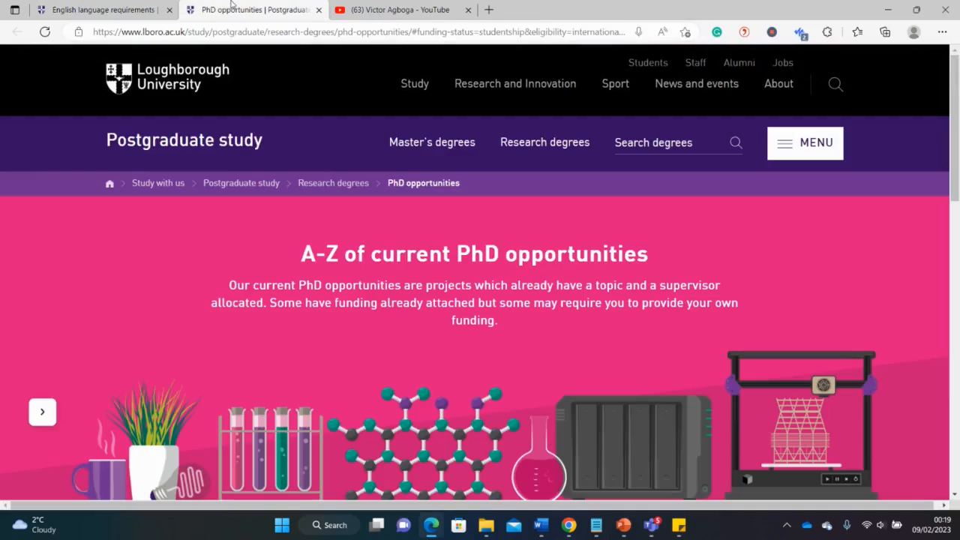
scroll("down", 3)
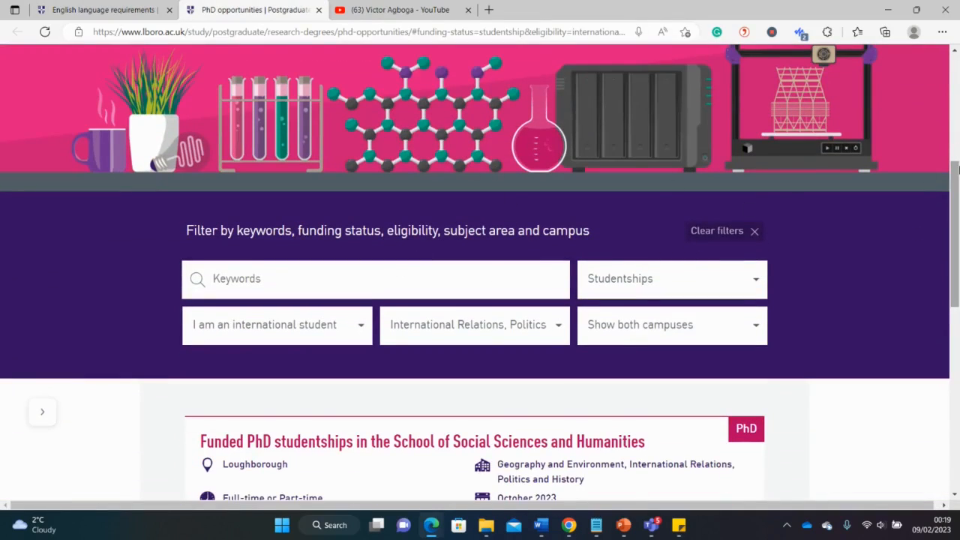
mouse_move(555, 330)
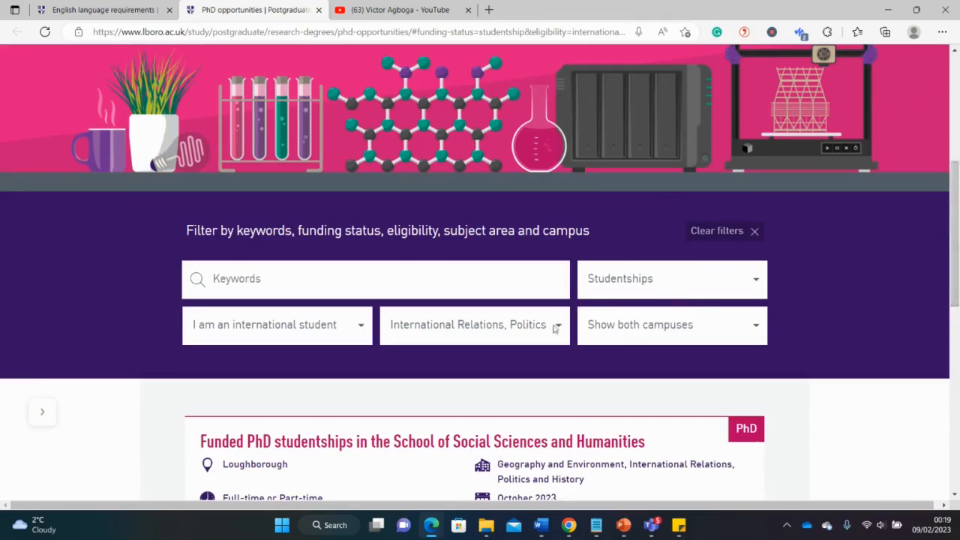
left_click(474, 324)
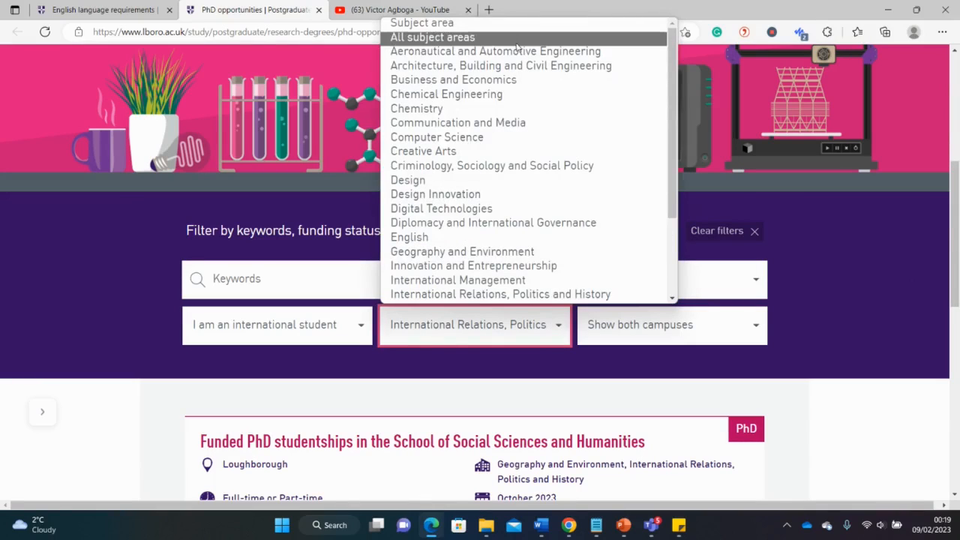
left_click(429, 36)
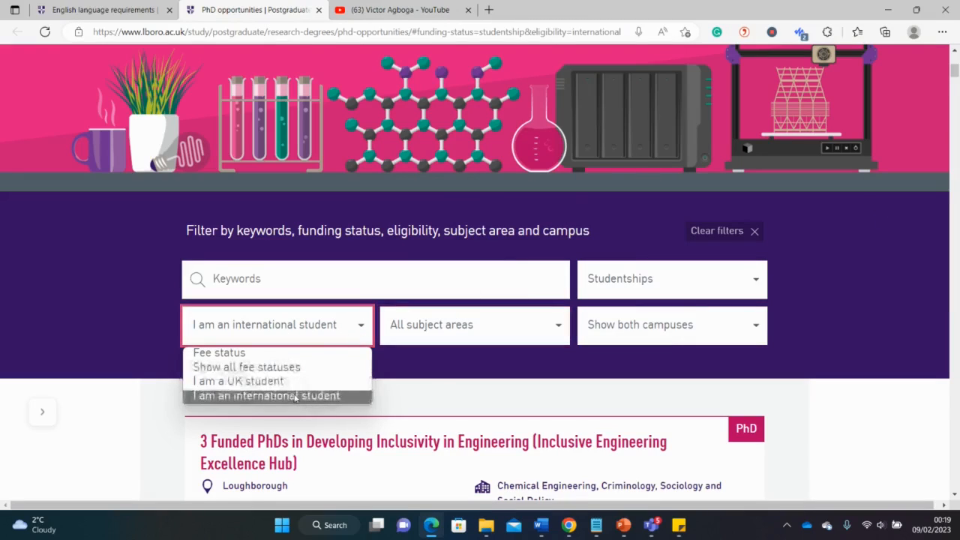
mouse_move(279, 381)
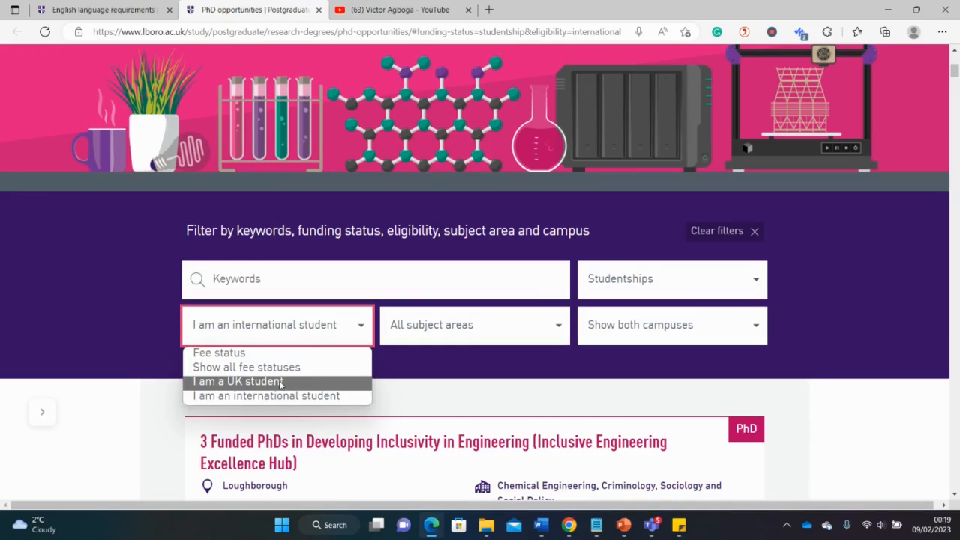
mouse_move(267, 396)
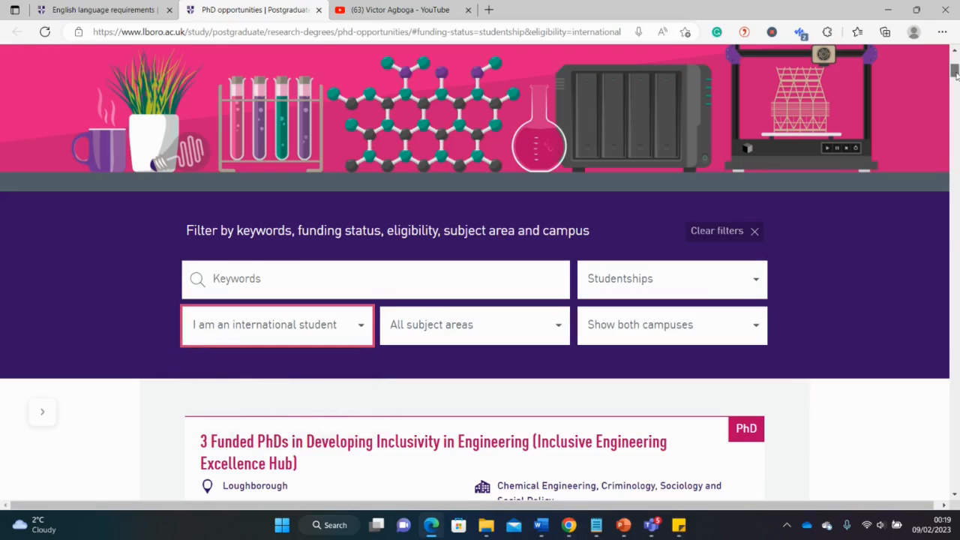
scroll("down", 3)
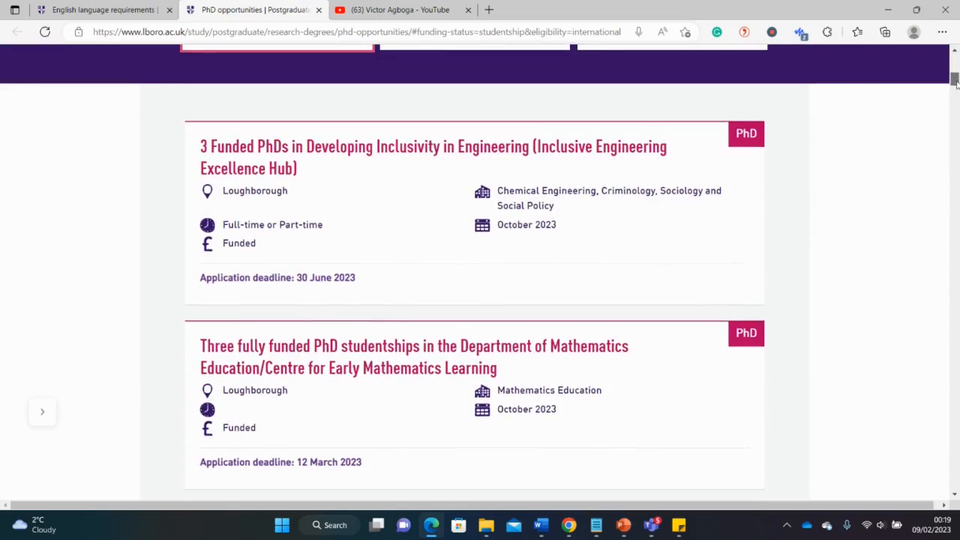
scroll("down", 3)
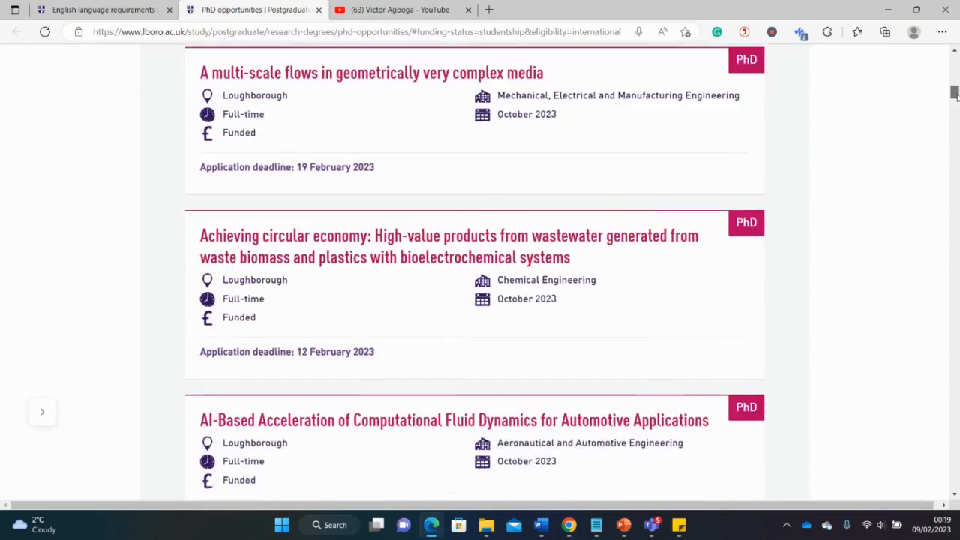
scroll("up", 3)
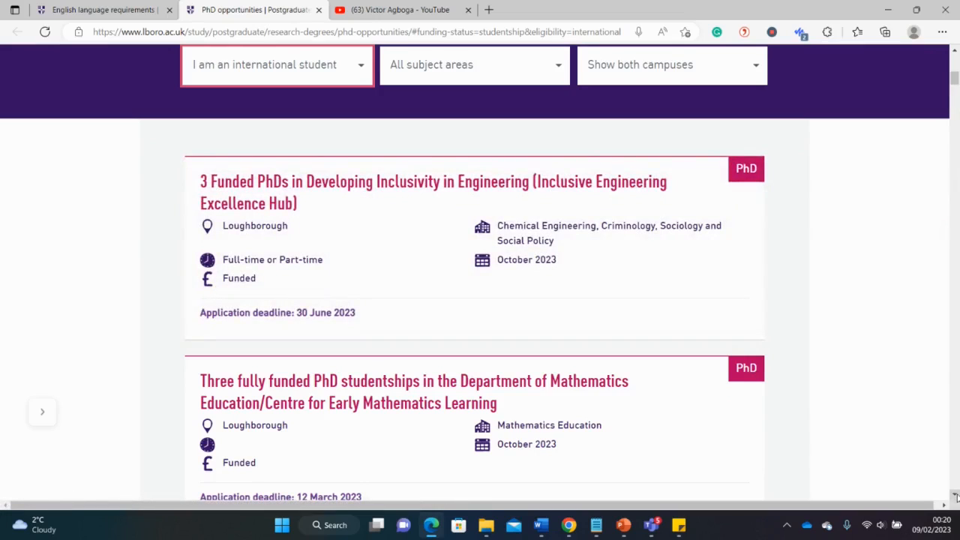
scroll("down", 3)
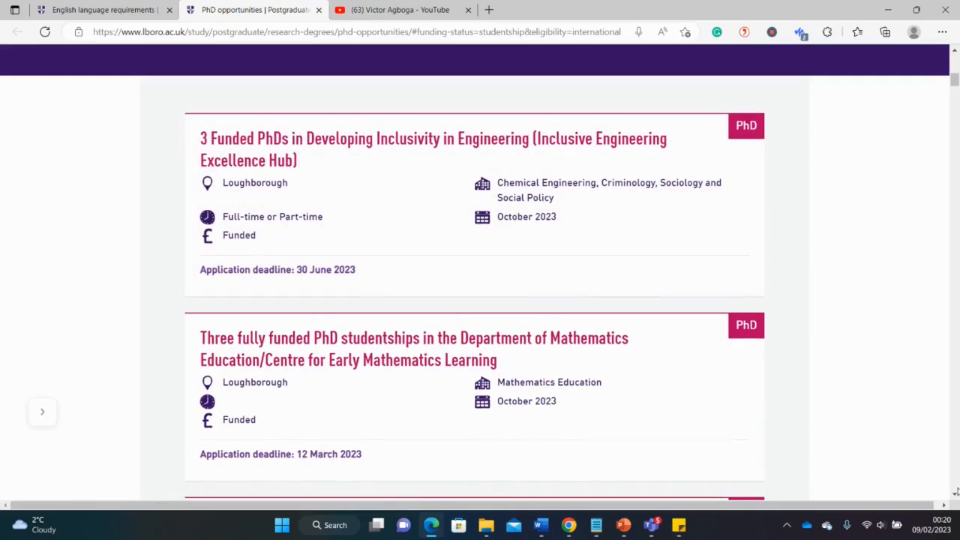
scroll("down", 3)
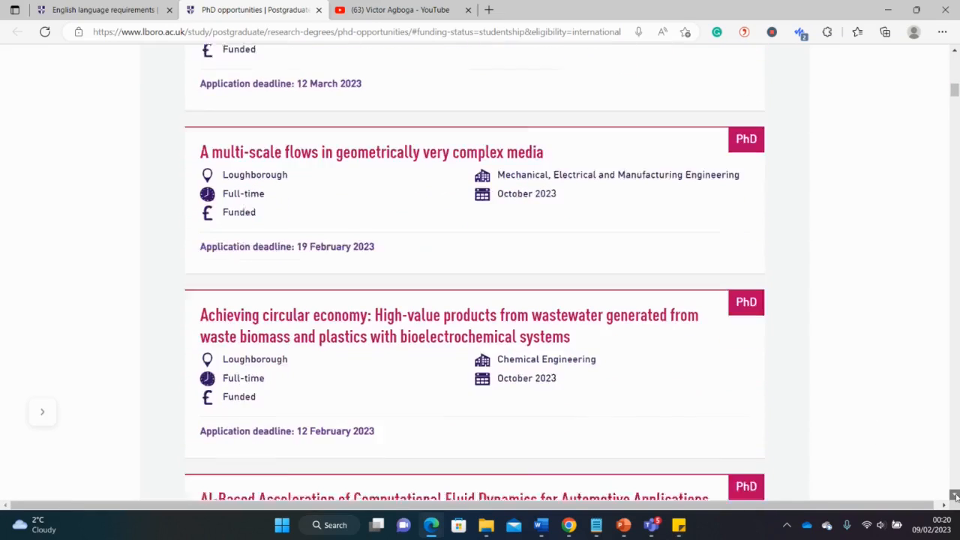
mouse_move(329, 219)
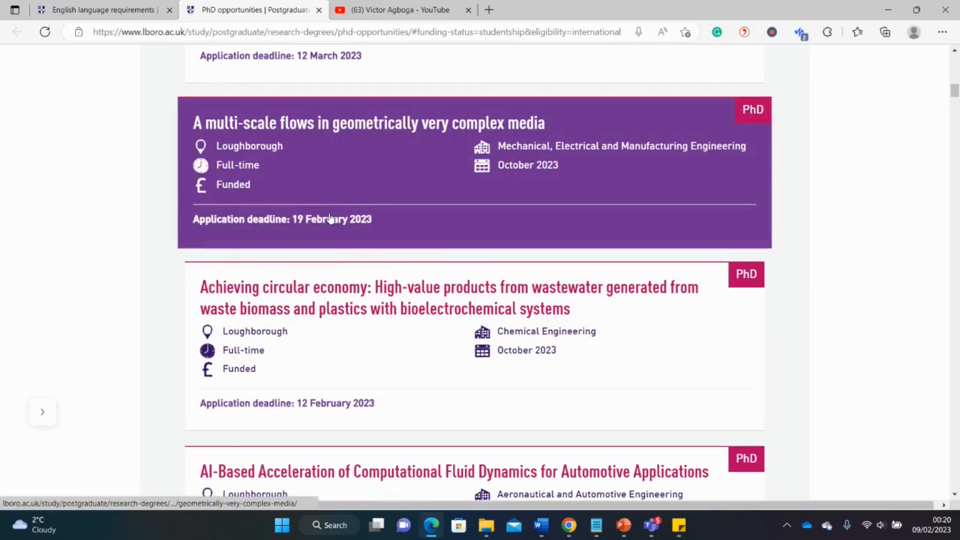
mouse_move(369, 144)
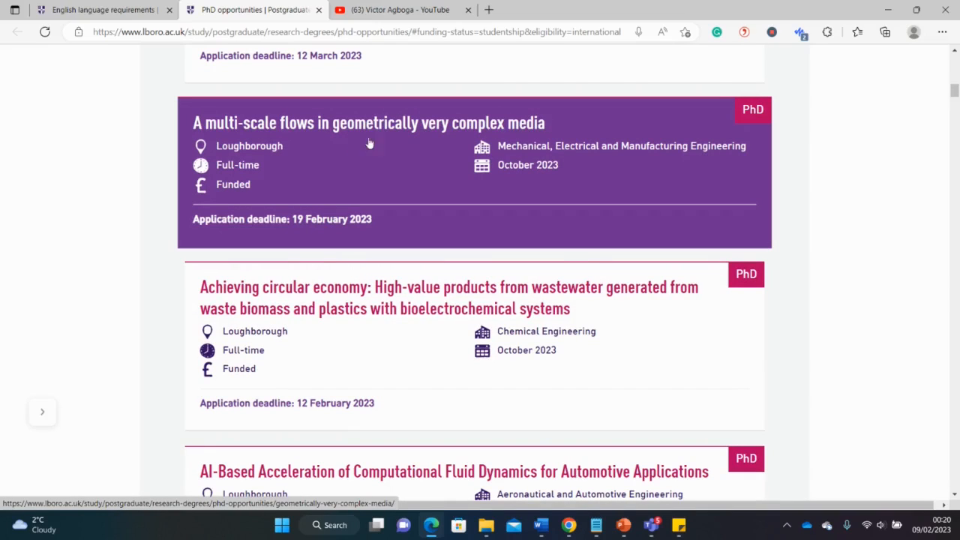
mouse_move(324, 387)
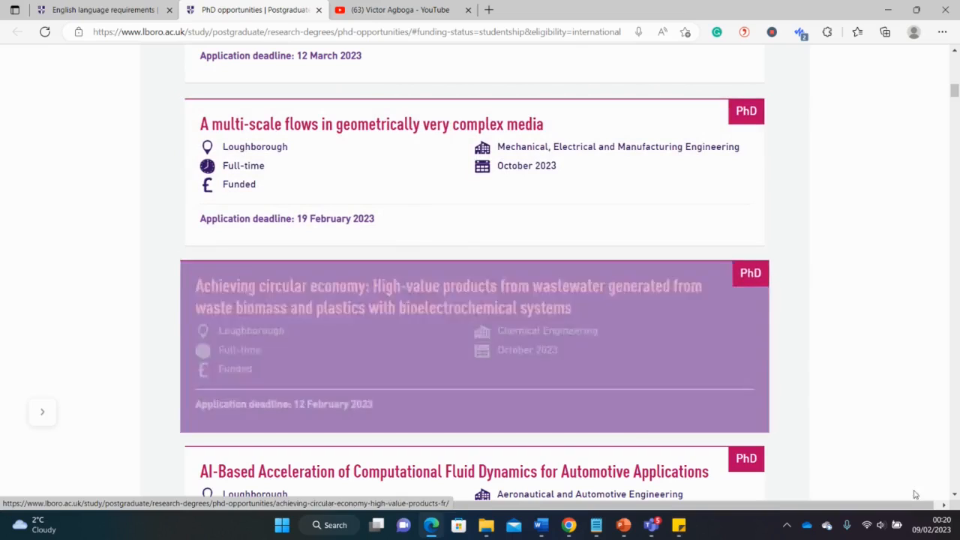
scroll("down", 3)
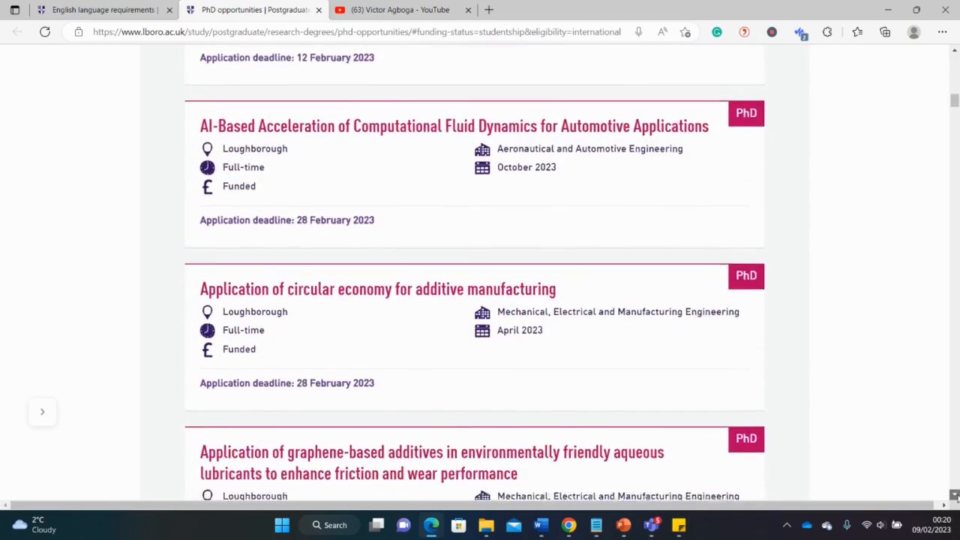
scroll("down", 3)
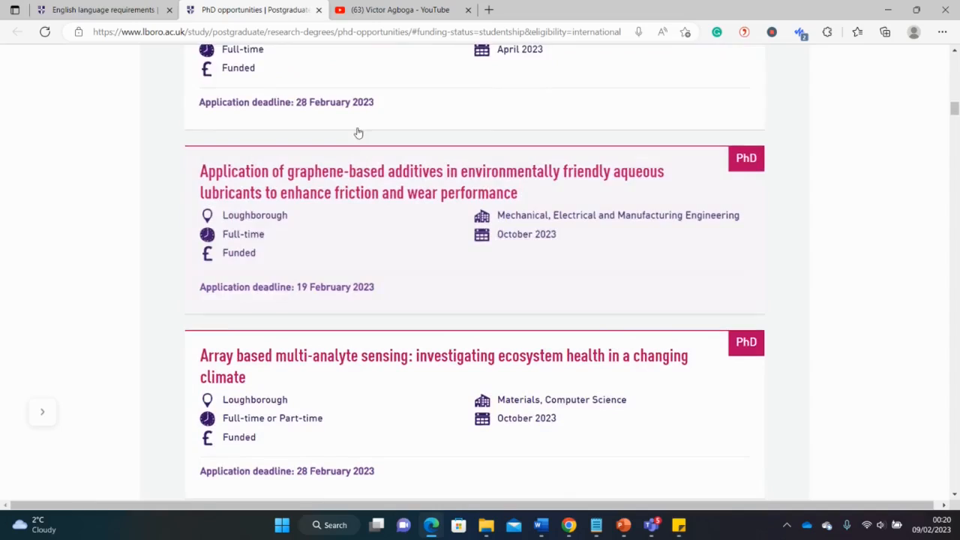
mouse_move(351, 300)
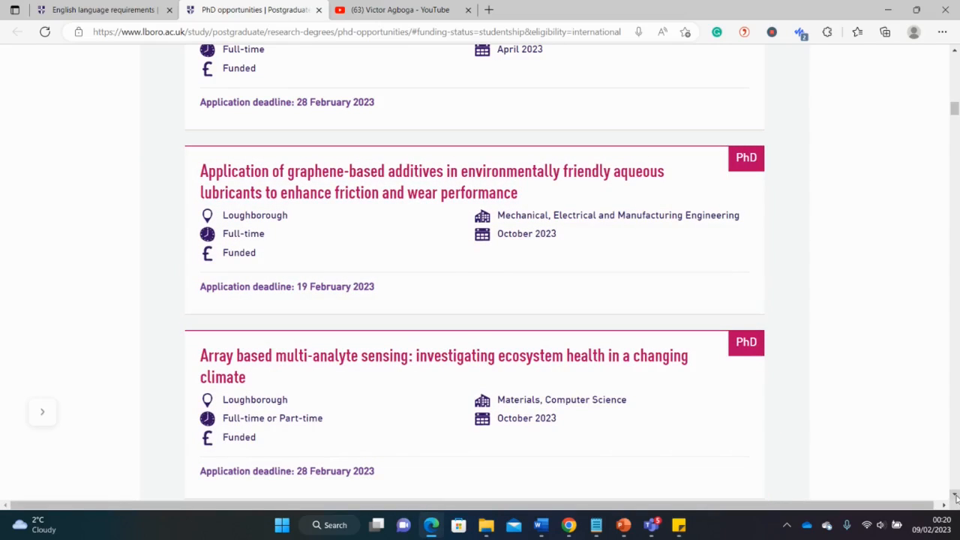
scroll("down", 3)
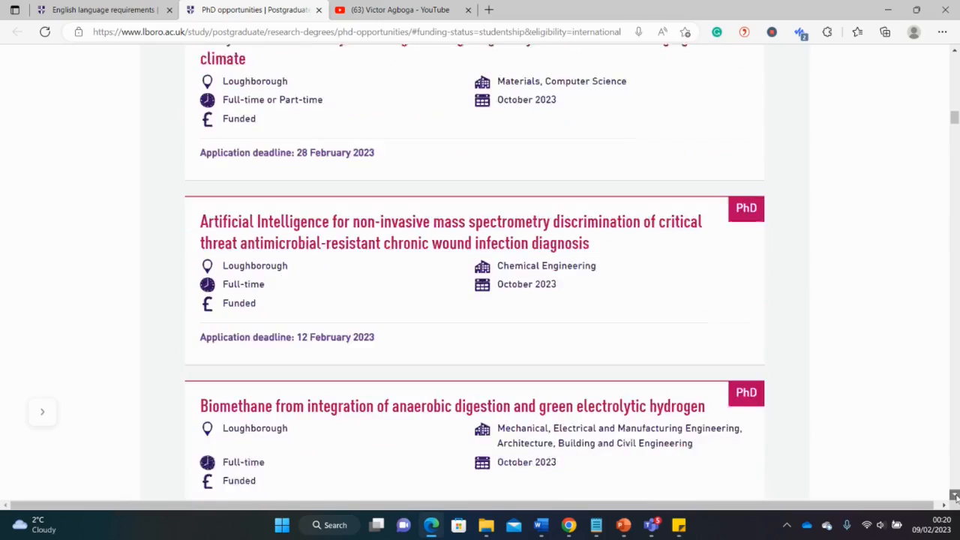
scroll("down", 3)
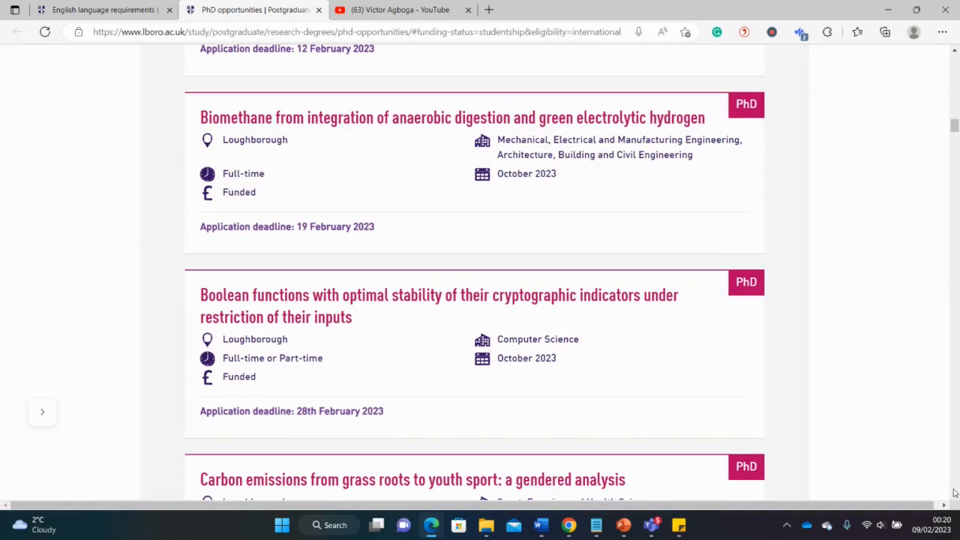
scroll("down", 3)
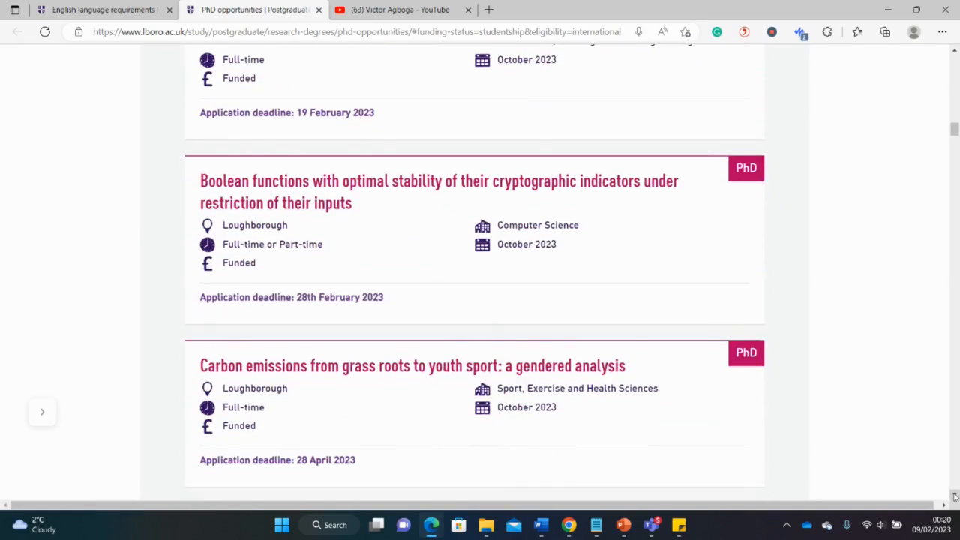
scroll("down", 3)
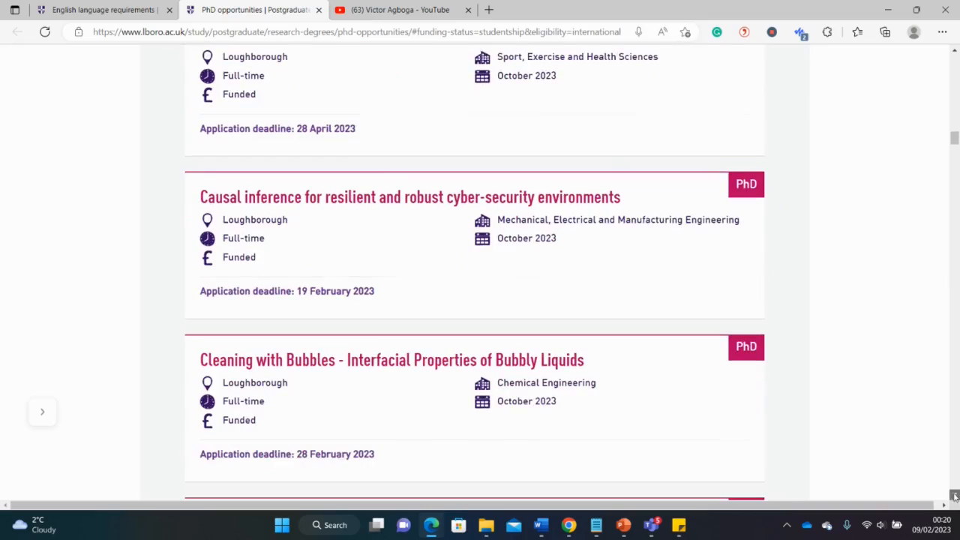
scroll("down", 3)
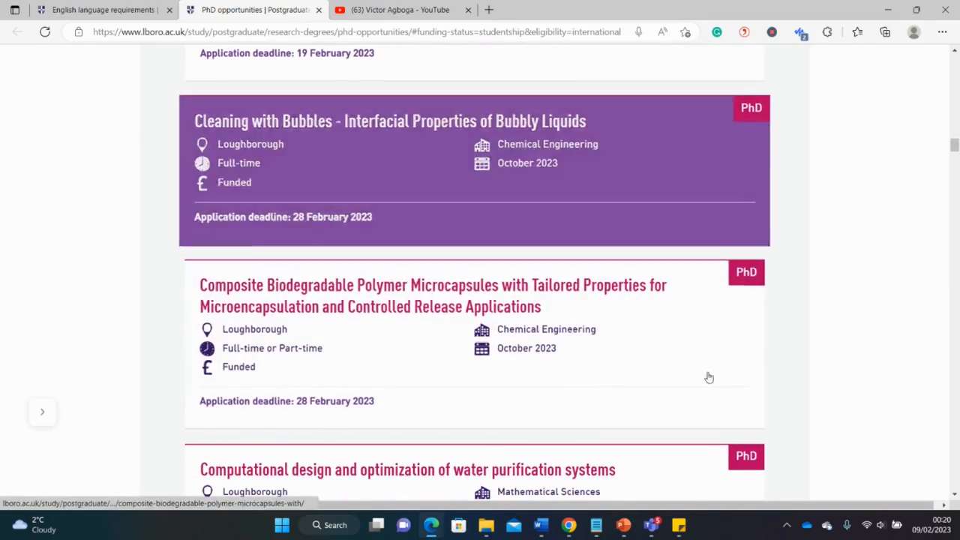
scroll("down", 3)
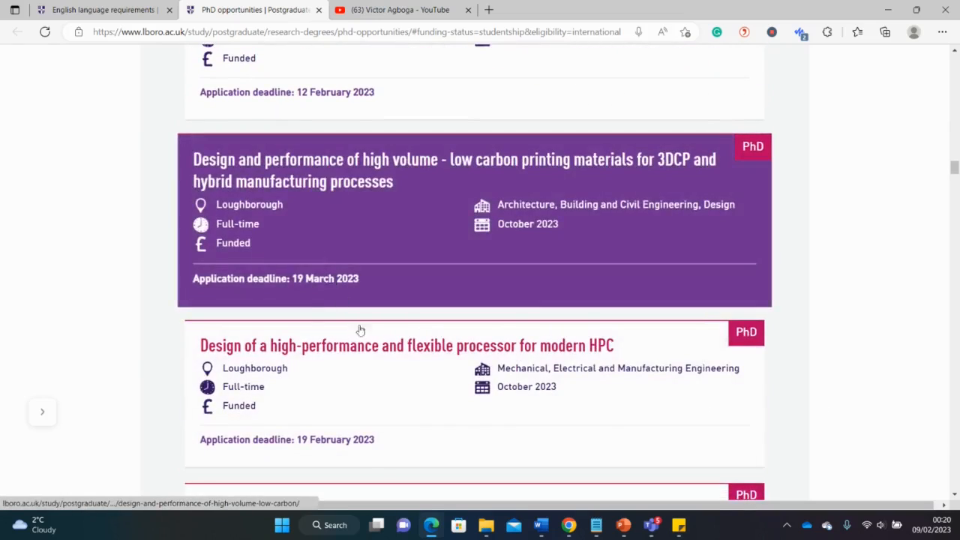
scroll("down", 3)
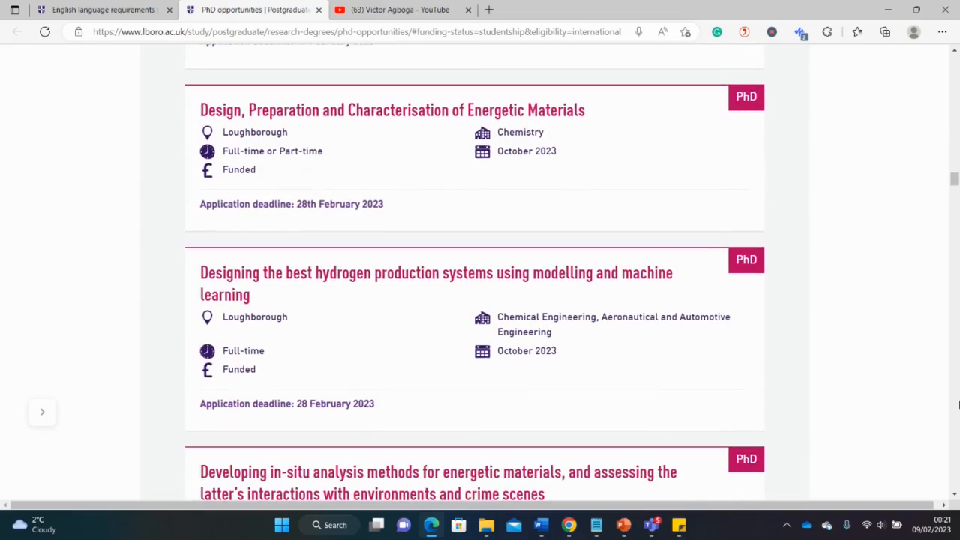
scroll("up", 3)
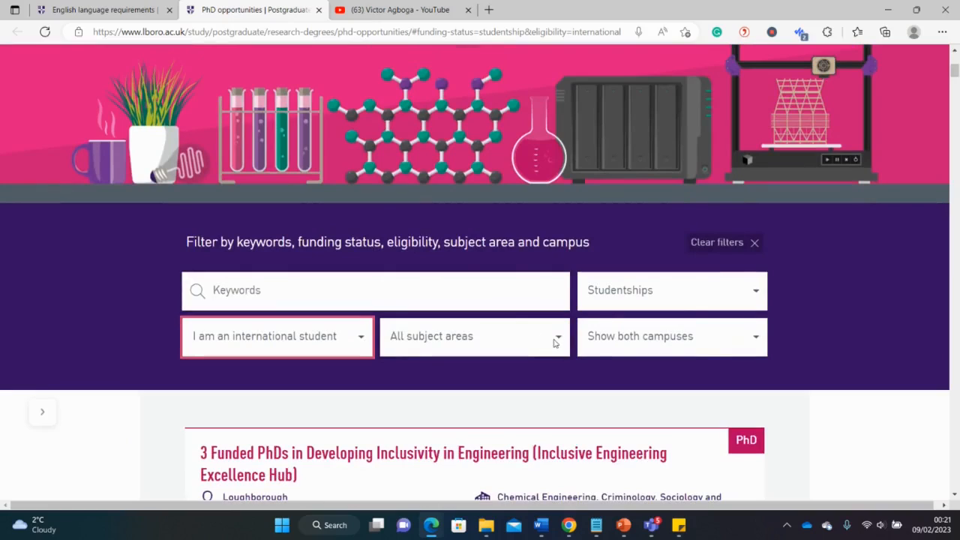
Filter studentships to International Relations, Politics and History and view the results.
left_click(474, 336)
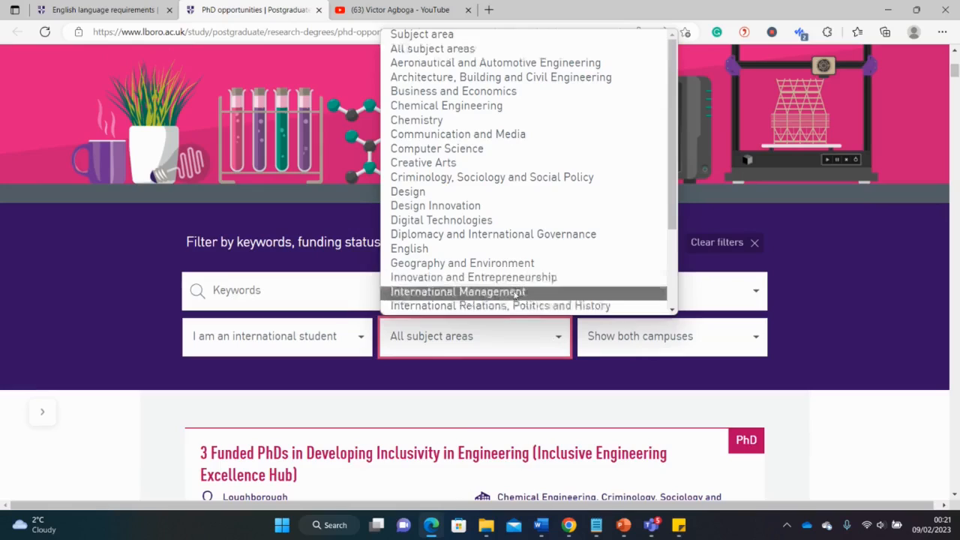
left_click(492, 306)
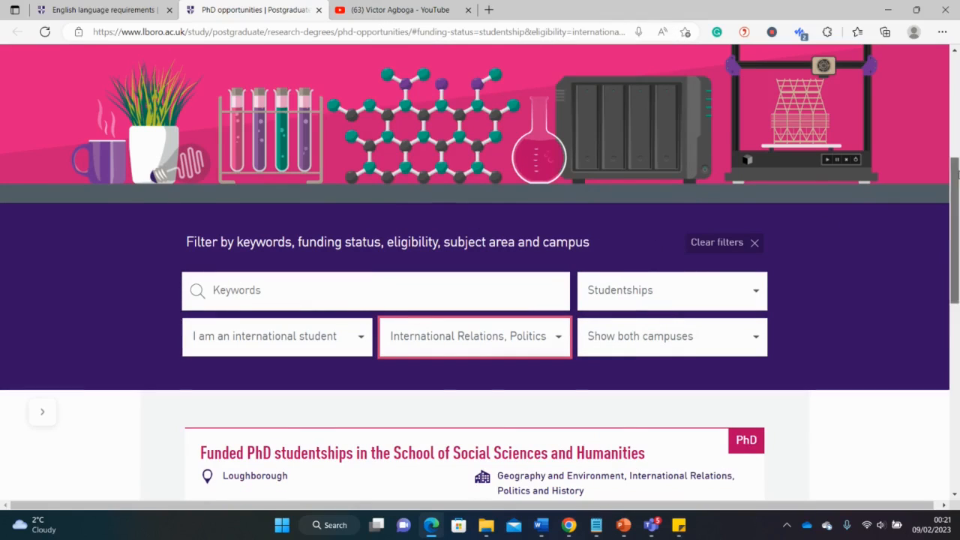
scroll("down", 3)
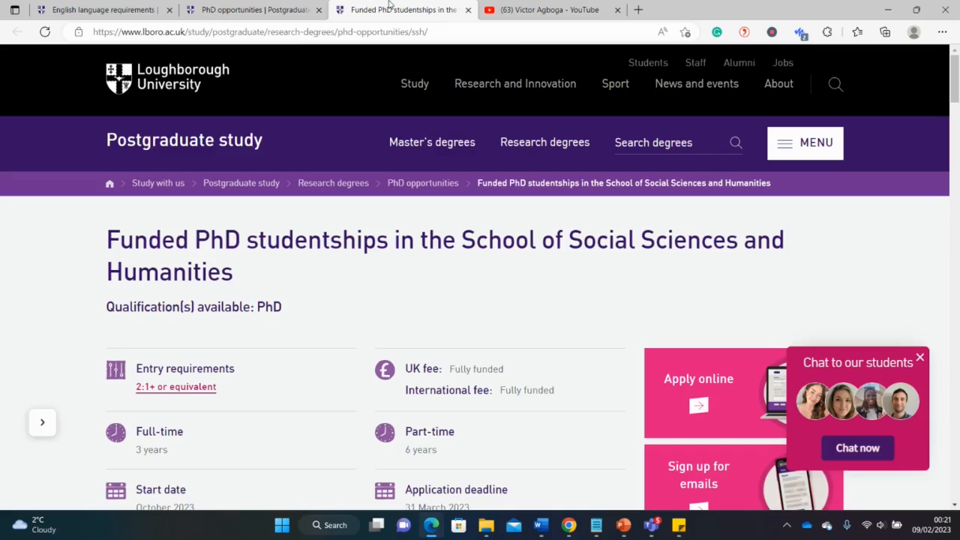
Read the studentship's project details and highlight the full-time study duration.
scroll("down", 3)
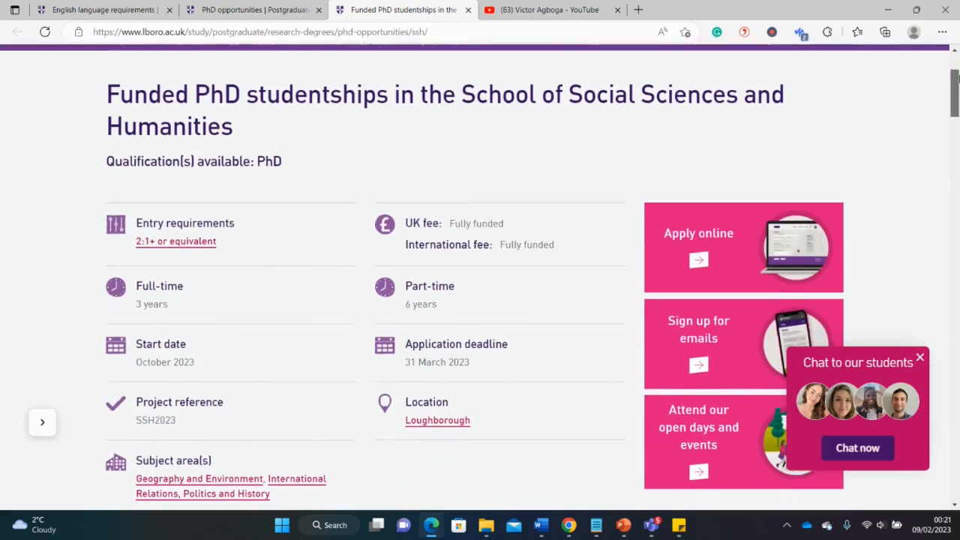
scroll("down", 3)
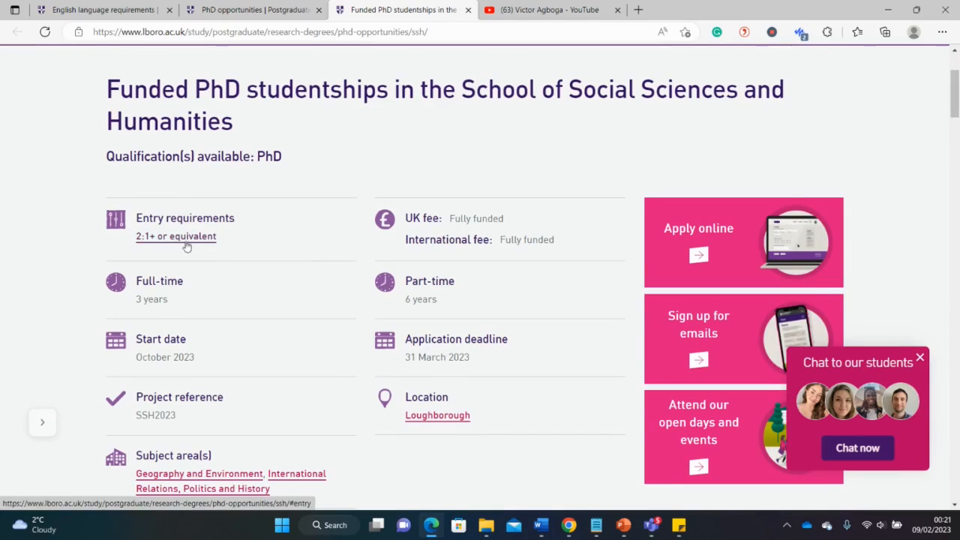
mouse_move(260, 243)
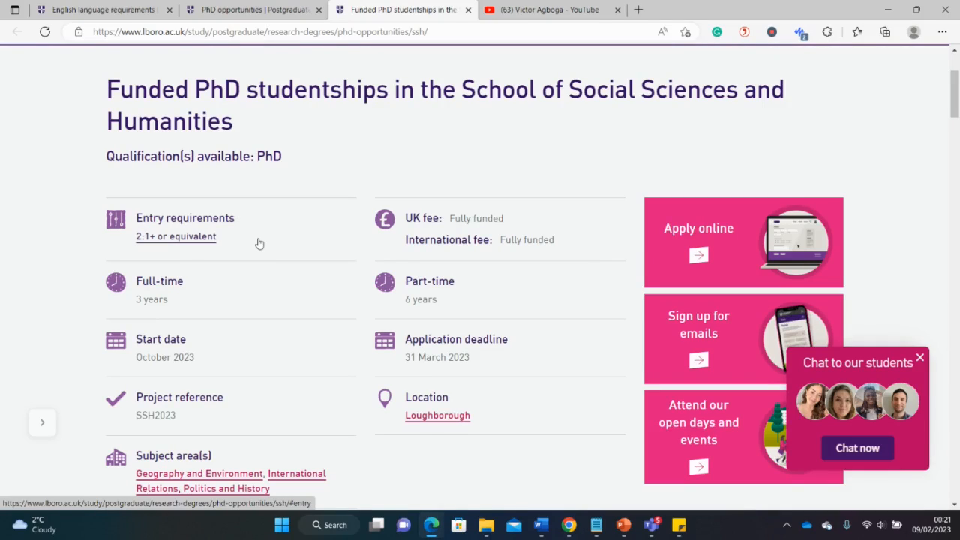
mouse_move(562, 243)
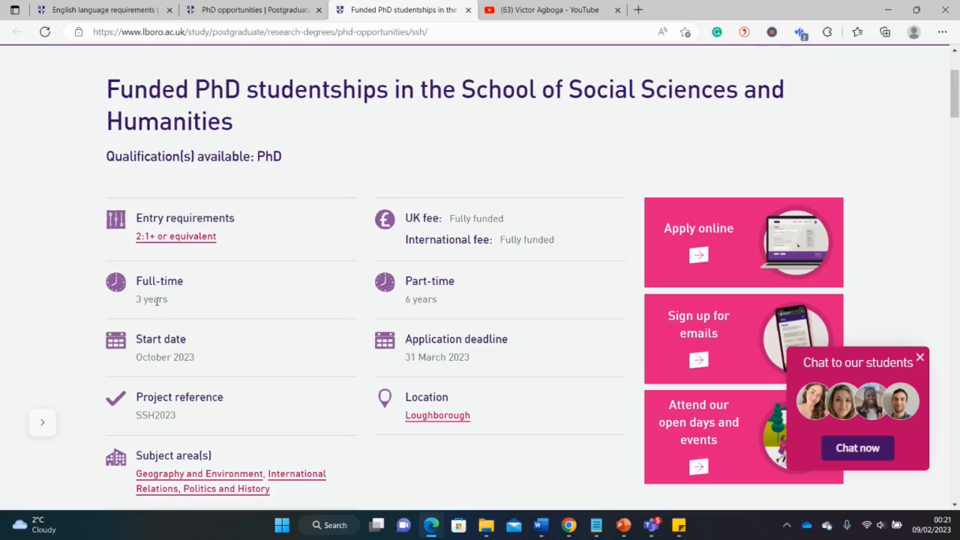
mouse_move(435, 314)
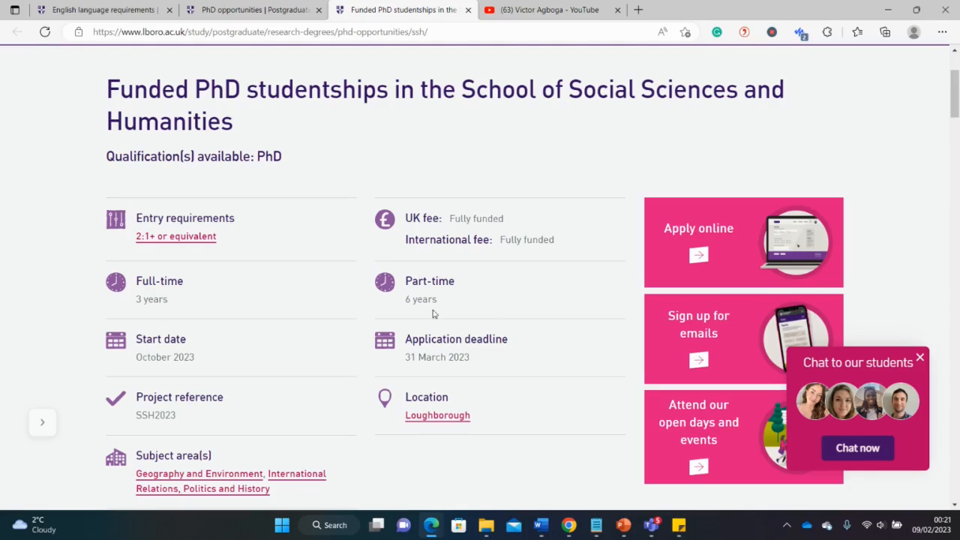
double_click(420, 300)
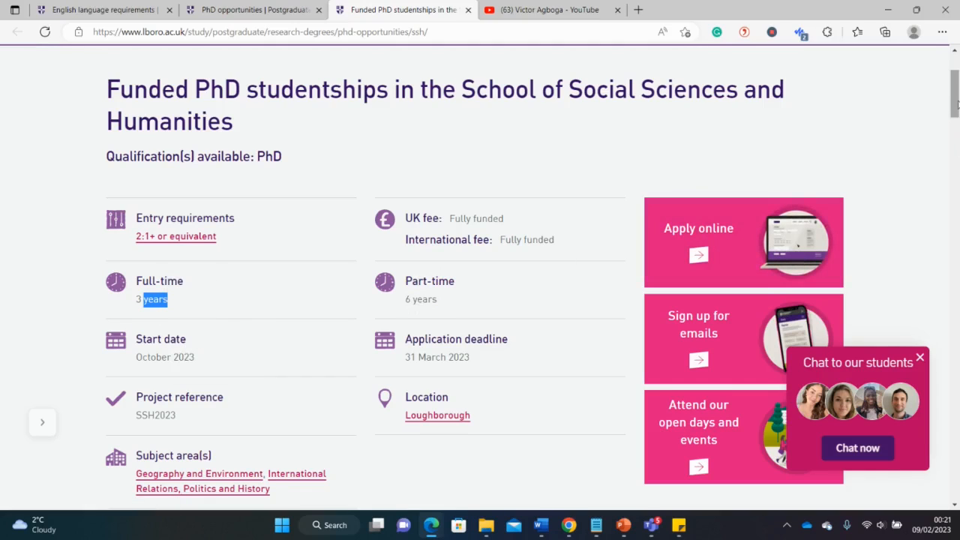
Read through the research themes and proposal areas down to the divisions list.
scroll("down", 3)
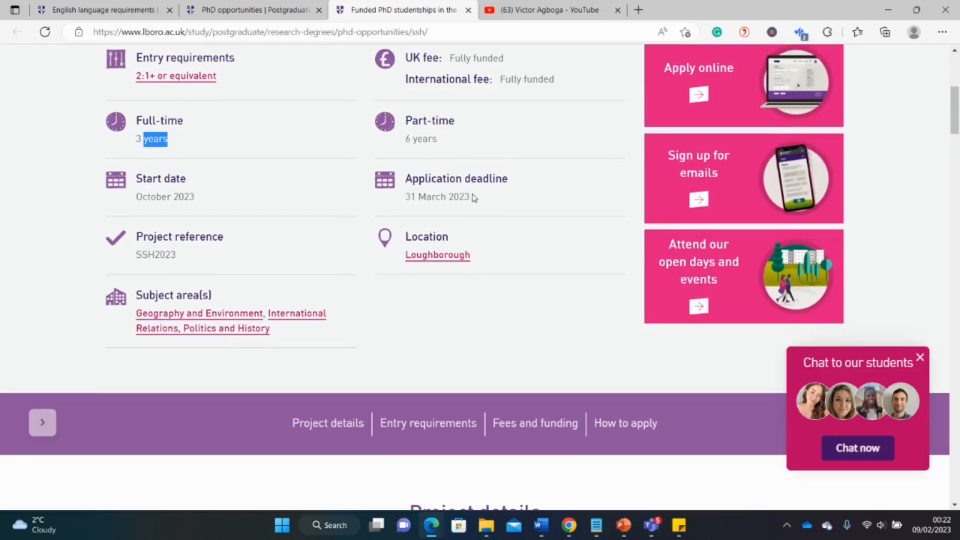
scroll("up", 3)
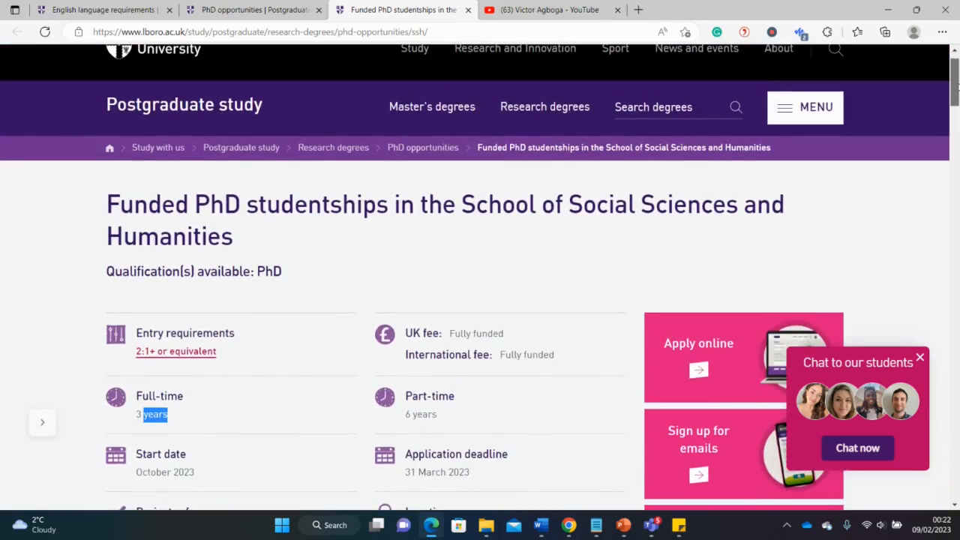
scroll("down", 3)
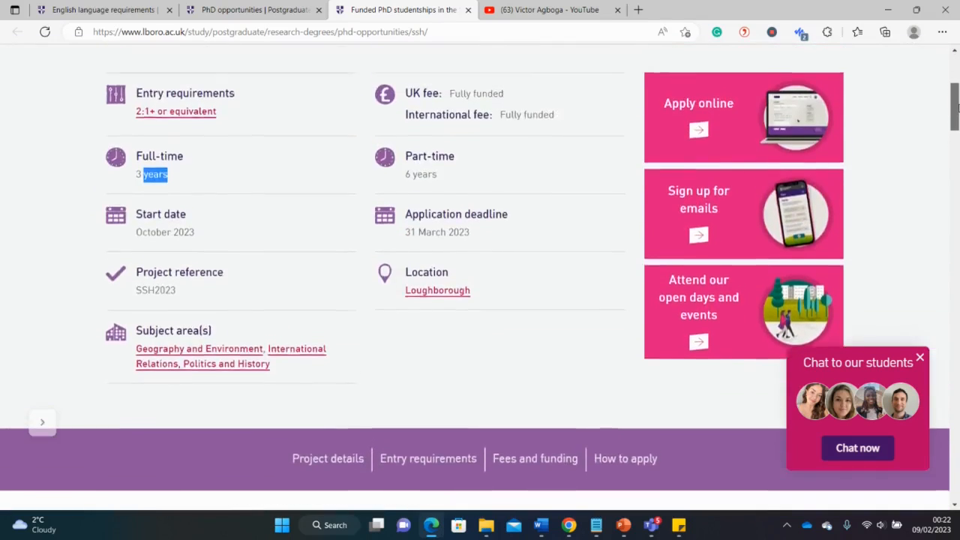
scroll("up", 3)
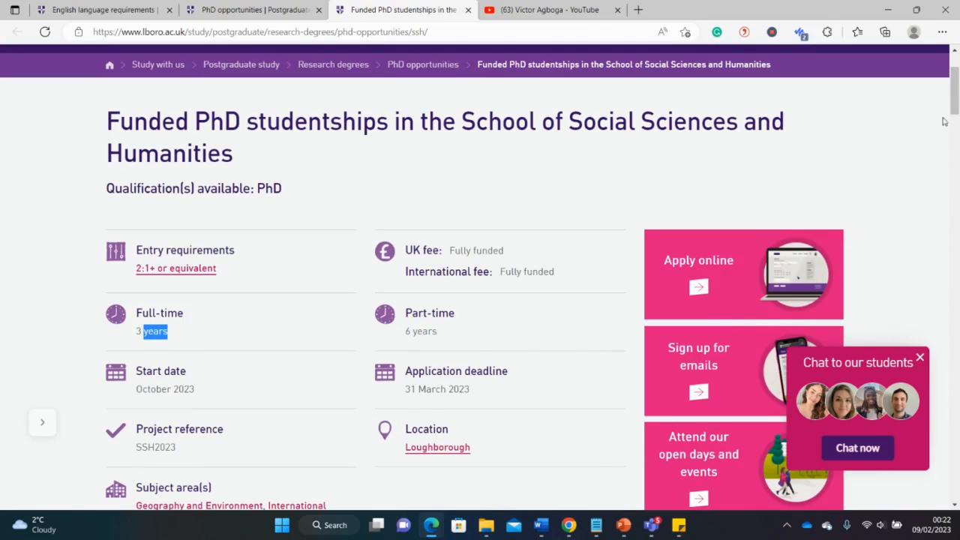
scroll("down", 3)
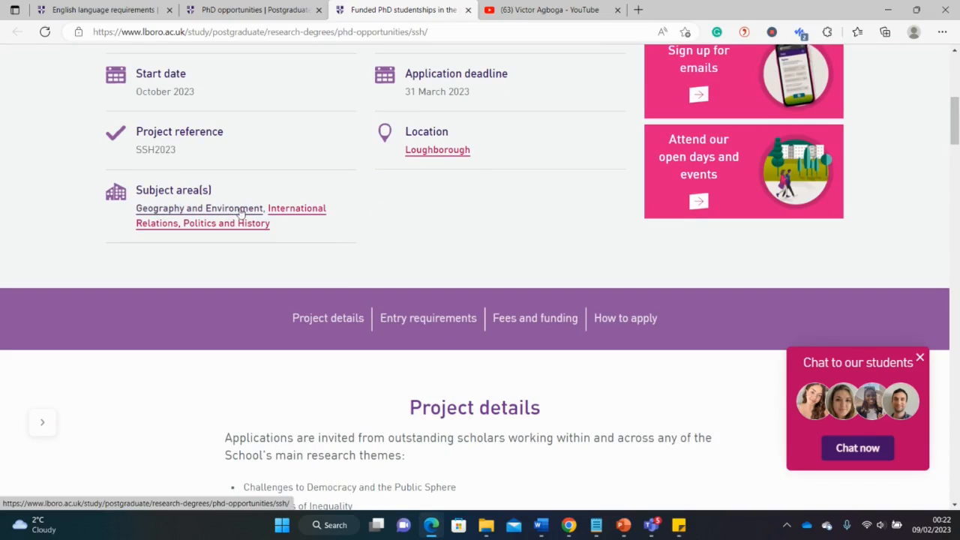
mouse_move(238, 234)
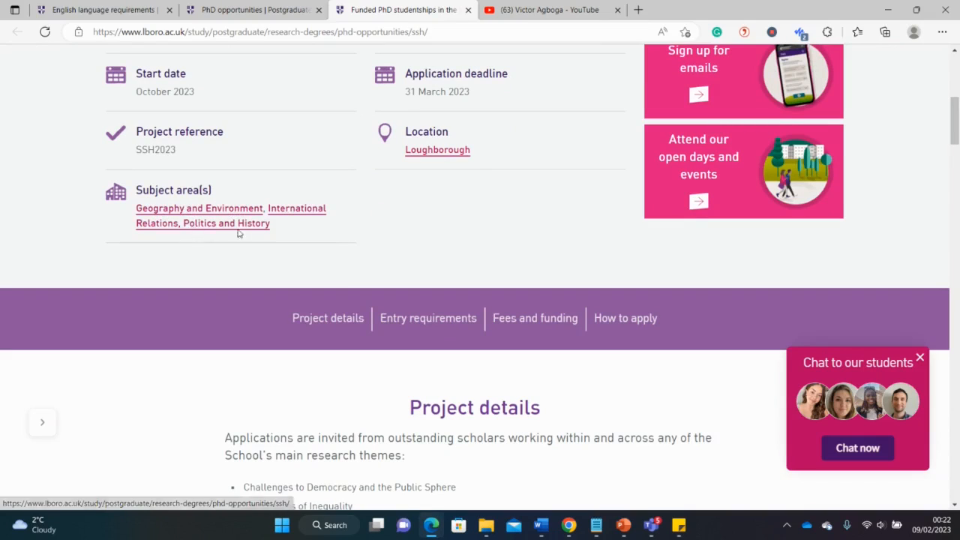
scroll("down", 3)
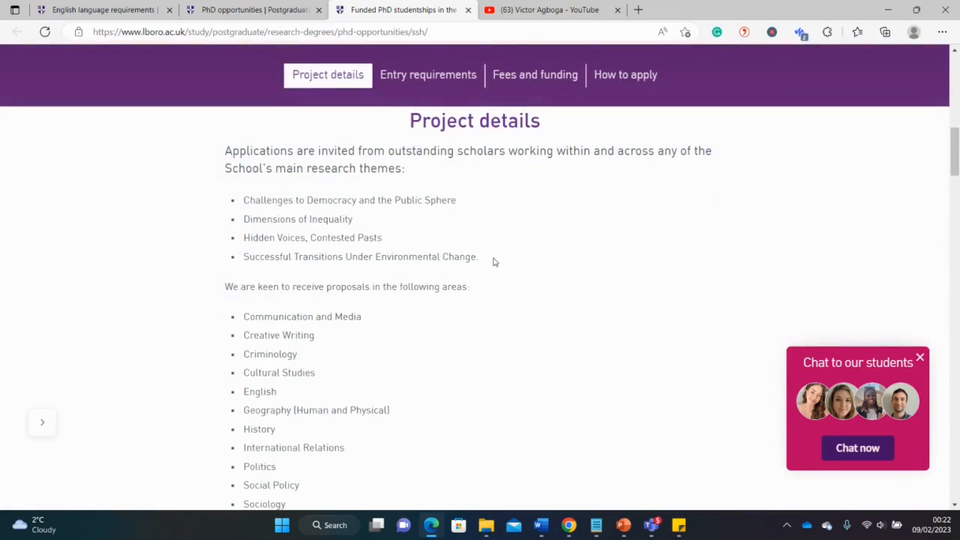
mouse_move(423, 216)
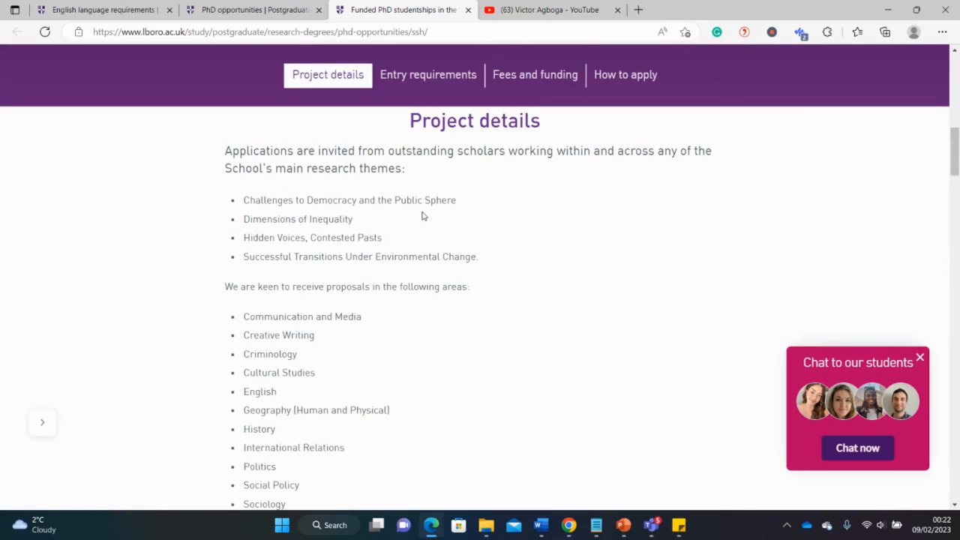
mouse_move(333, 219)
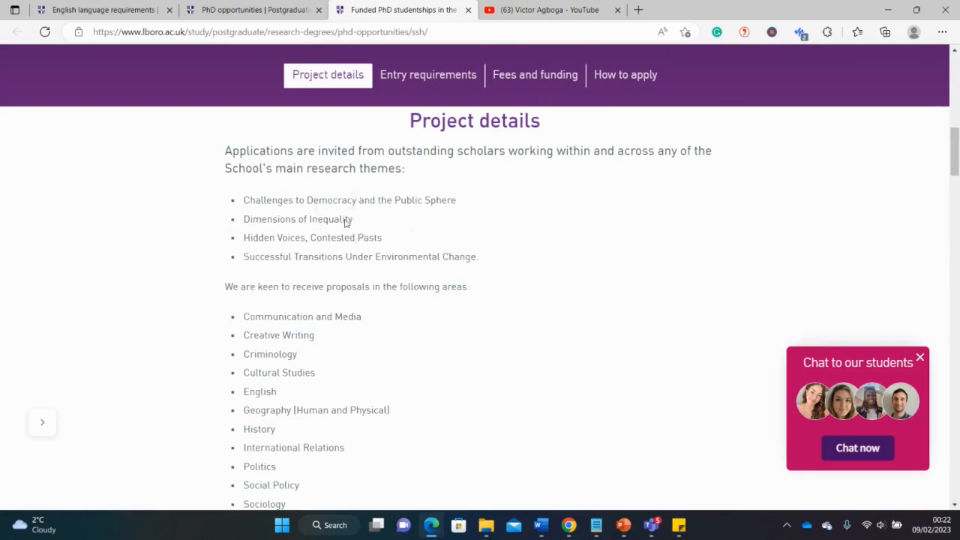
mouse_move(321, 225)
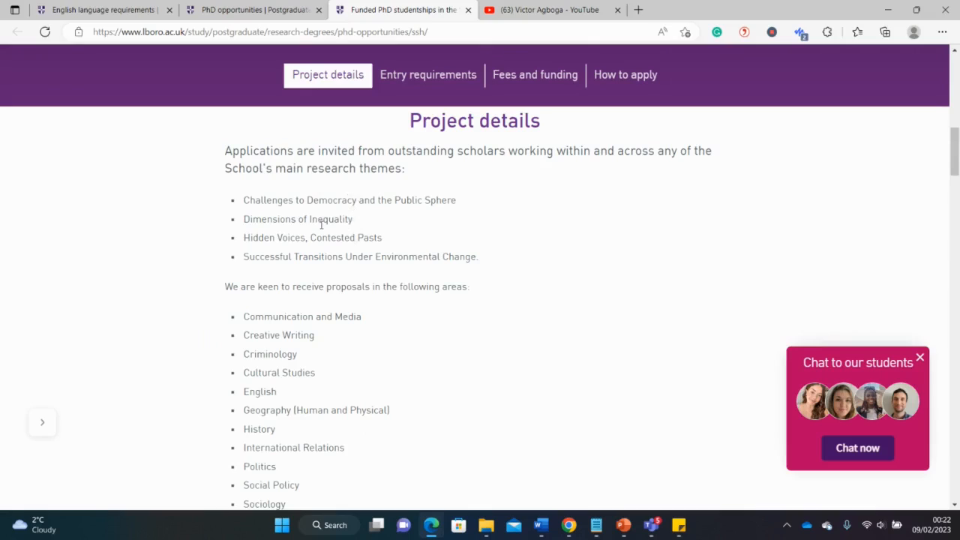
mouse_move(256, 193)
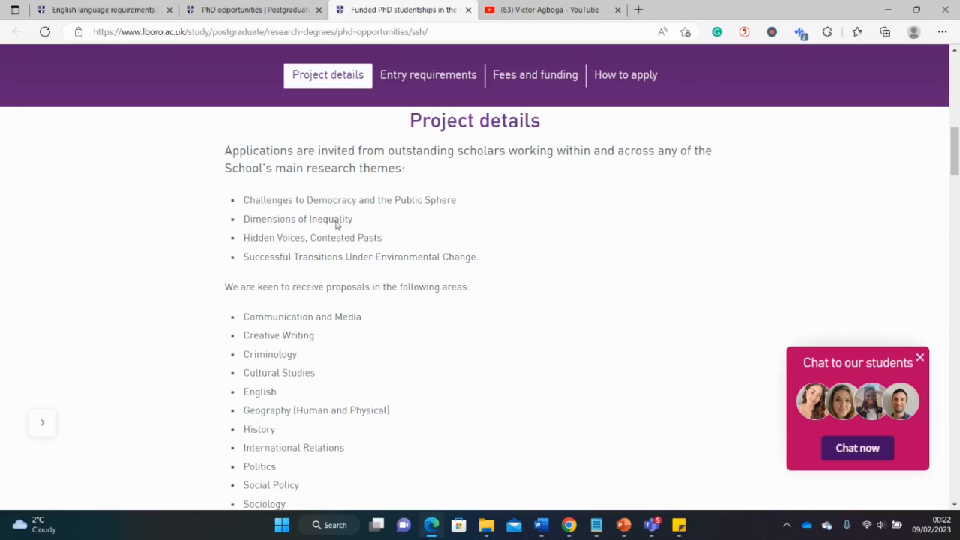
mouse_move(276, 219)
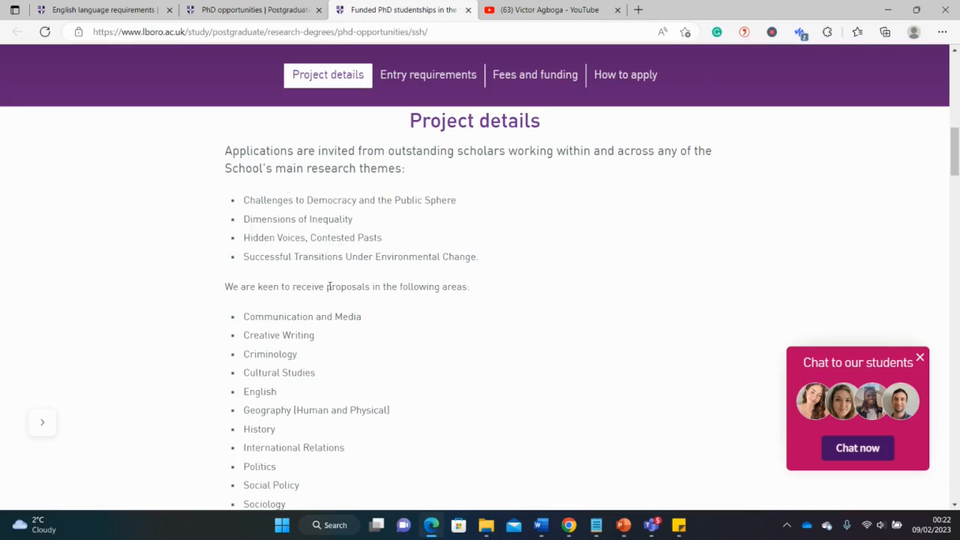
double_click(348, 286)
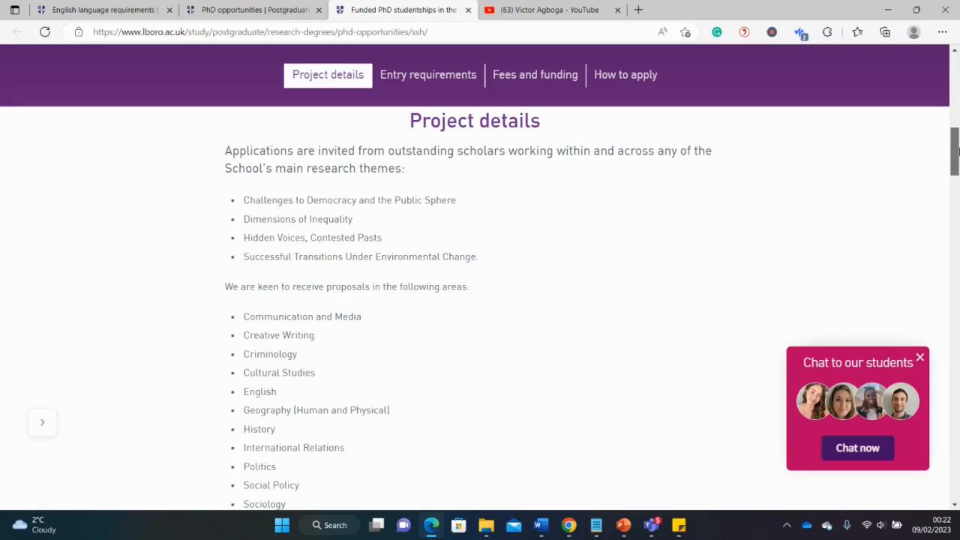
scroll("down", 3)
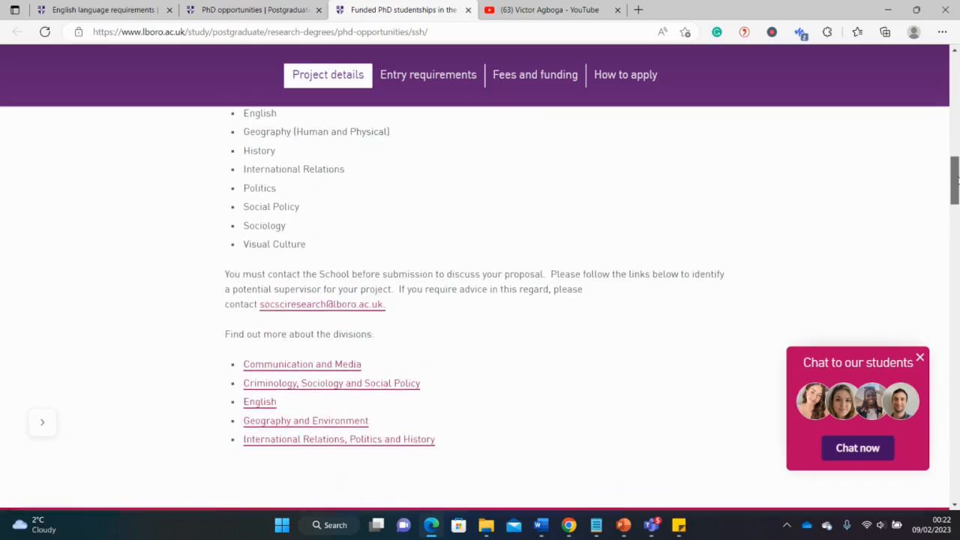
Read the contact advice and division links, continuing to the REF 2021 rating and supervisor Dr Nick Freeman.
scroll("down", 3)
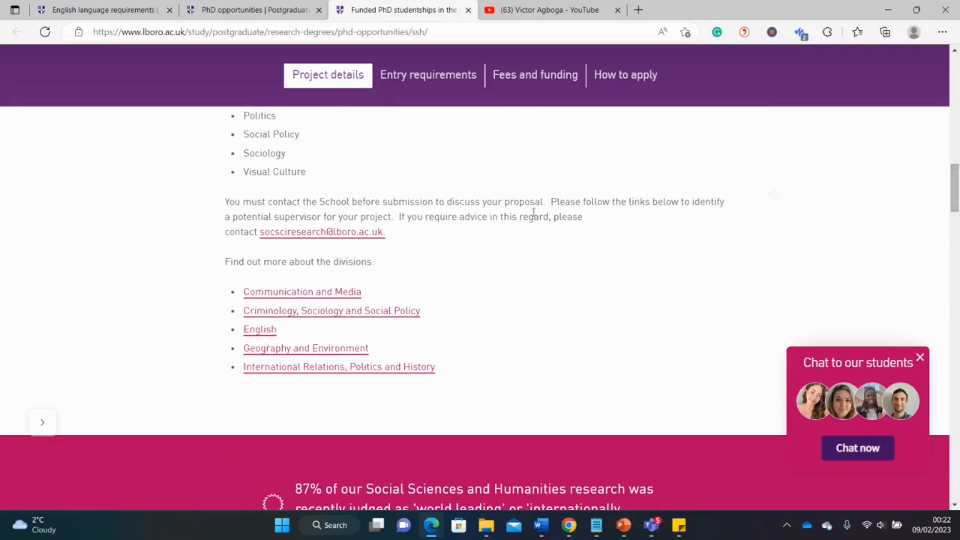
mouse_move(342, 202)
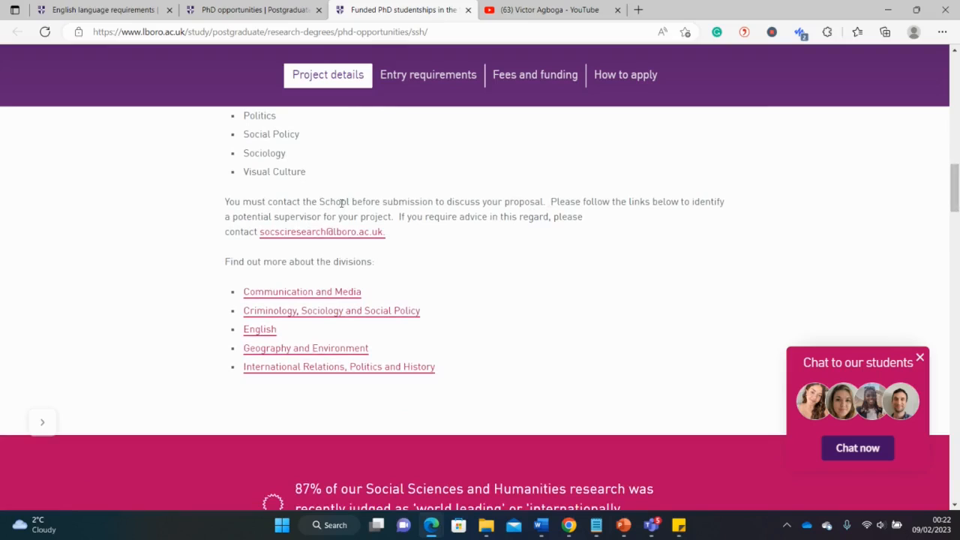
mouse_move(498, 213)
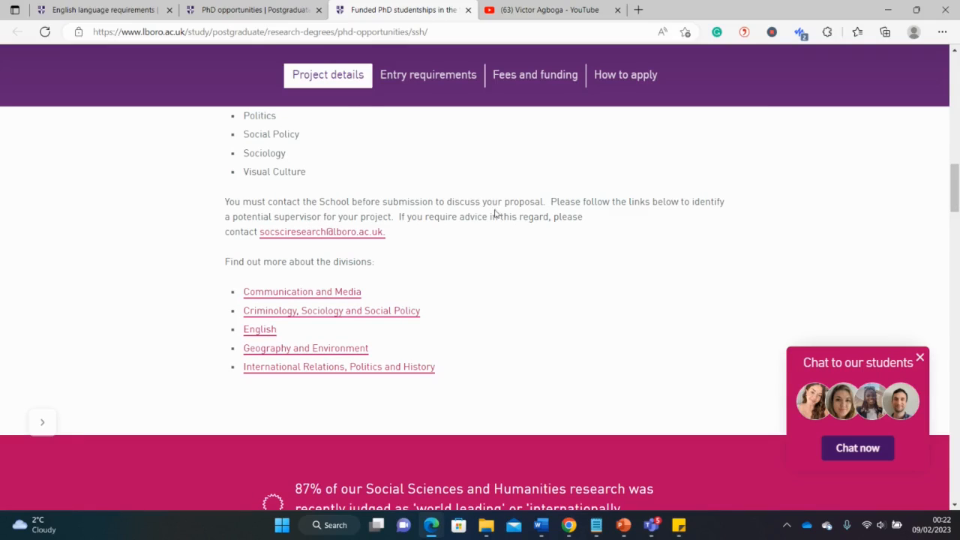
mouse_move(522, 237)
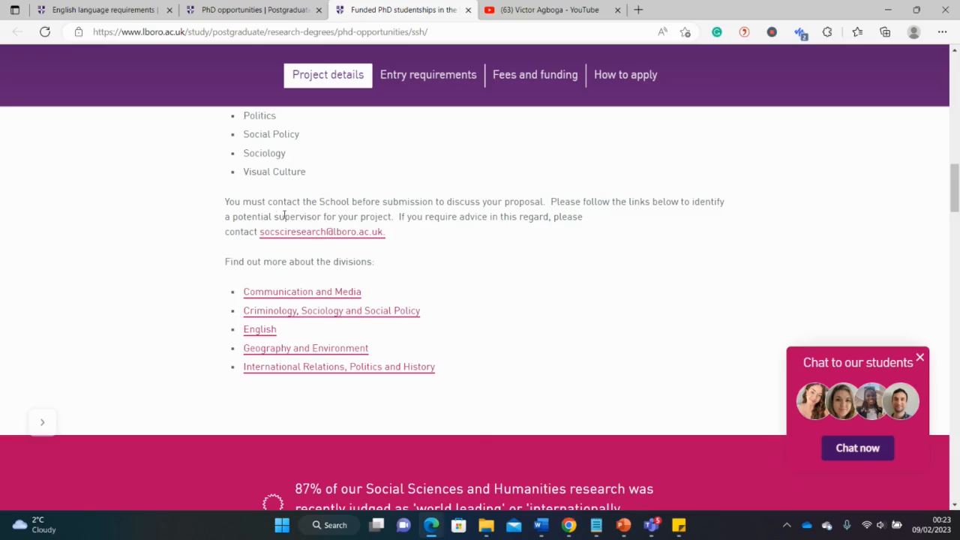
mouse_move(531, 266)
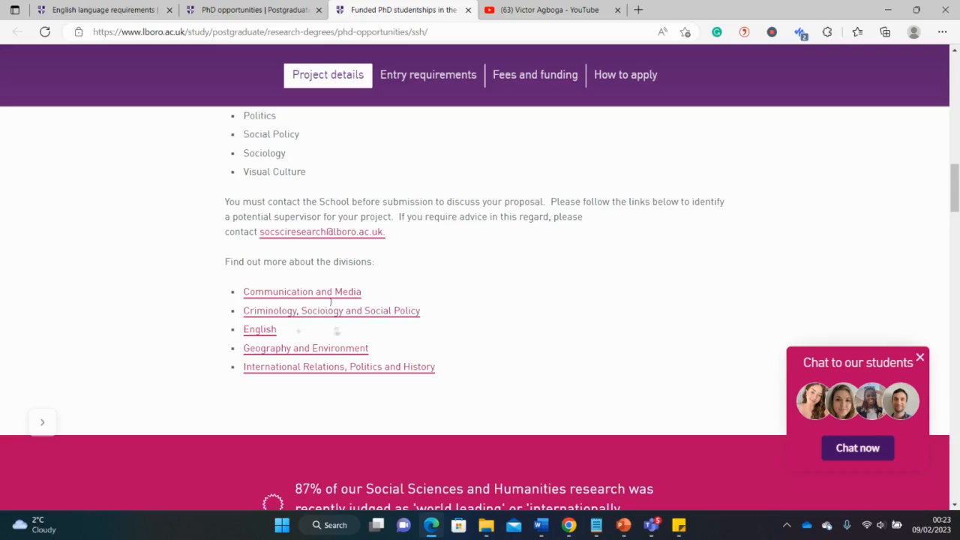
mouse_move(319, 379)
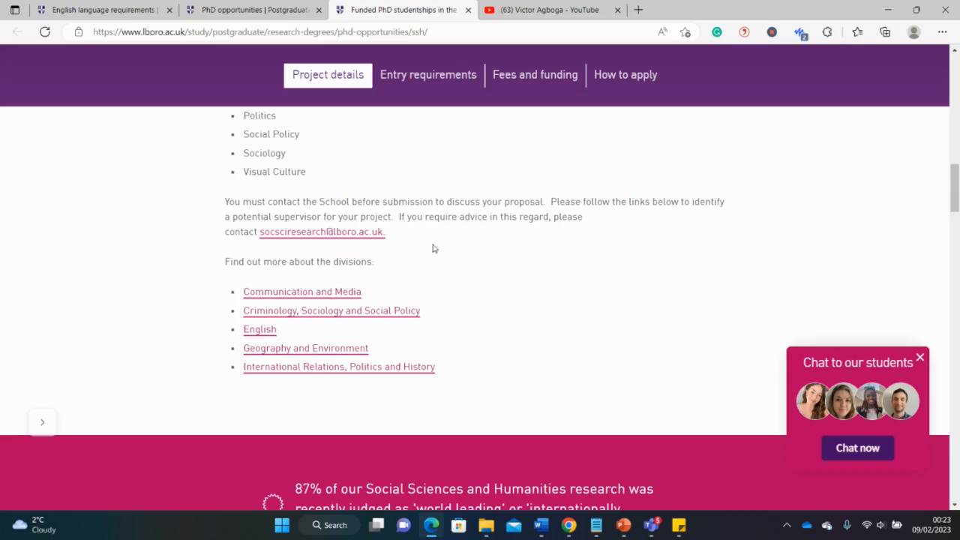
mouse_move(288, 238)
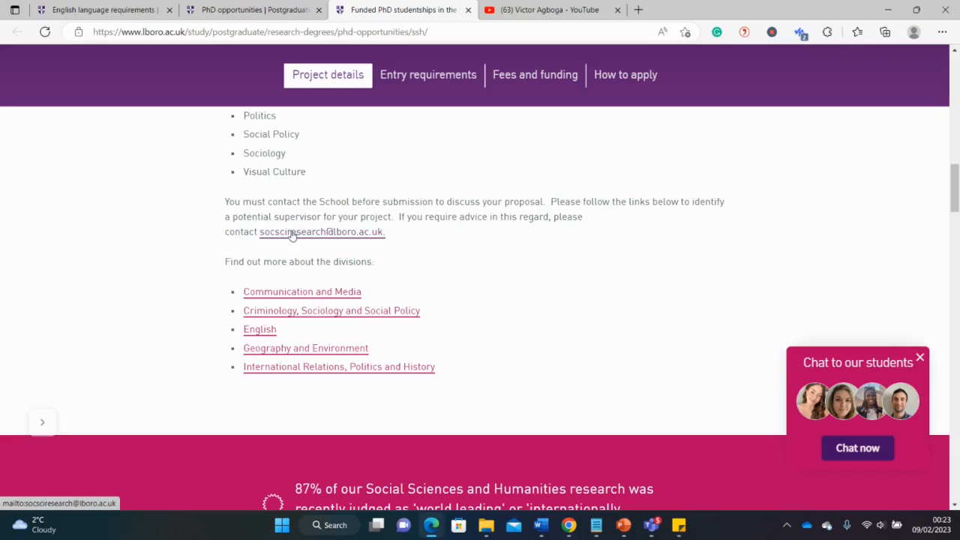
mouse_move(513, 280)
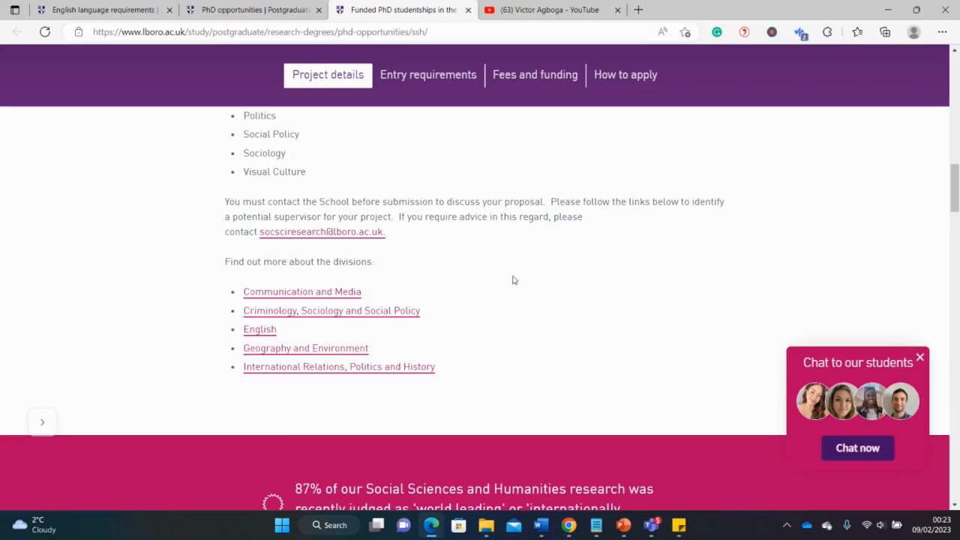
mouse_move(417, 321)
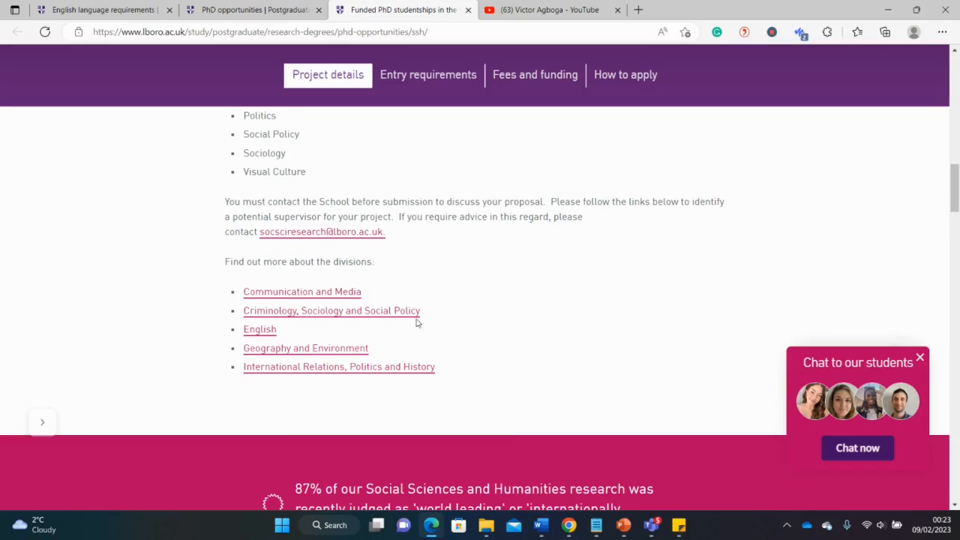
scroll("down", 3)
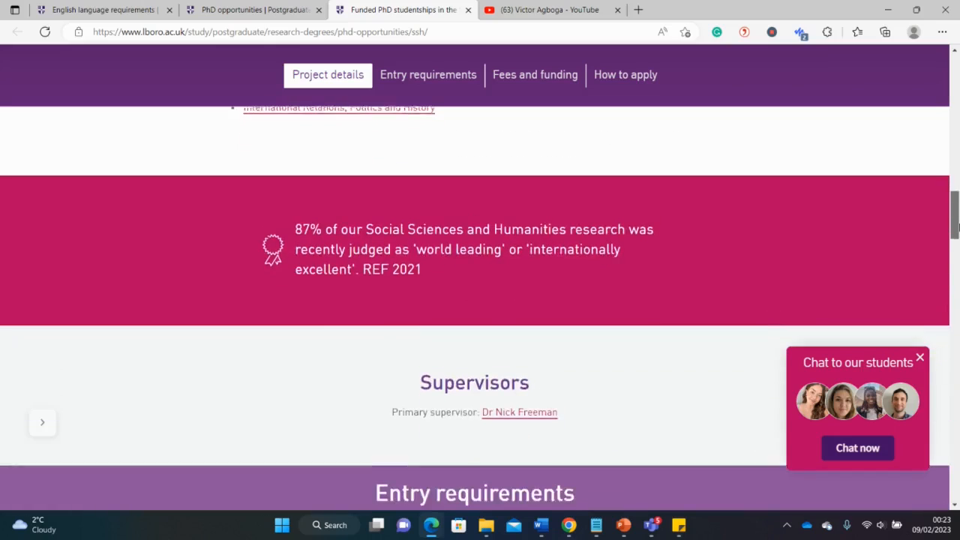
Jump to the Entry requirements section and highlight the words first-class honours.
scroll("down", 3)
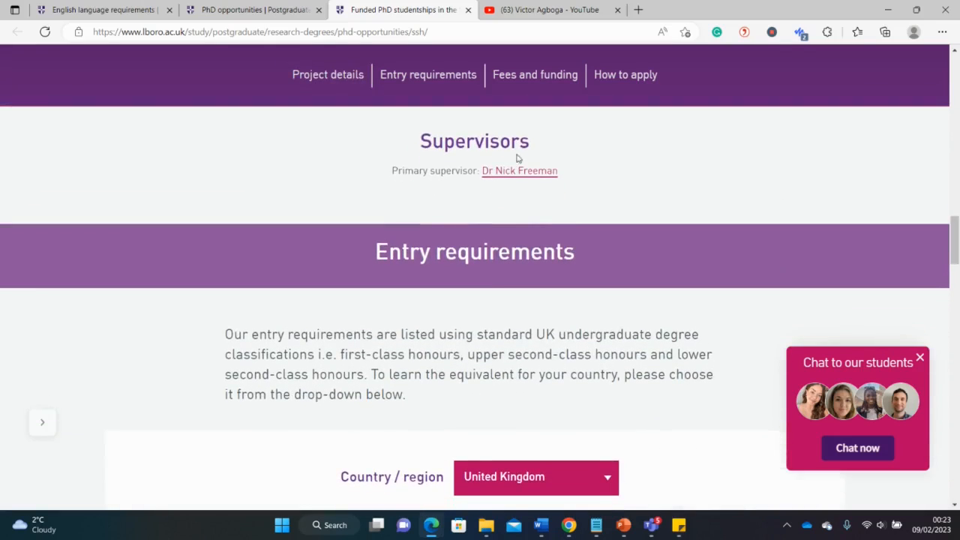
mouse_move(399, 163)
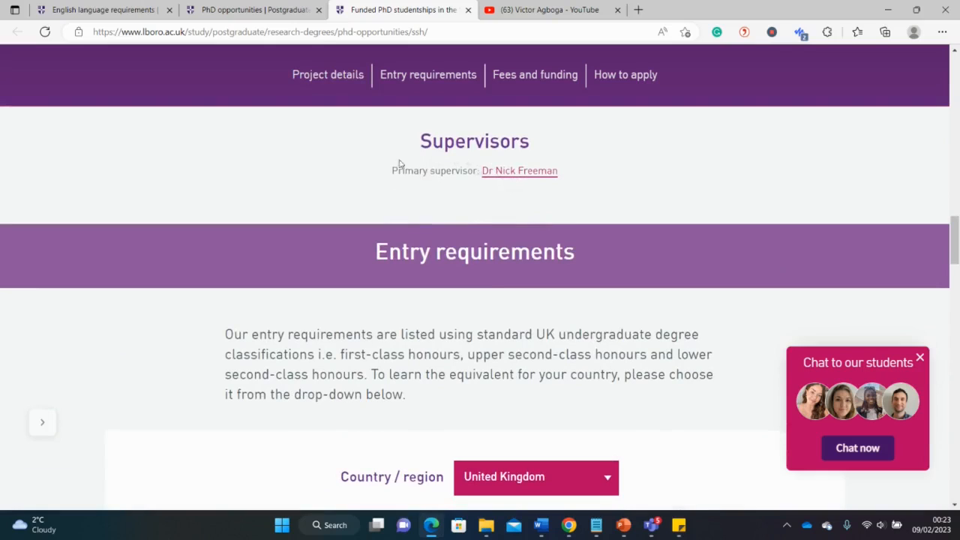
mouse_move(859, 210)
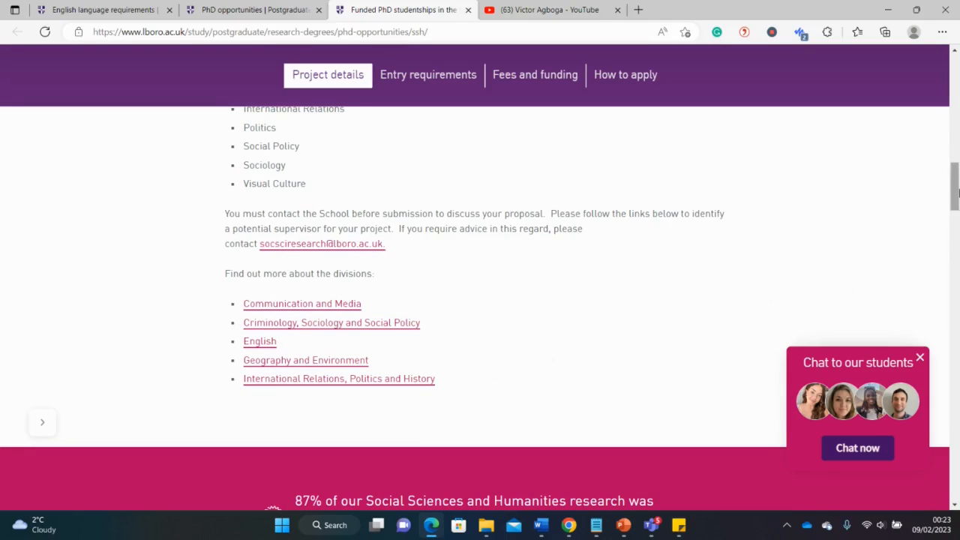
left_click(428, 75)
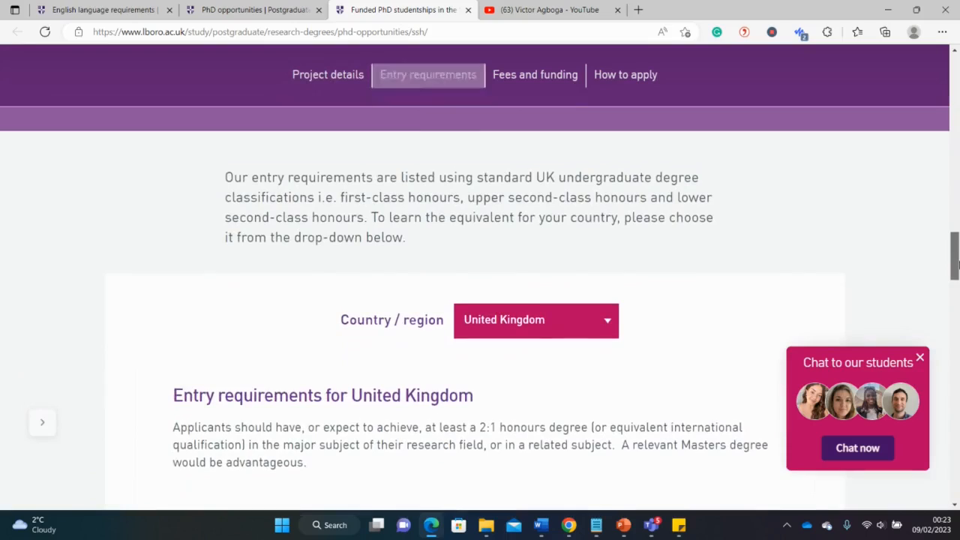
scroll("down", 3)
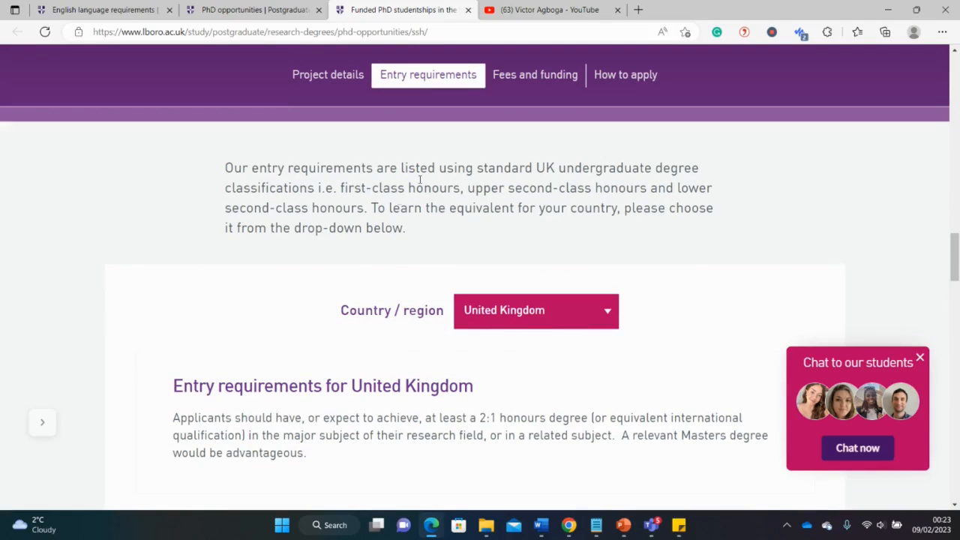
mouse_move(468, 162)
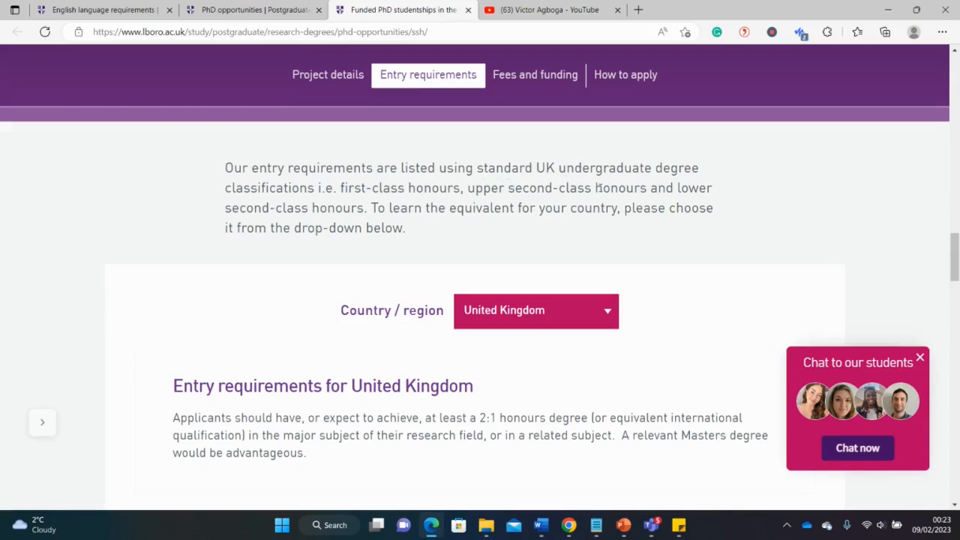
mouse_move(375, 207)
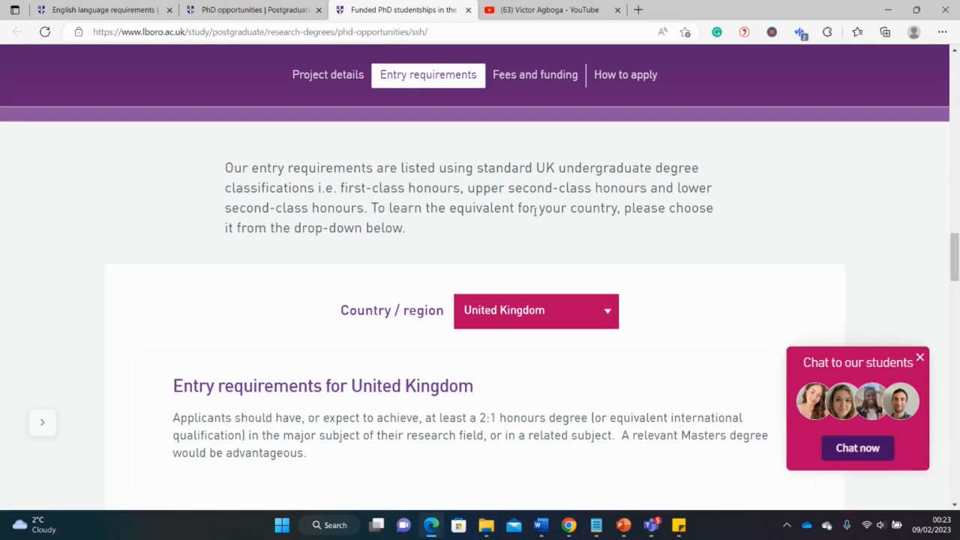
mouse_move(462, 225)
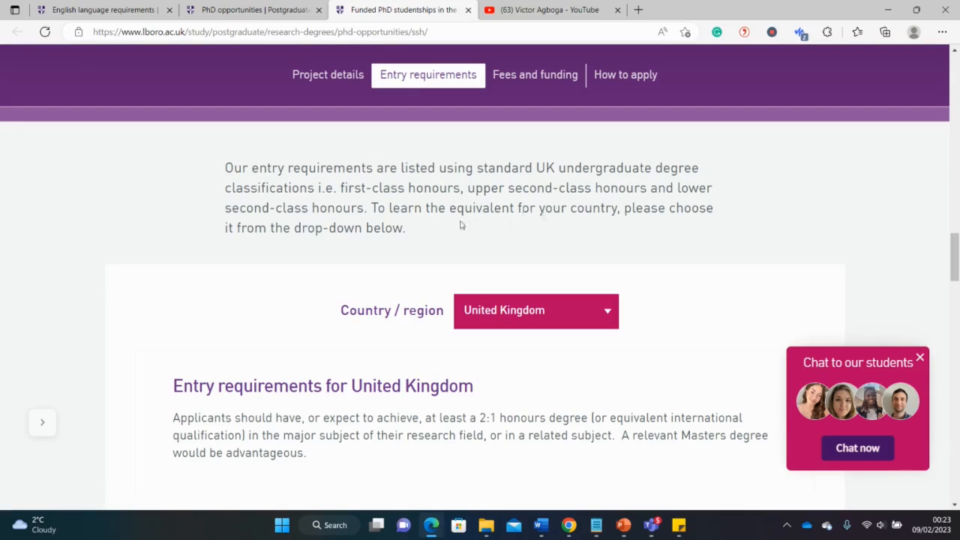
left_click_drag(339, 187, 427, 187)
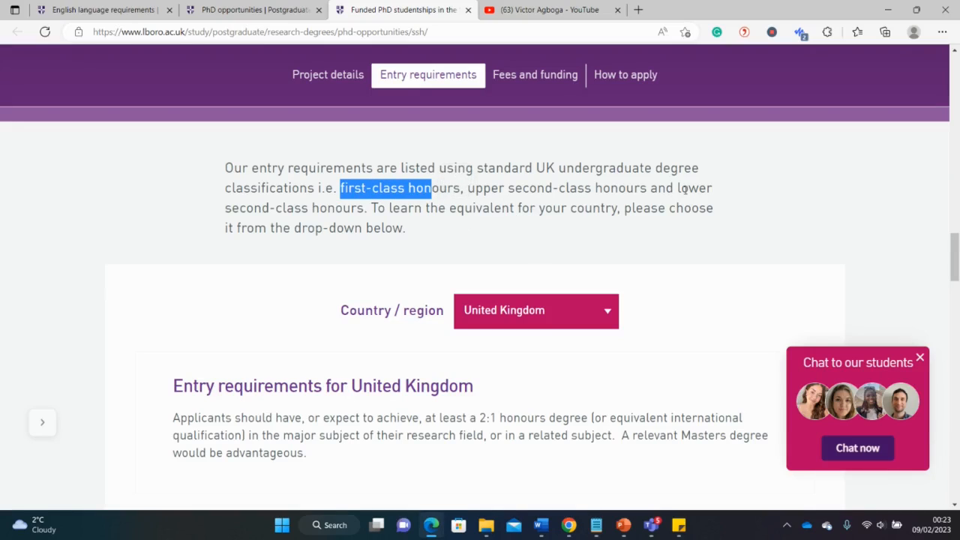
Read around the UK 2:1 honours requirement down to the Country/region dropdown.
scroll("up", 3)
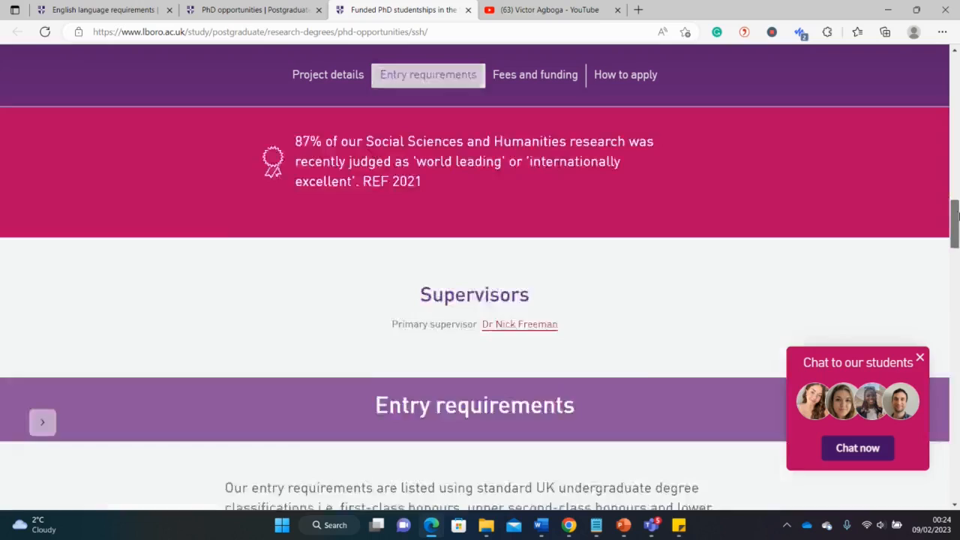
scroll("up", 3)
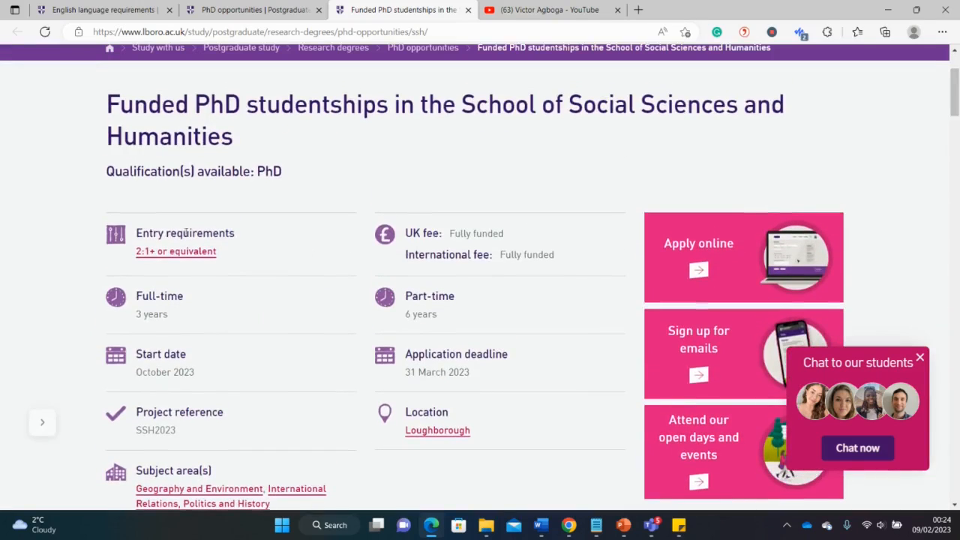
scroll("down", 3)
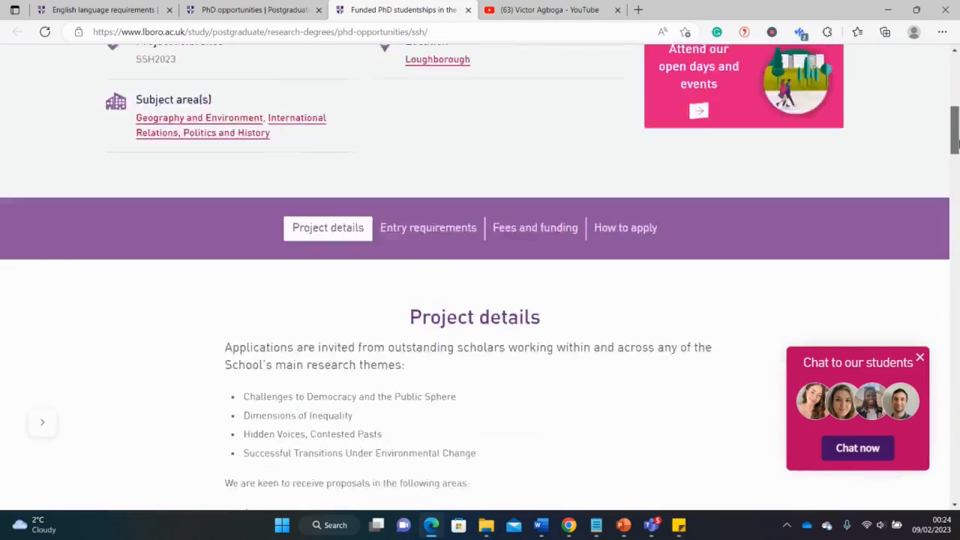
scroll("down", 3)
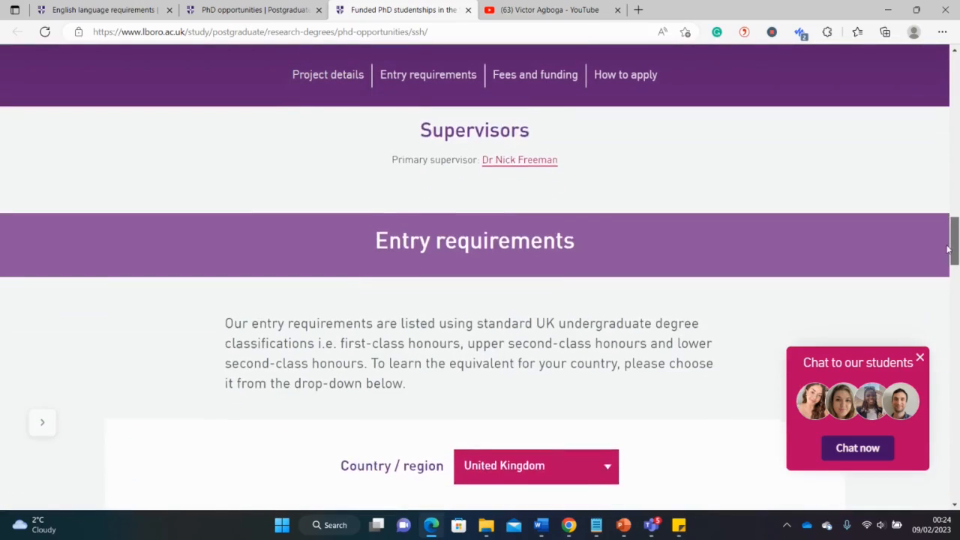
scroll("down", 3)
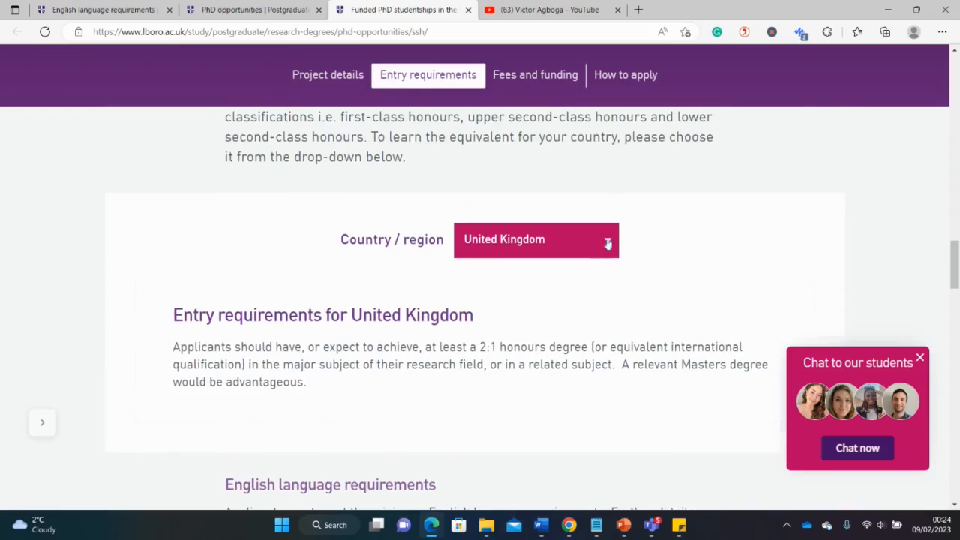
Show Nigeria's degree grade equivalents, then continue to English language requirements and Fees and funding.
left_click(535, 240)
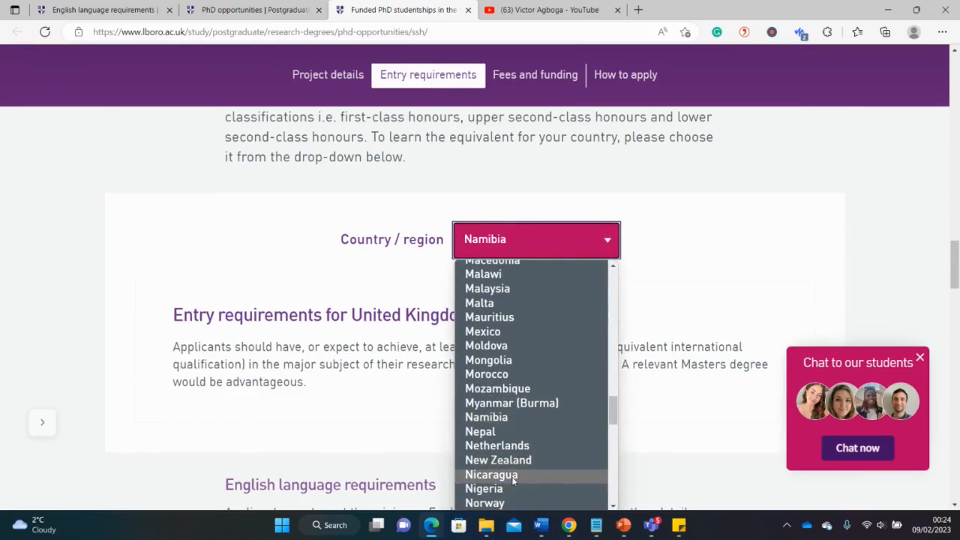
left_click(483, 489)
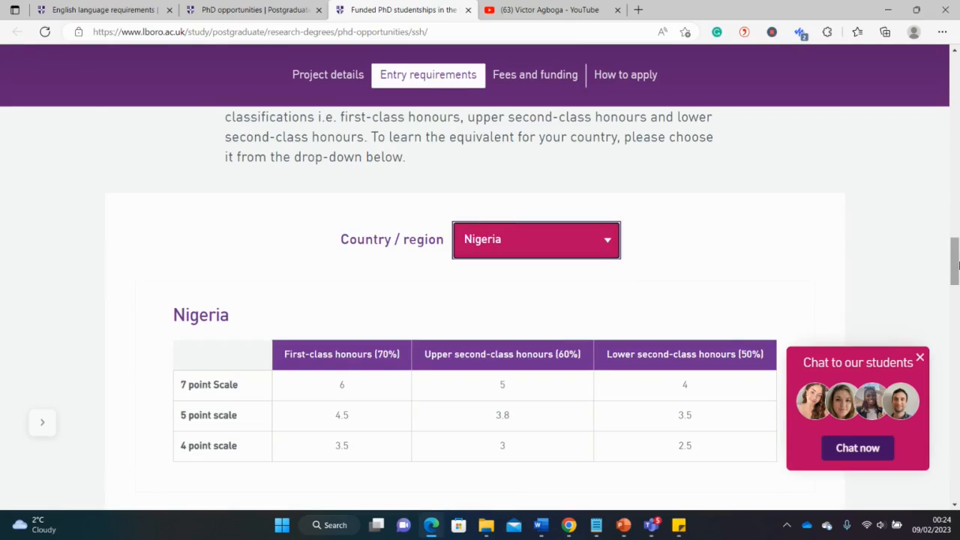
scroll("down", 3)
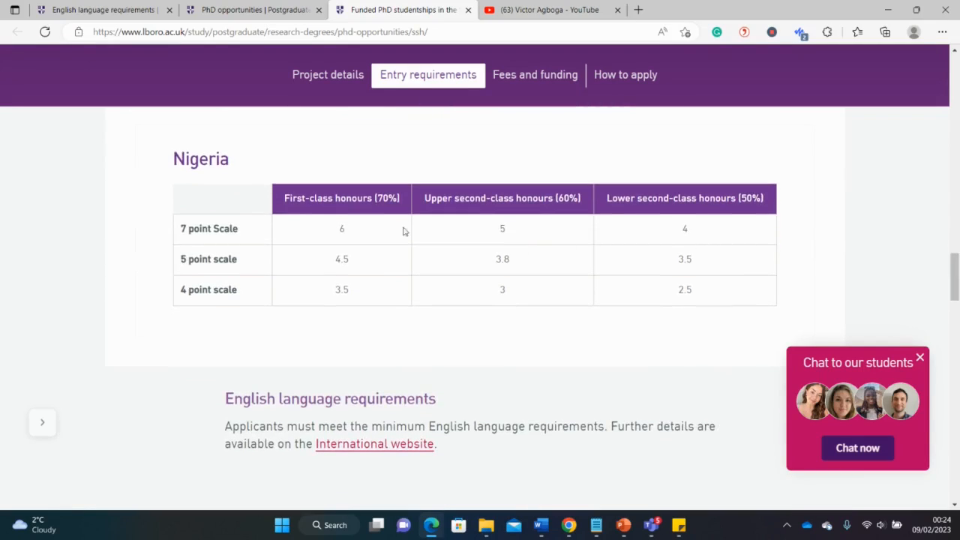
mouse_move(182, 225)
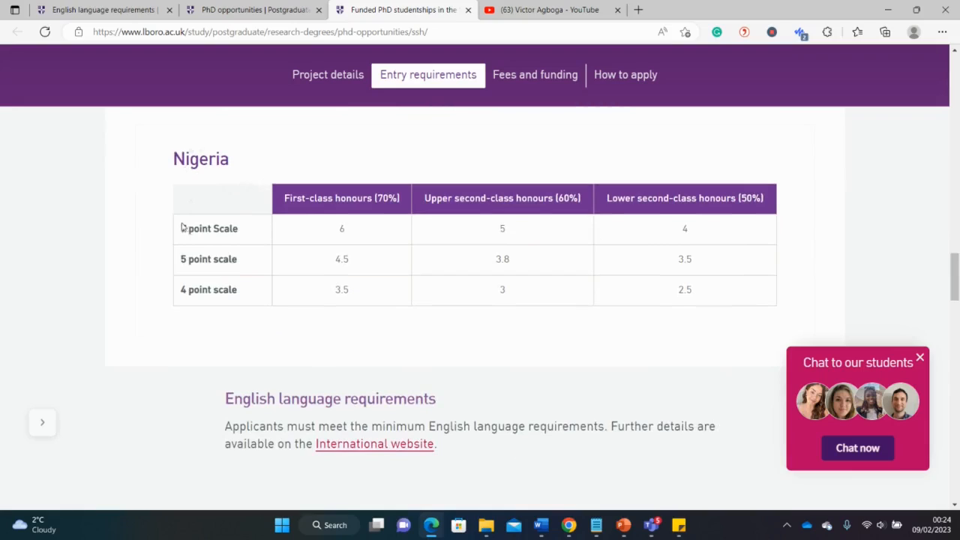
mouse_move(327, 234)
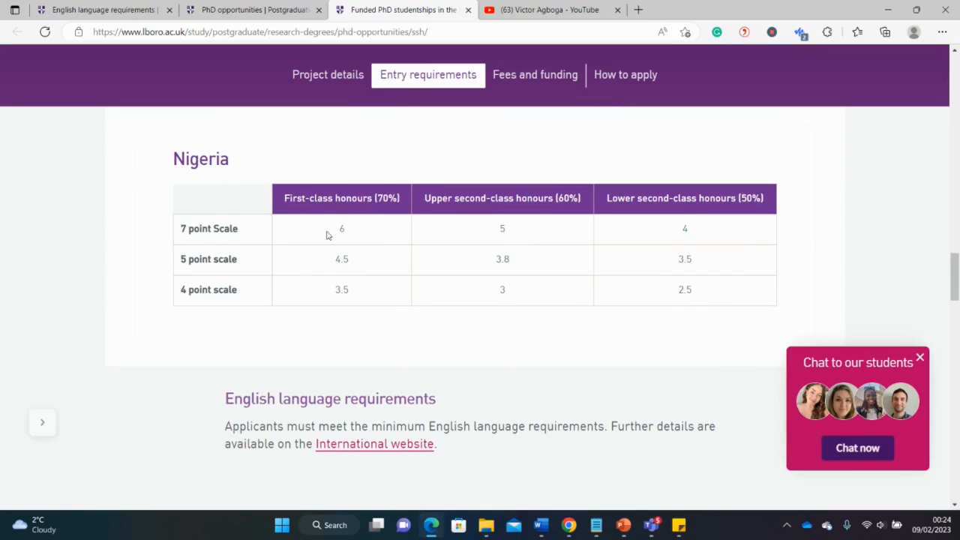
mouse_move(471, 231)
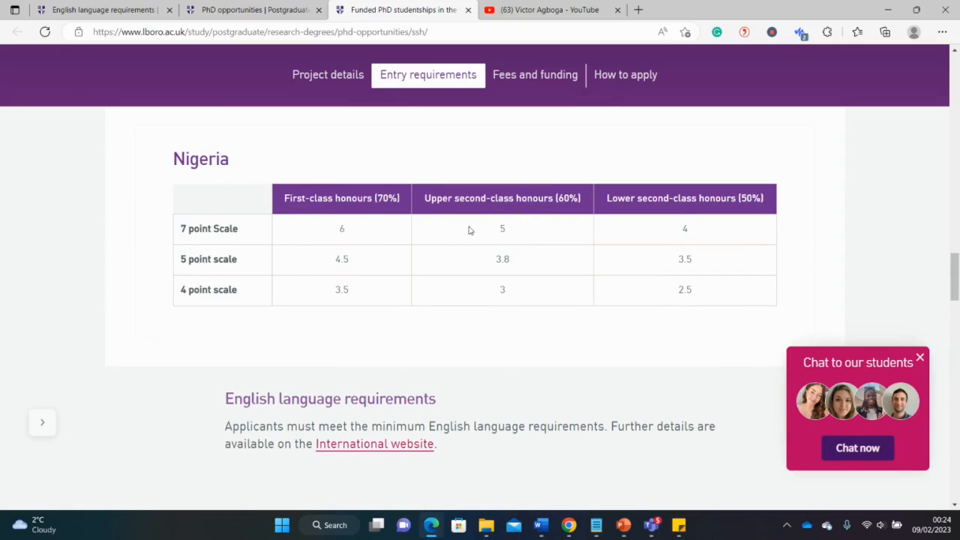
mouse_move(207, 272)
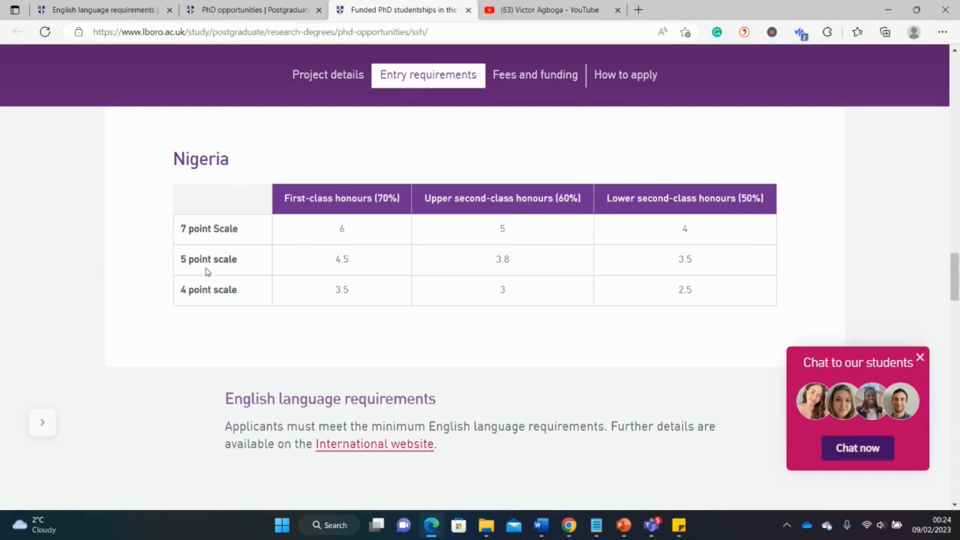
mouse_move(321, 264)
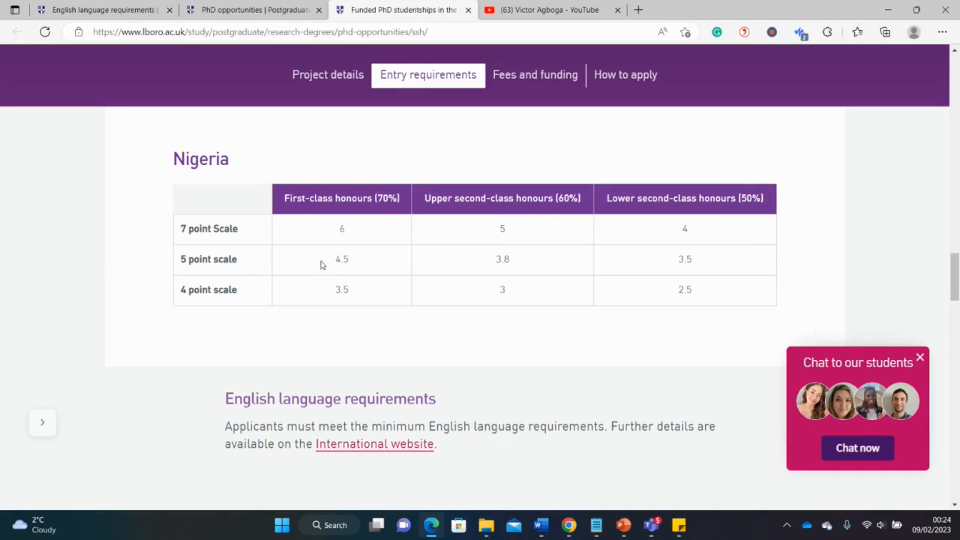
mouse_move(240, 267)
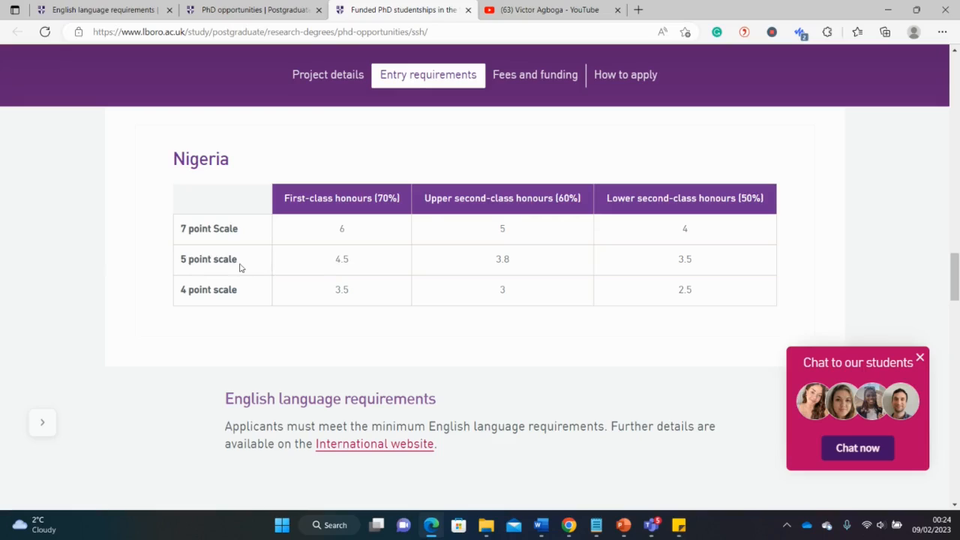
mouse_move(365, 281)
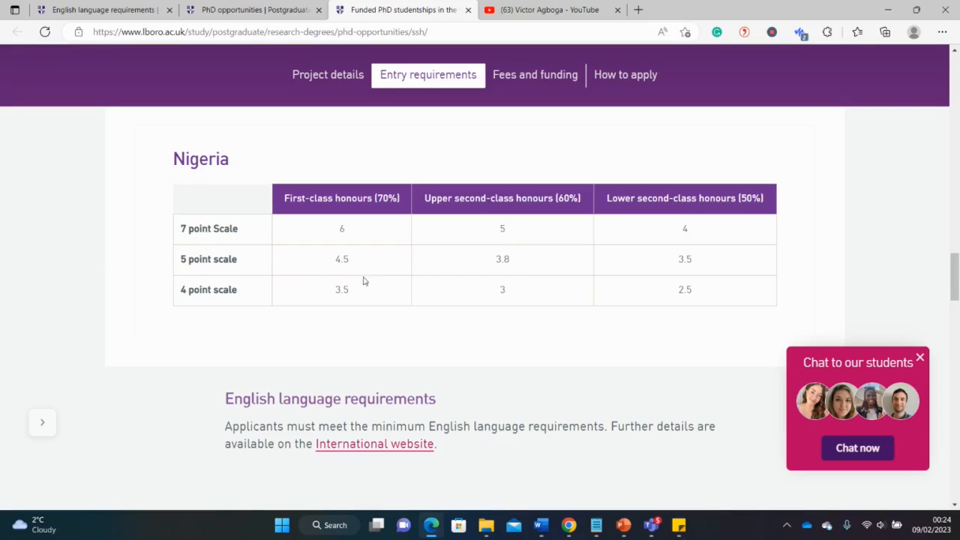
mouse_move(351, 261)
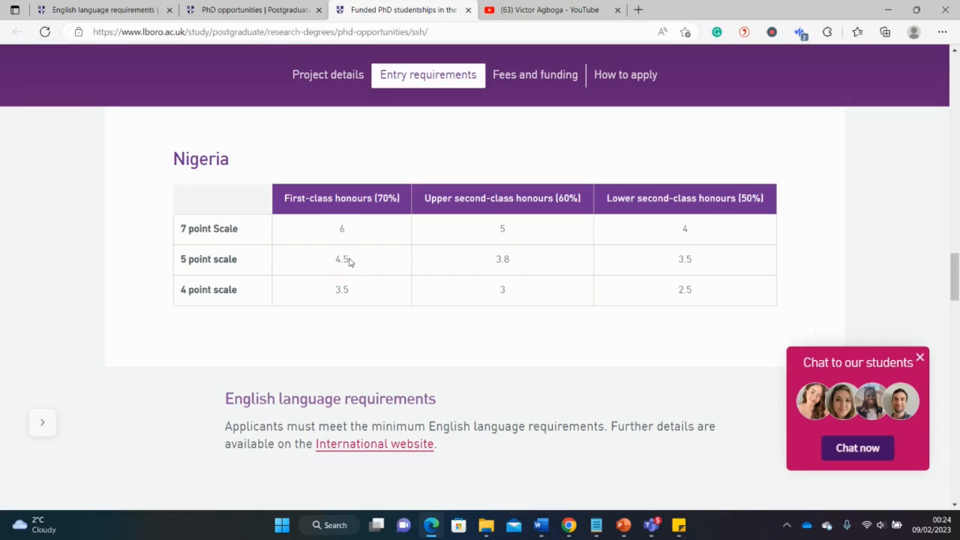
mouse_move(952, 238)
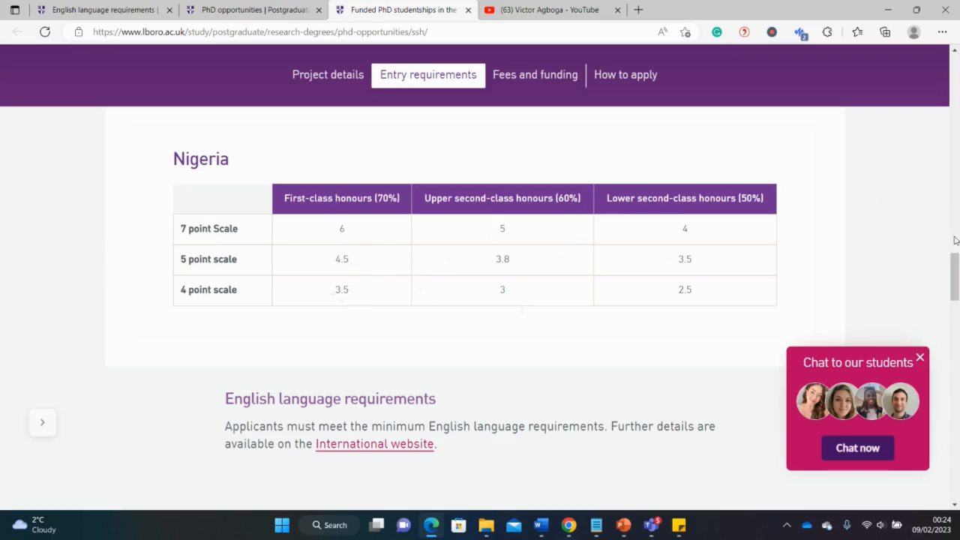
scroll("down", 3)
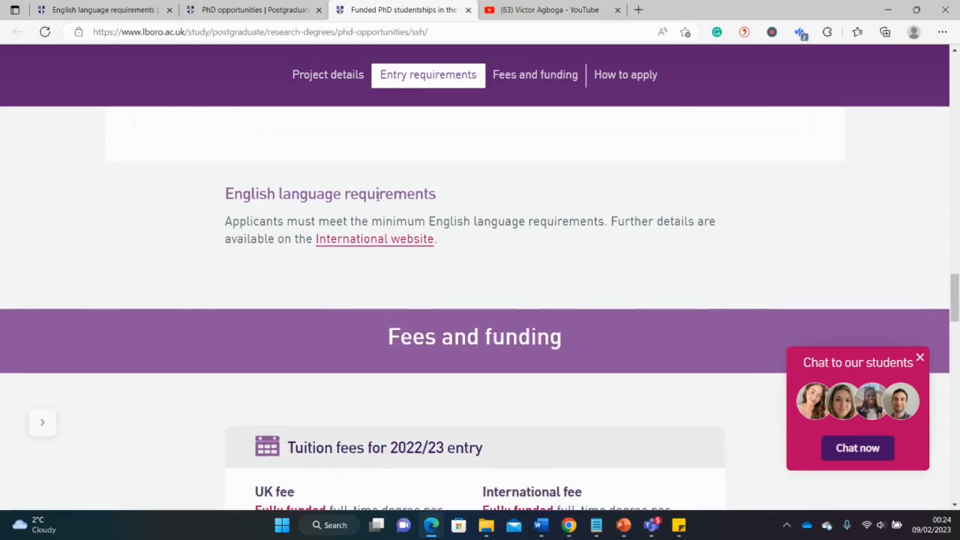
mouse_move(335, 213)
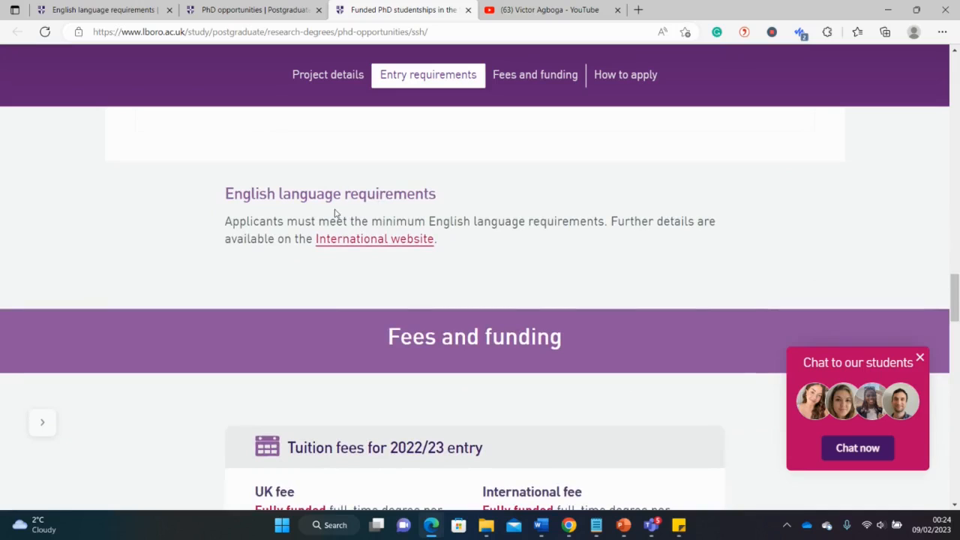
mouse_move(819, 261)
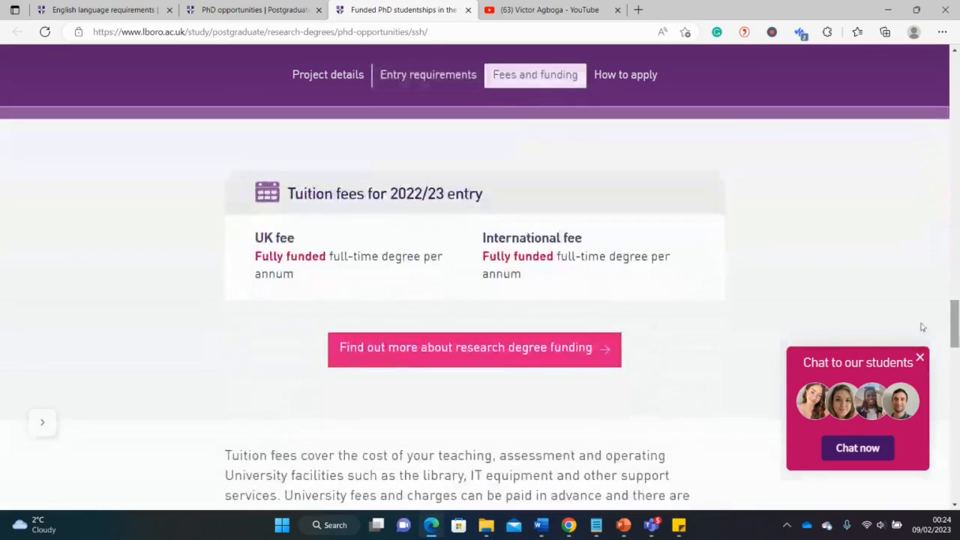
Read the fully funded fees, £17,668 stipend and 29th May 2023 decision date down to How to apply.
scroll("down", 3)
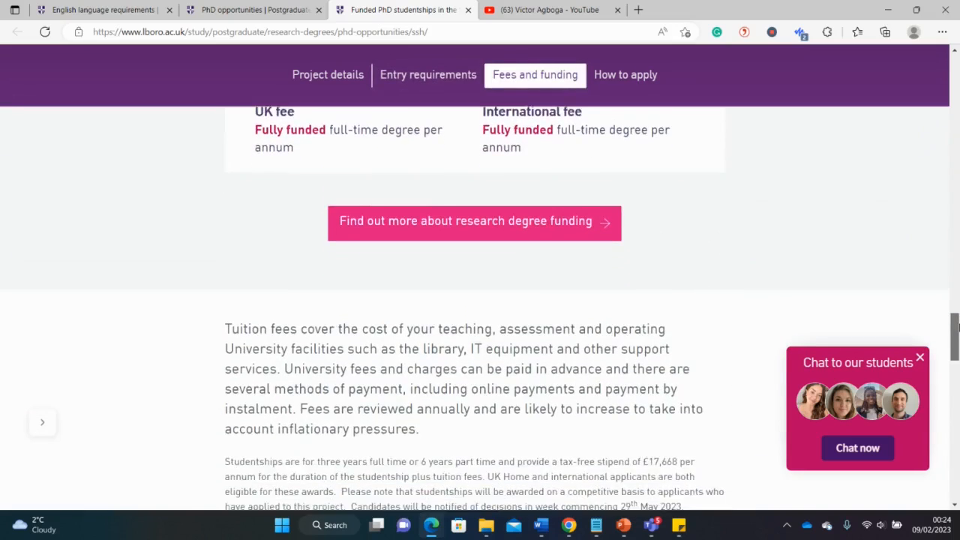
scroll("down", 3)
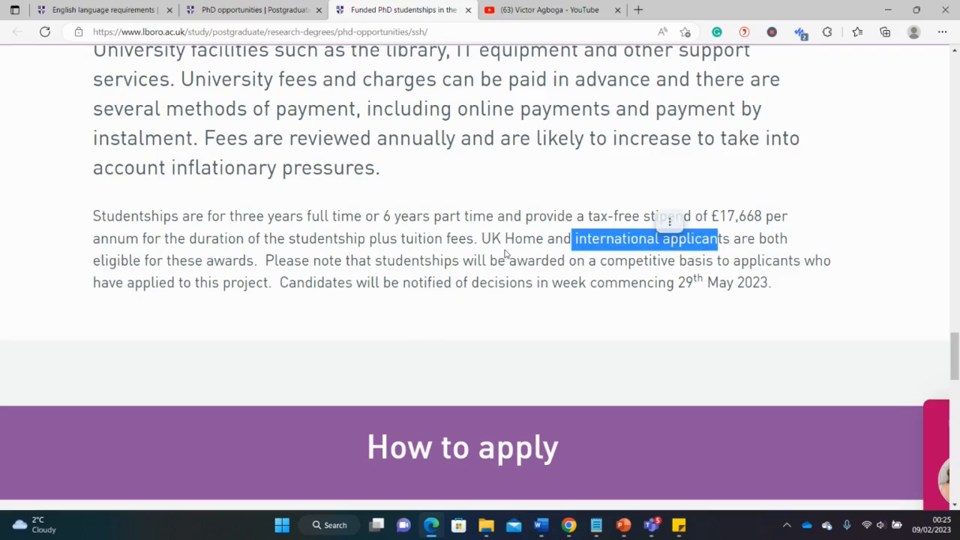
left_click(509, 300)
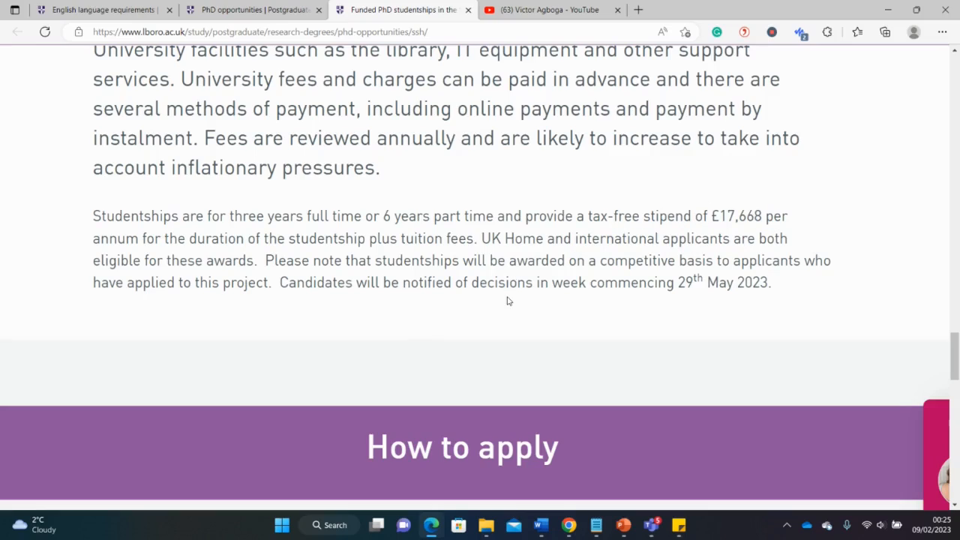
mouse_move(630, 299)
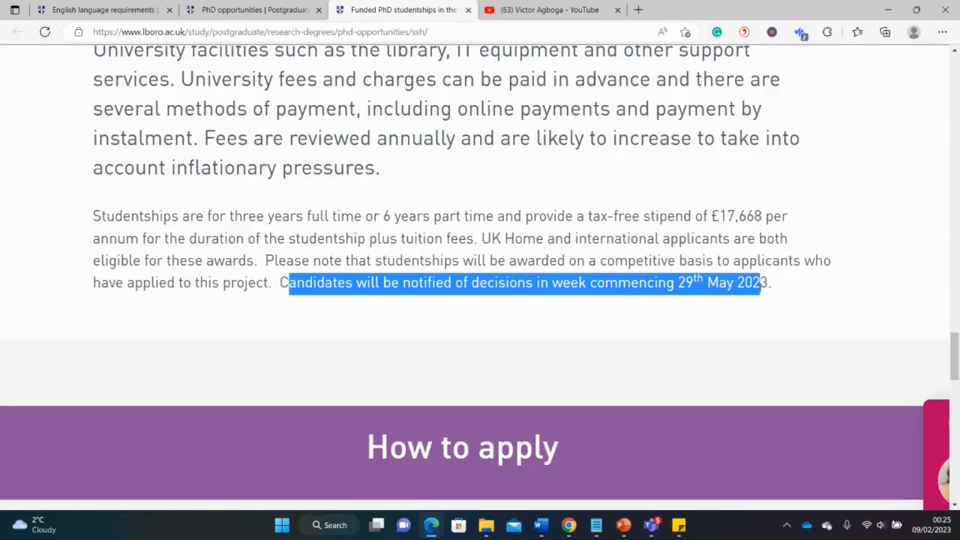
left_click(711, 306)
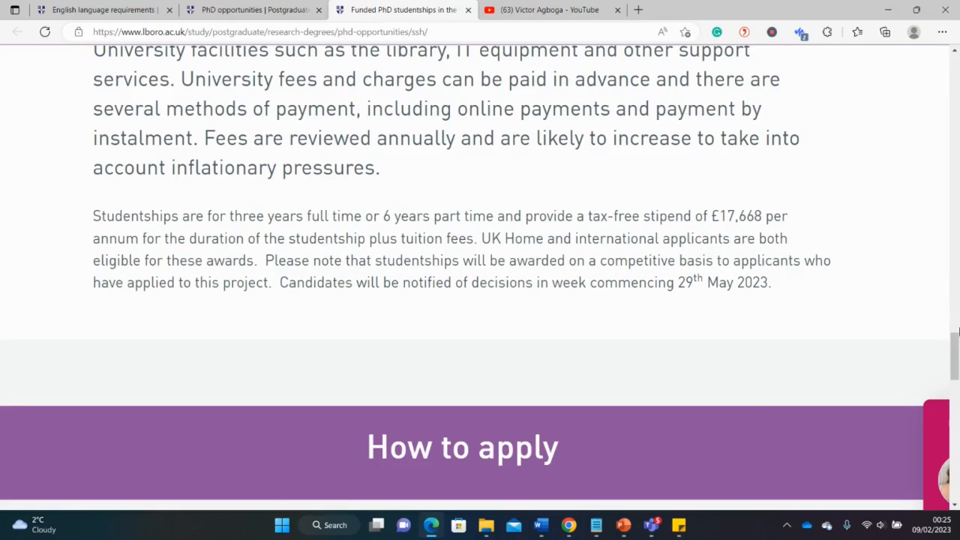
scroll("down", 3)
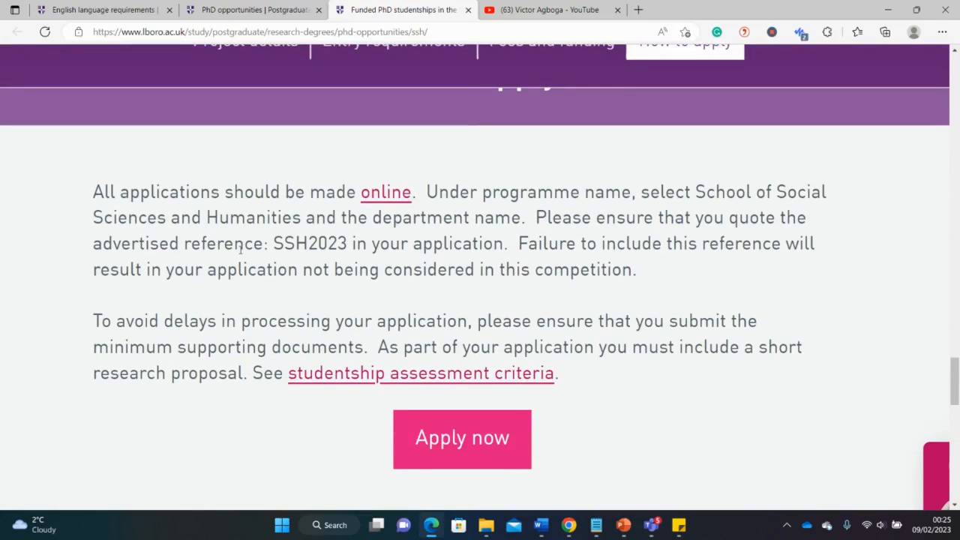
mouse_move(747, 381)
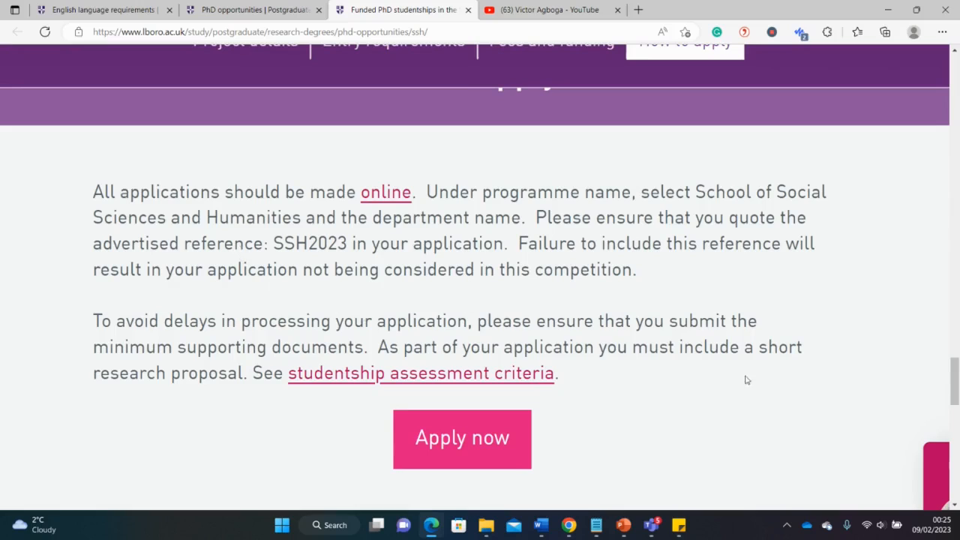
Move from the How to apply instructions back to the subject areas list and division links.
scroll("down", 3)
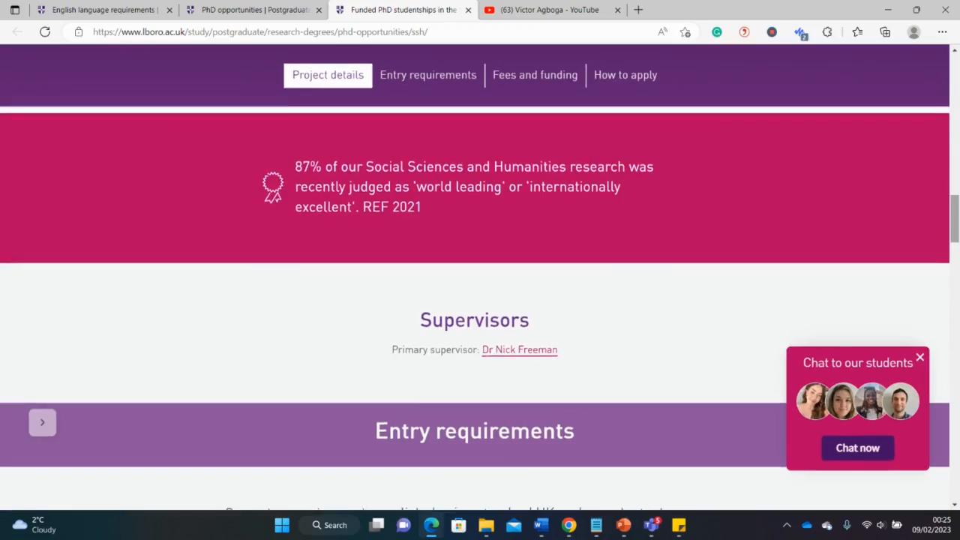
scroll("down", 3)
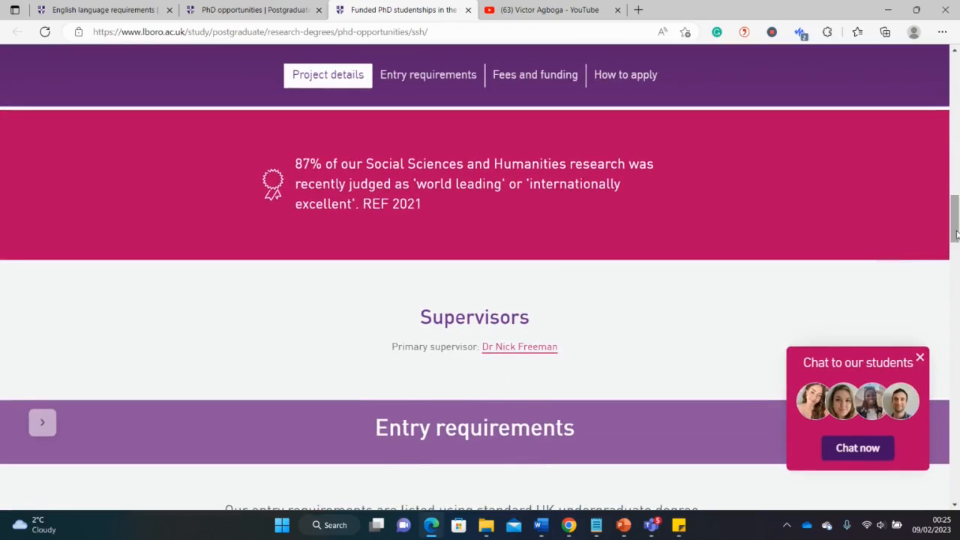
scroll("down", 3)
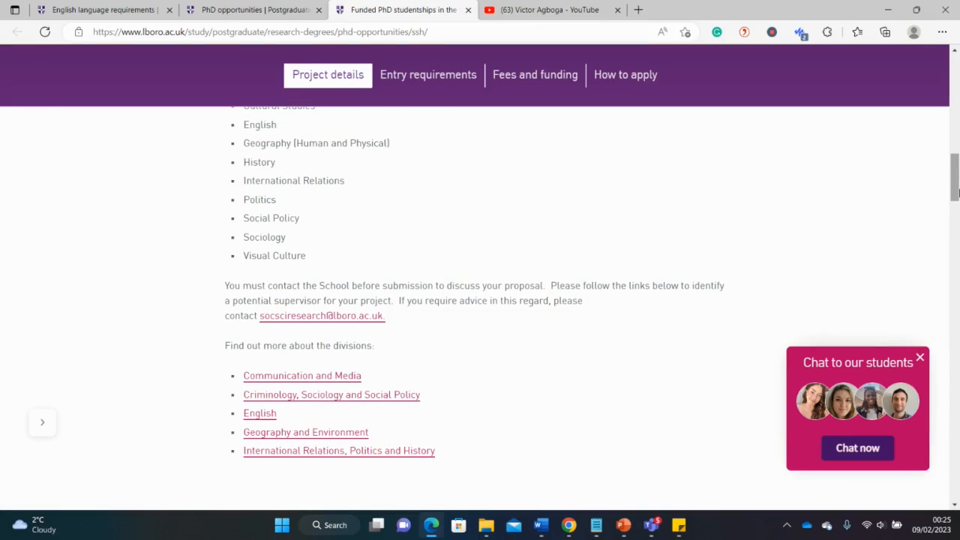
mouse_move(549, 341)
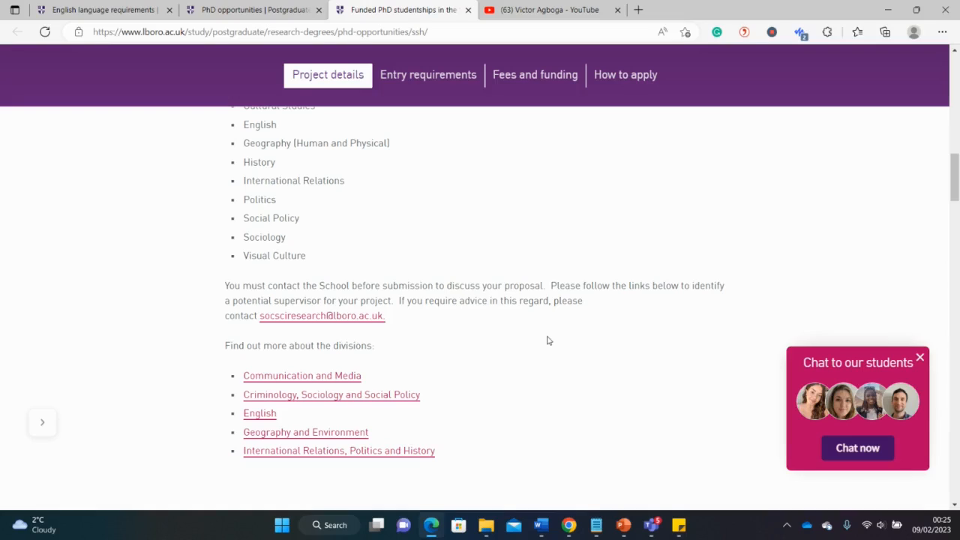
mouse_move(343, 450)
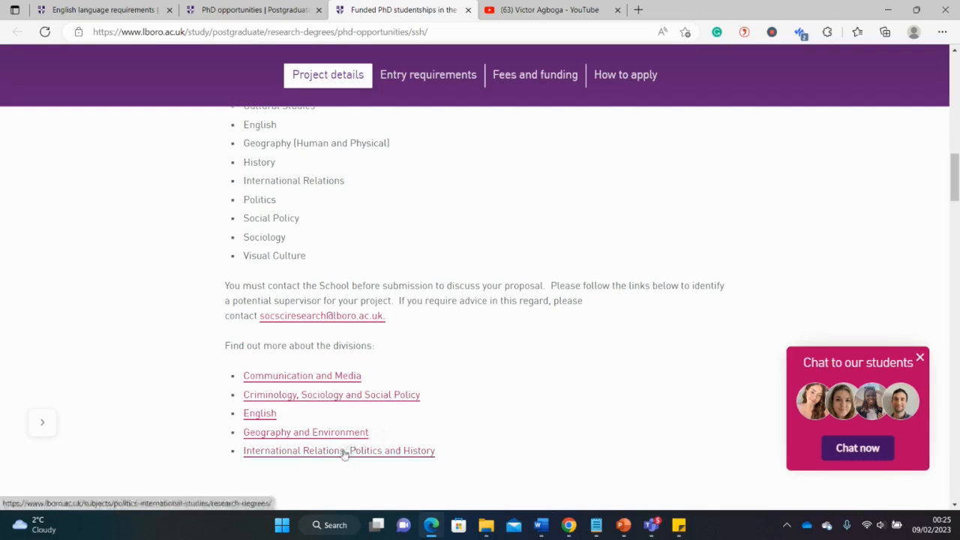
Open the International Relations, Politics and History division page in a new tab and read further down.
right_click(344, 450)
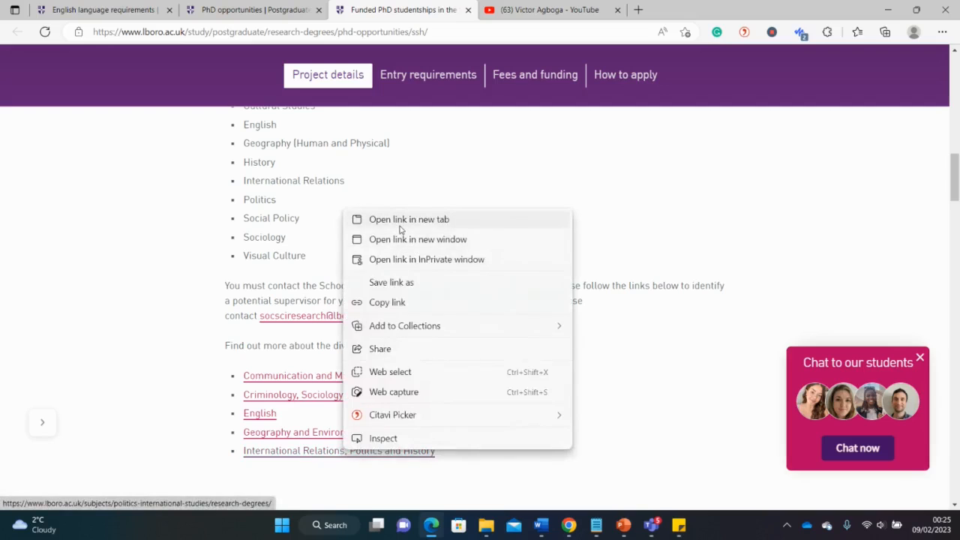
left_click(408, 219)
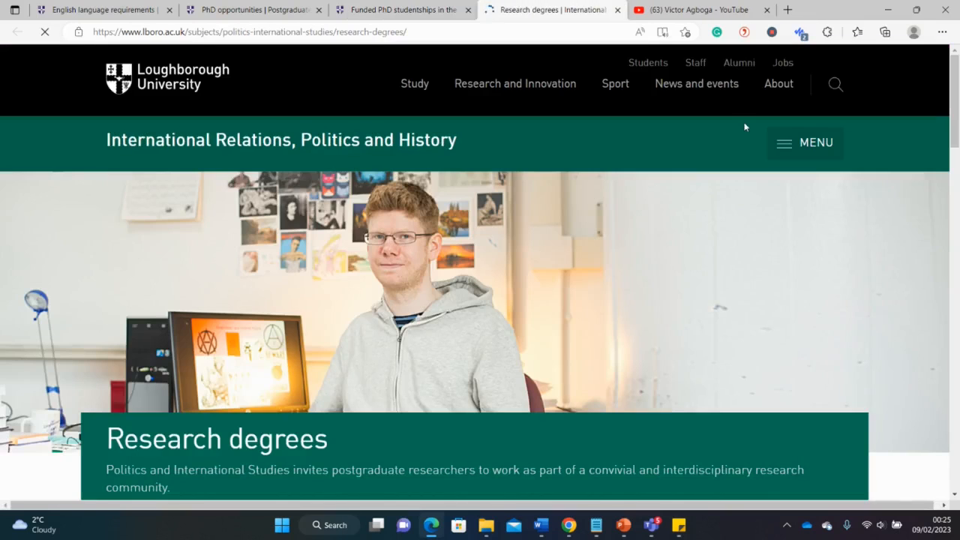
scroll("down", 3)
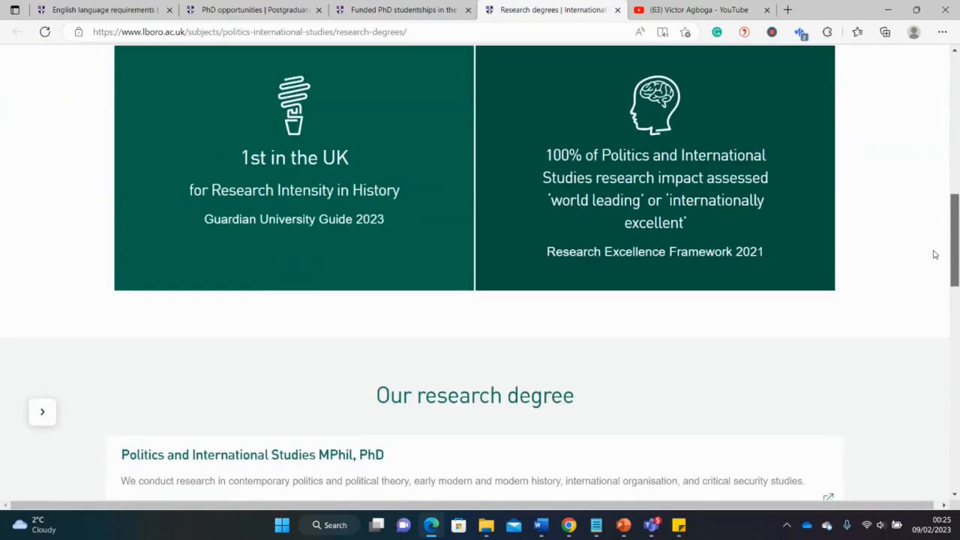
scroll("down", 3)
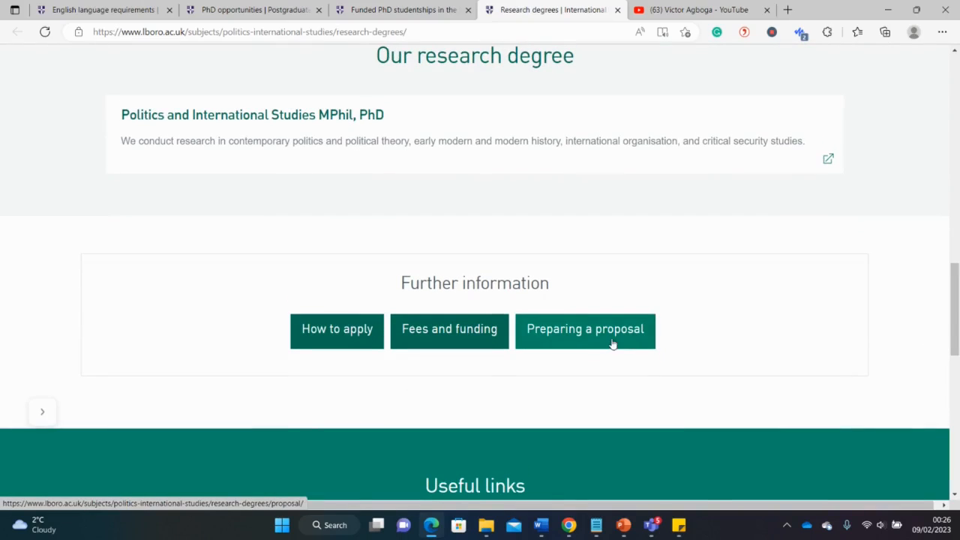
Open the Preparing a proposal guide in a new tab, read it, then switch to the YouTube channel.
right_click(592, 339)
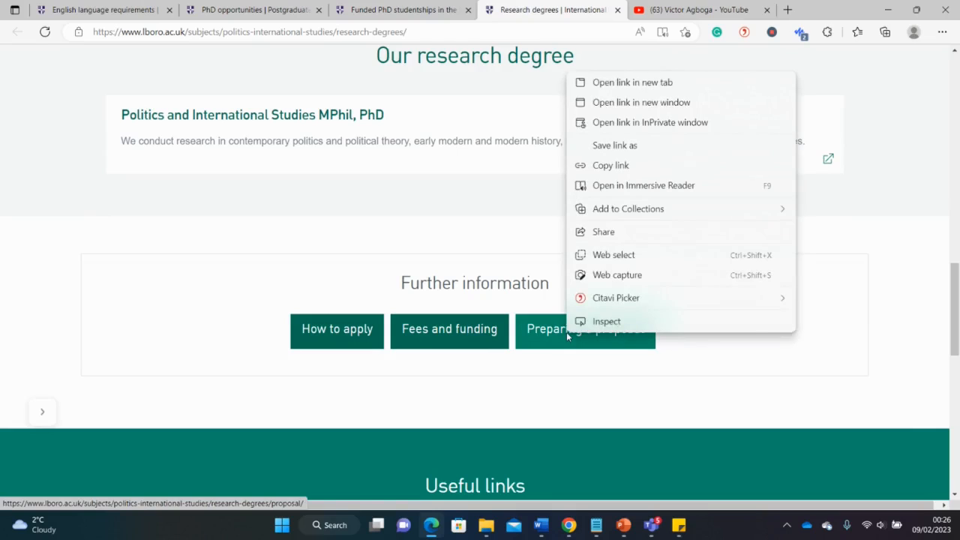
left_click(633, 81)
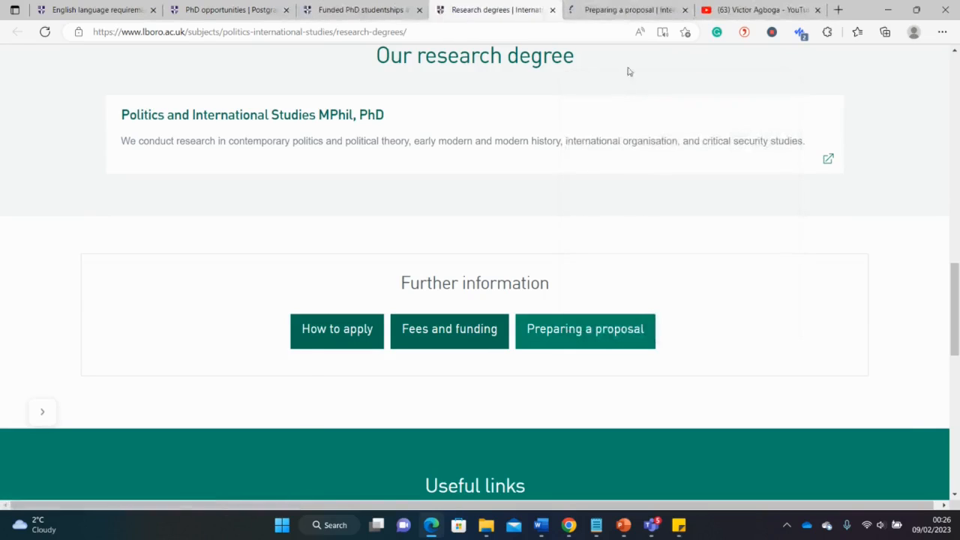
left_click(585, 330)
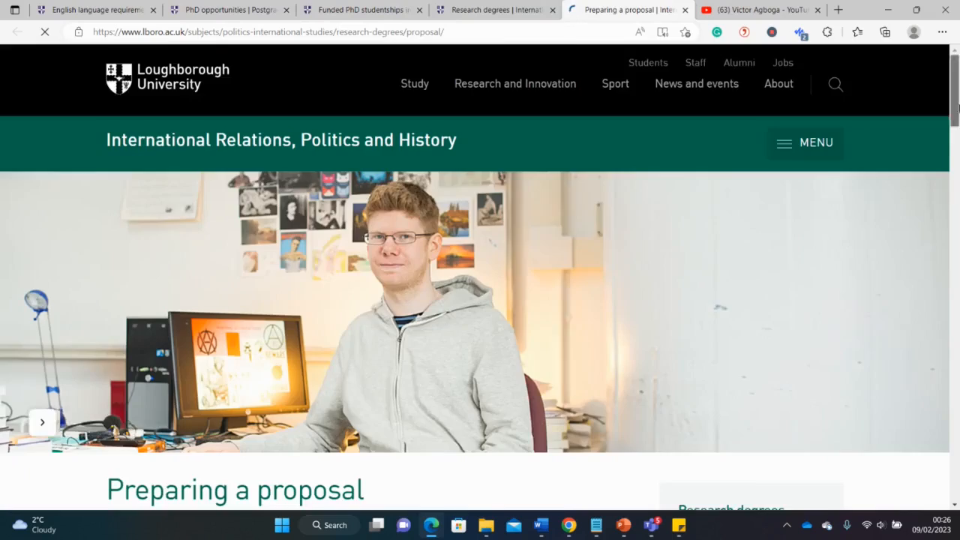
scroll("down", 3)
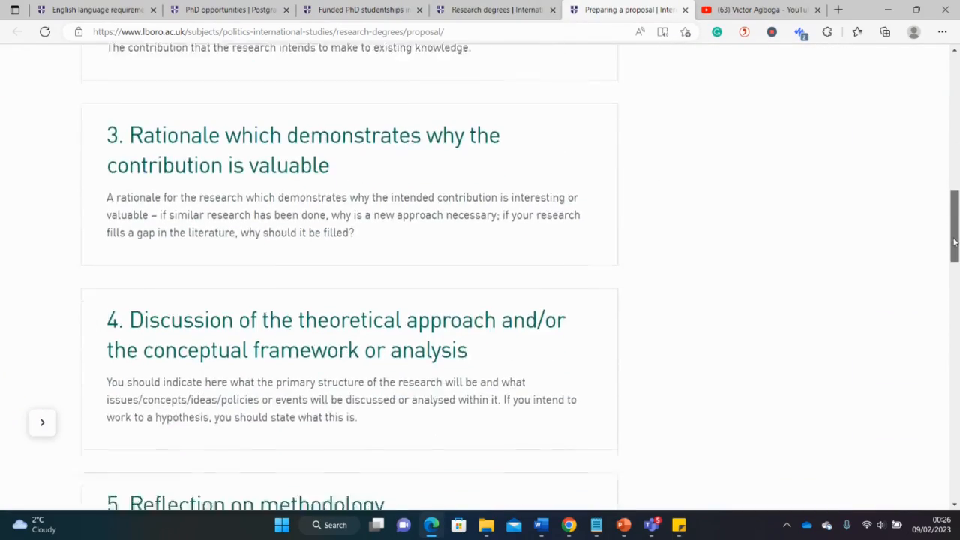
left_click(753, 9)
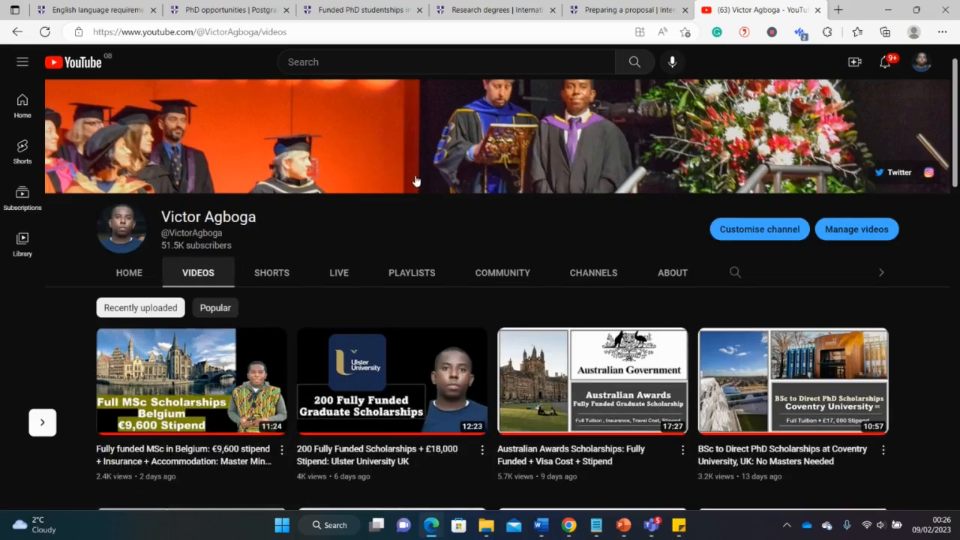
Show the channel's Home page and browse down to the Letter of Motivation and Research Proposal playlists.
left_click(129, 273)
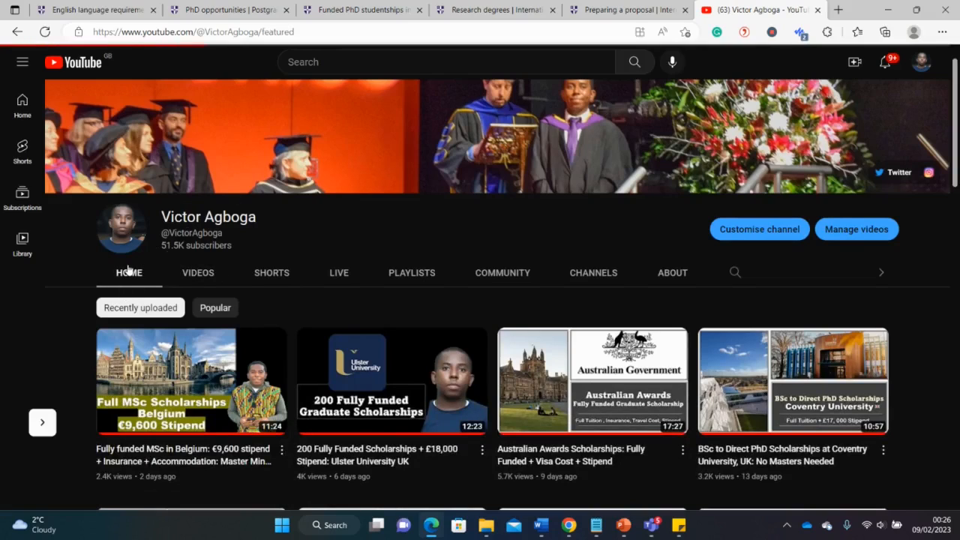
scroll("down", 3)
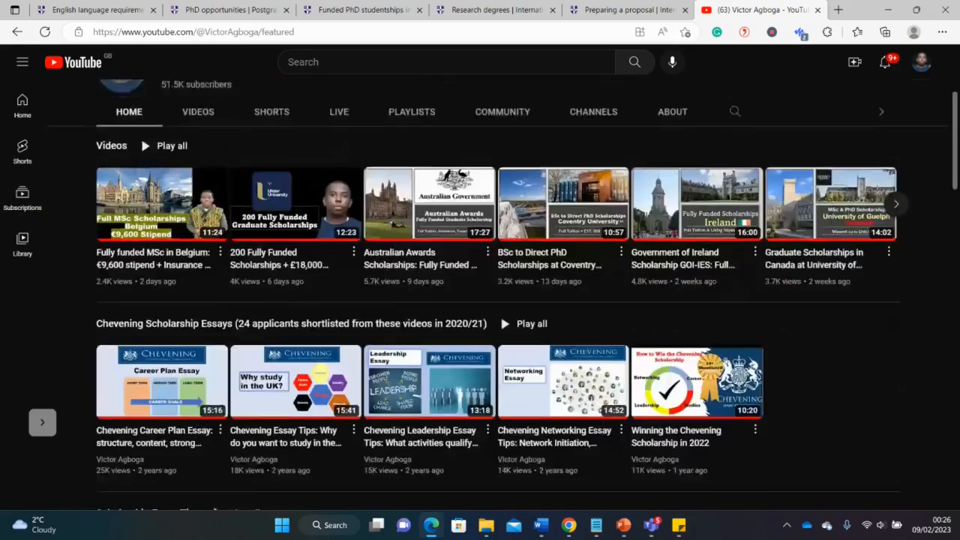
scroll("down", 3)
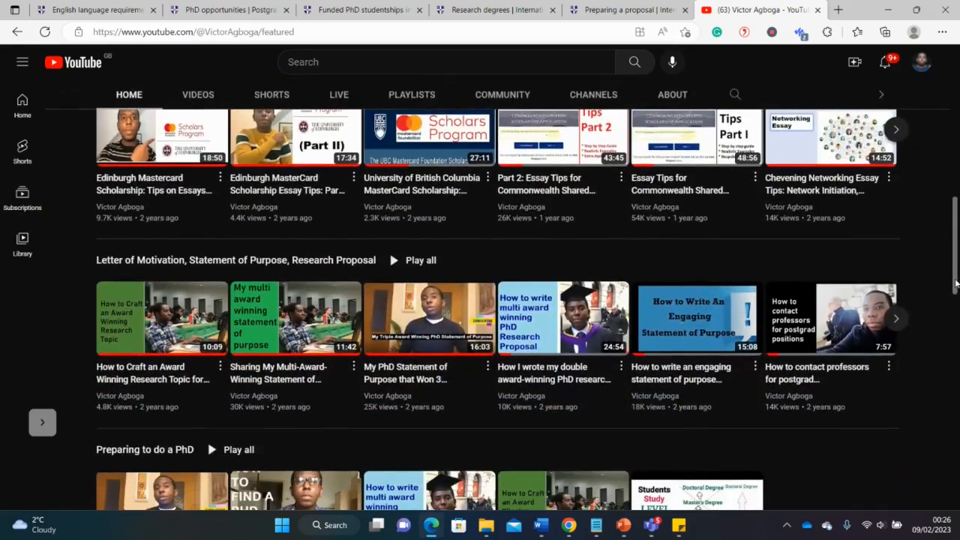
scroll("down", 3)
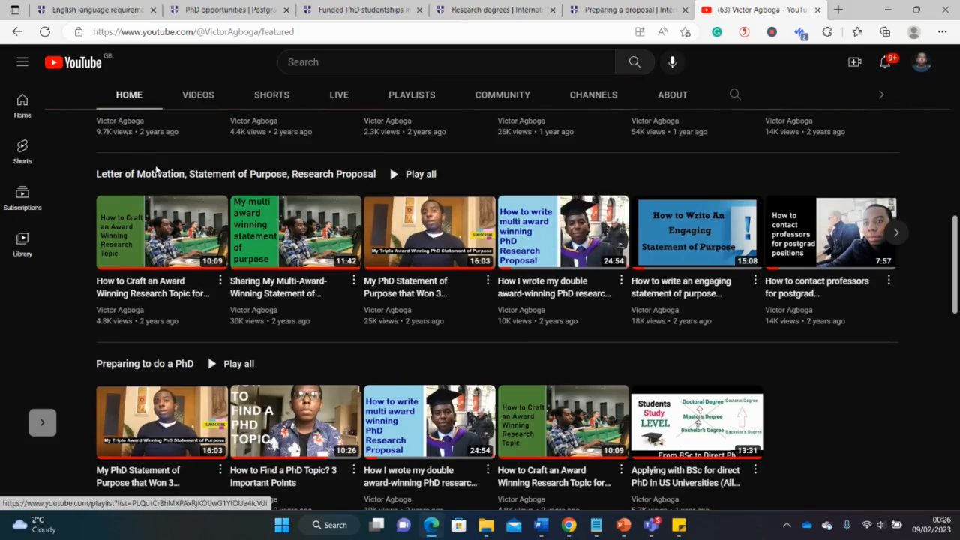
mouse_move(295, 174)
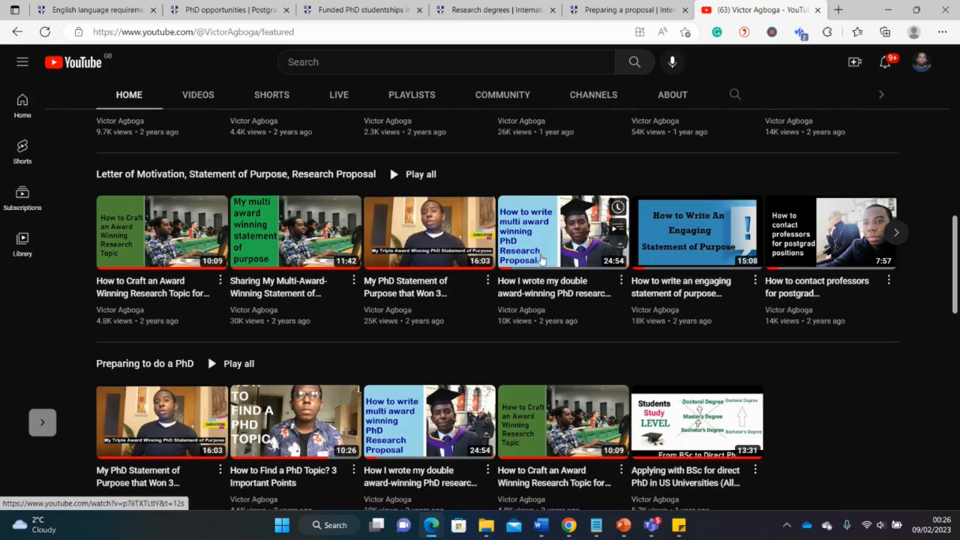
mouse_move(563, 232)
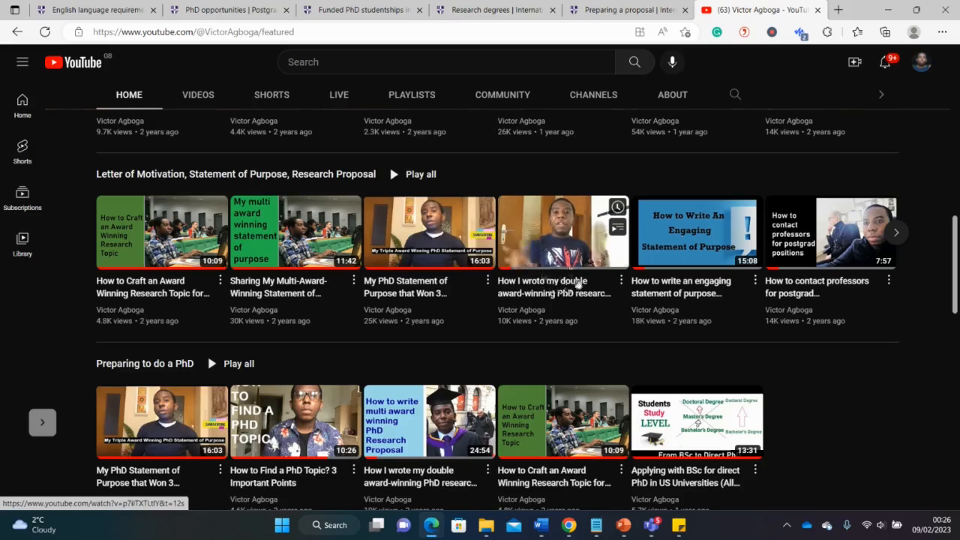
mouse_move(567, 285)
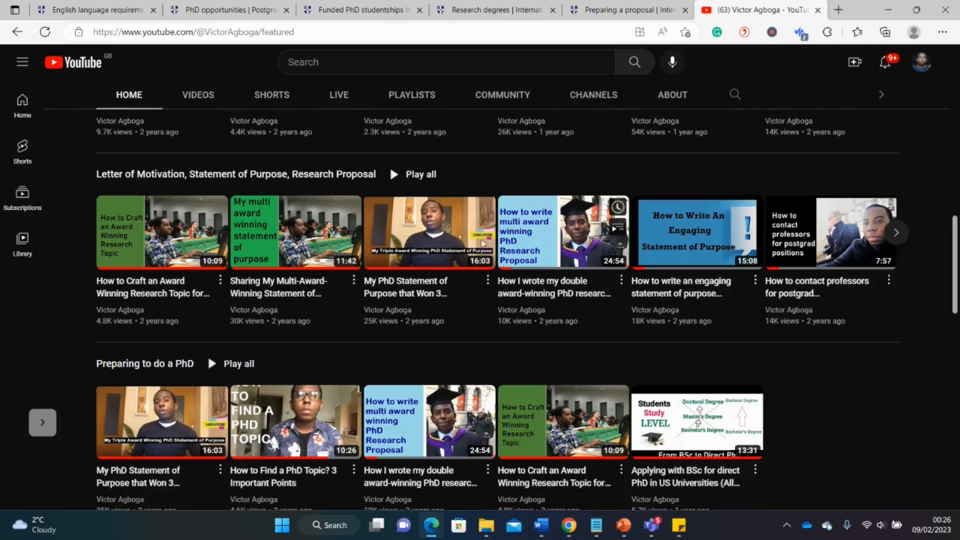
mouse_move(495, 9)
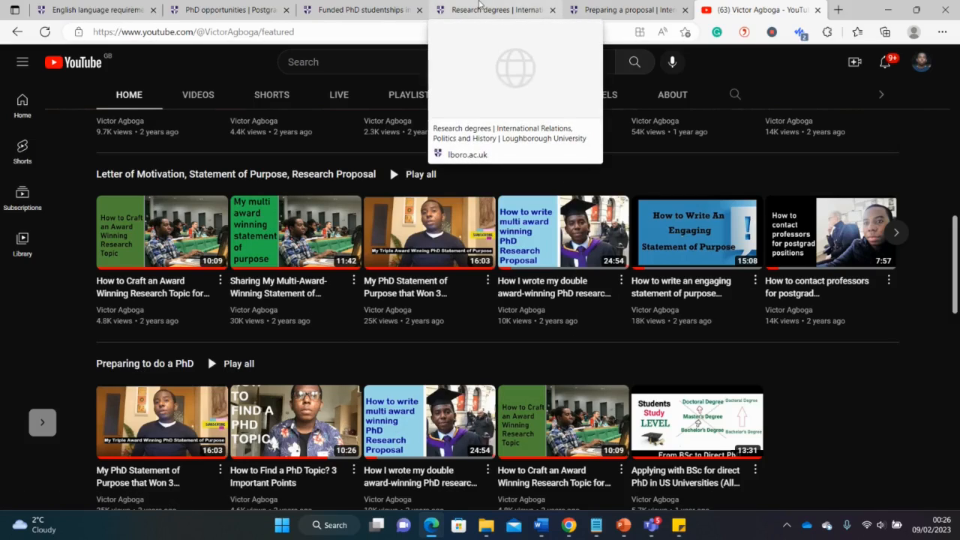
Return to the Preparing a proposal page and open the department's section menu from the header.
left_click(624, 9)
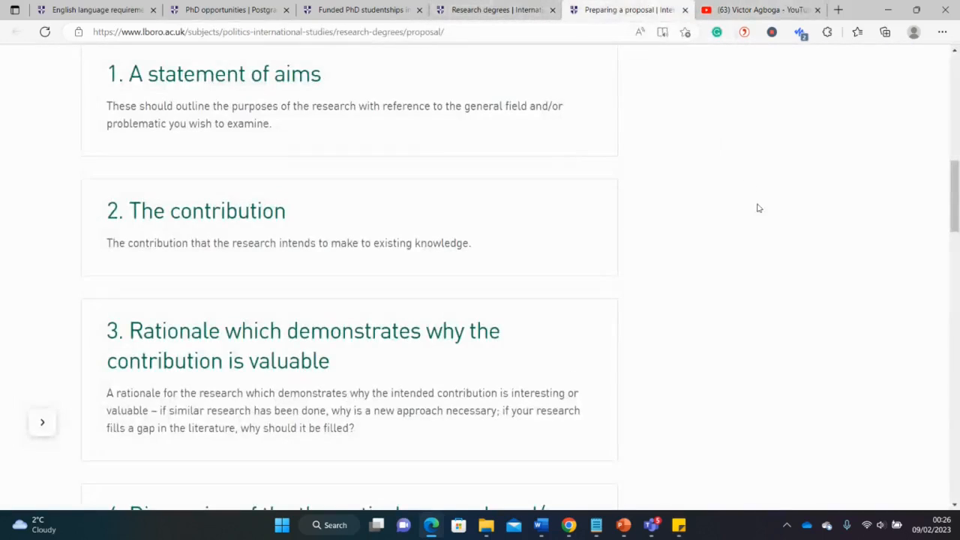
scroll("up", 3)
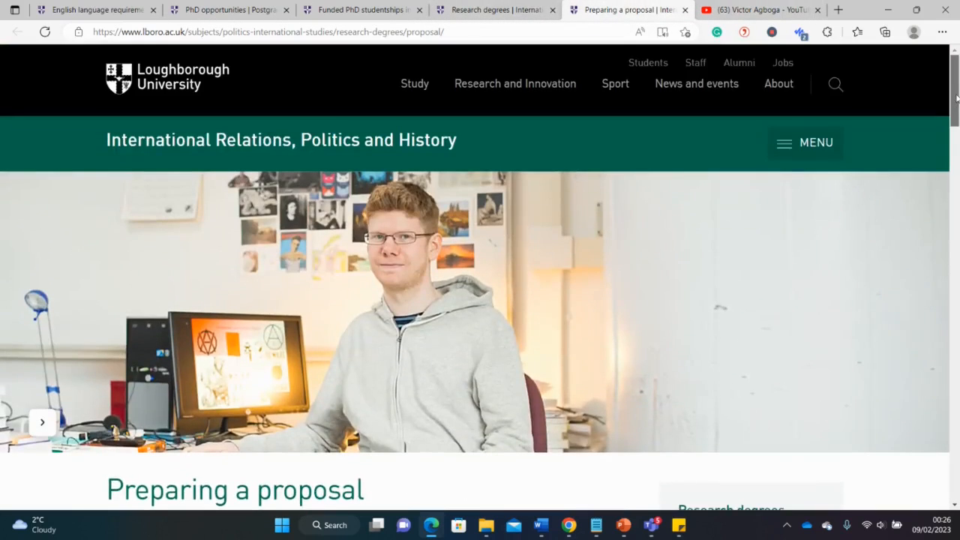
left_click(804, 142)
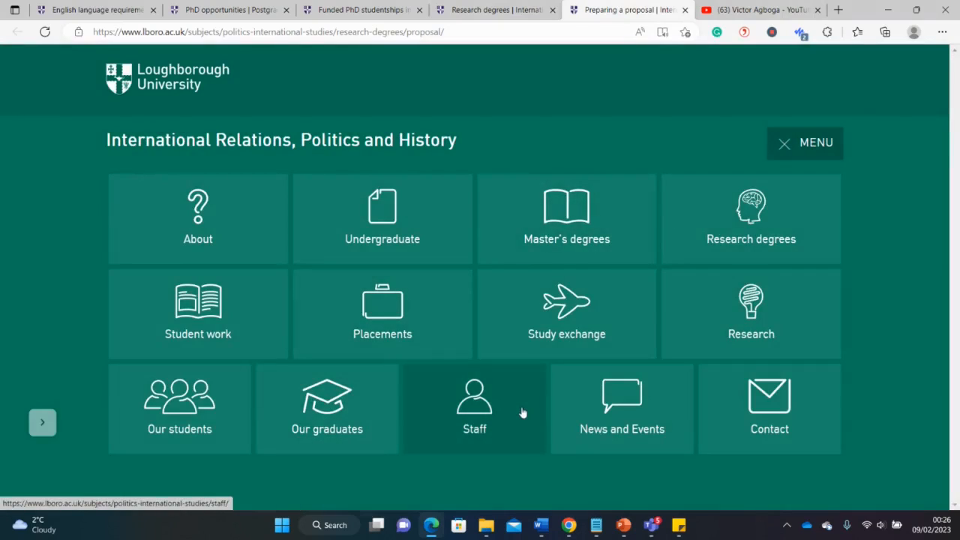
Open the department's Staff directory filtered to Academic staff and begin scanning the list.
left_click(474, 405)
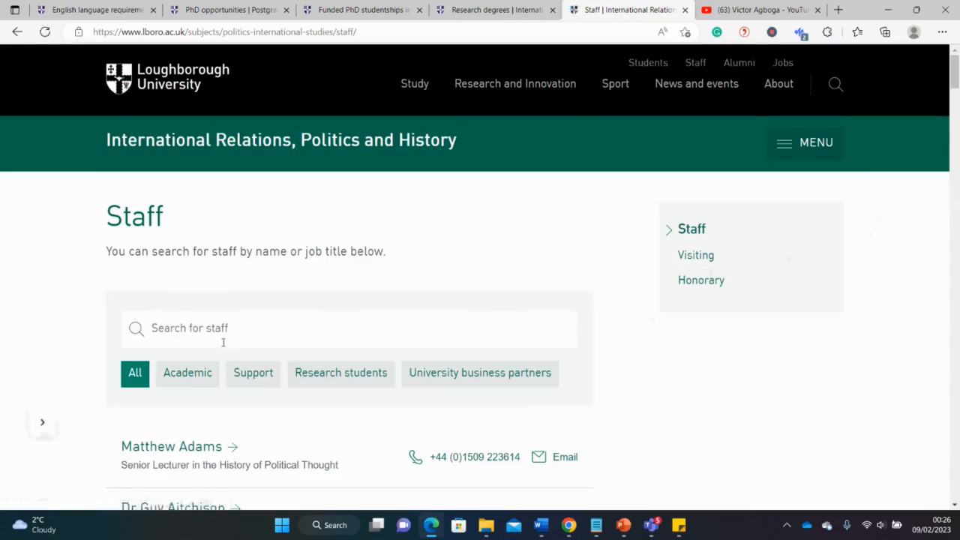
left_click(186, 373)
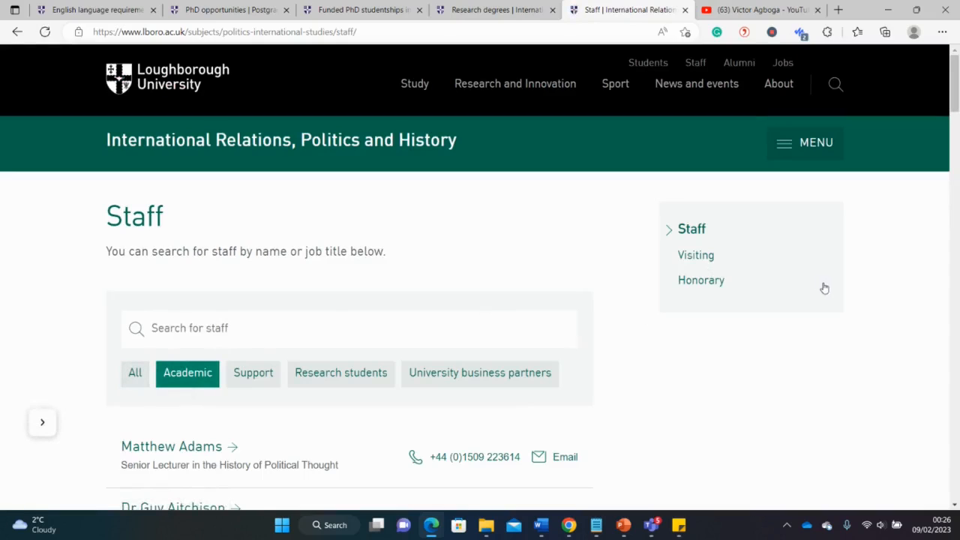
scroll("down", 3)
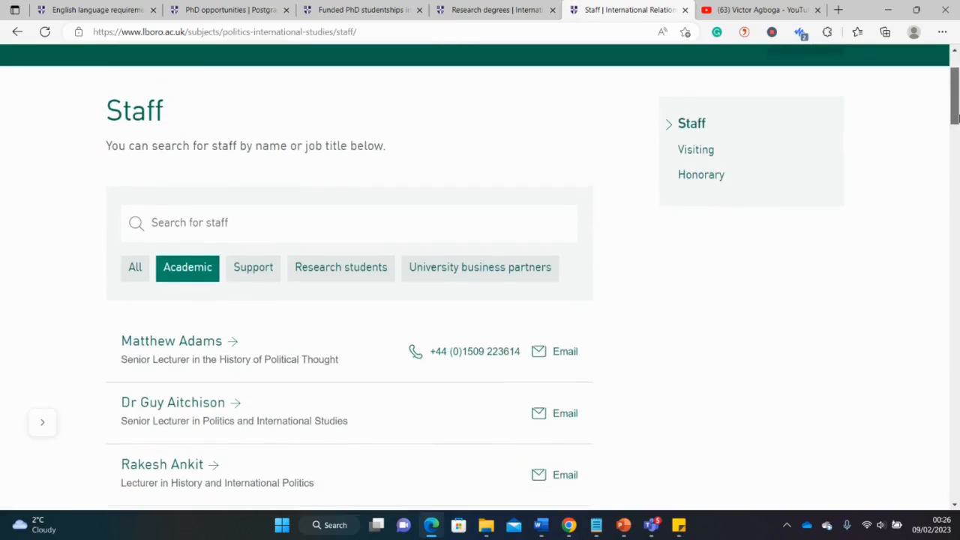
scroll("down", 3)
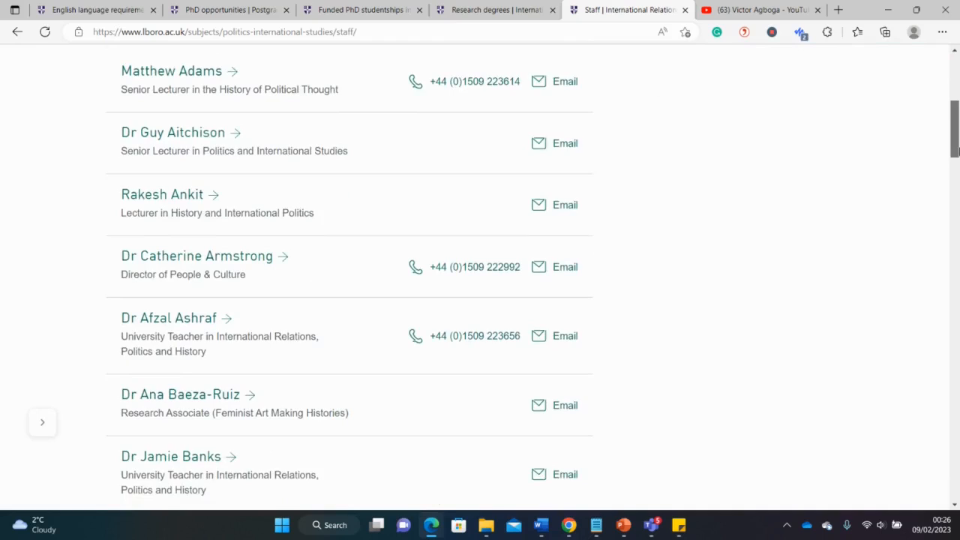
scroll("down", 3)
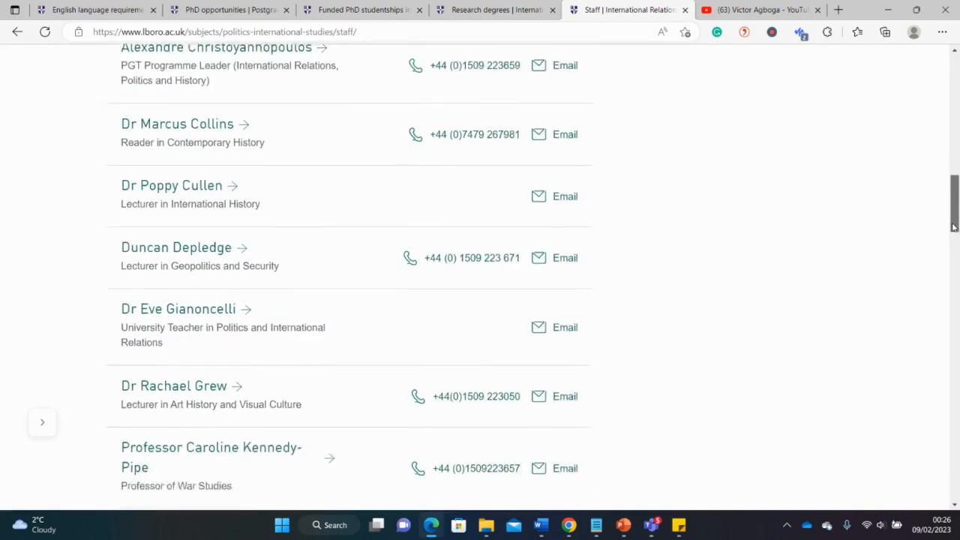
scroll("down", 3)
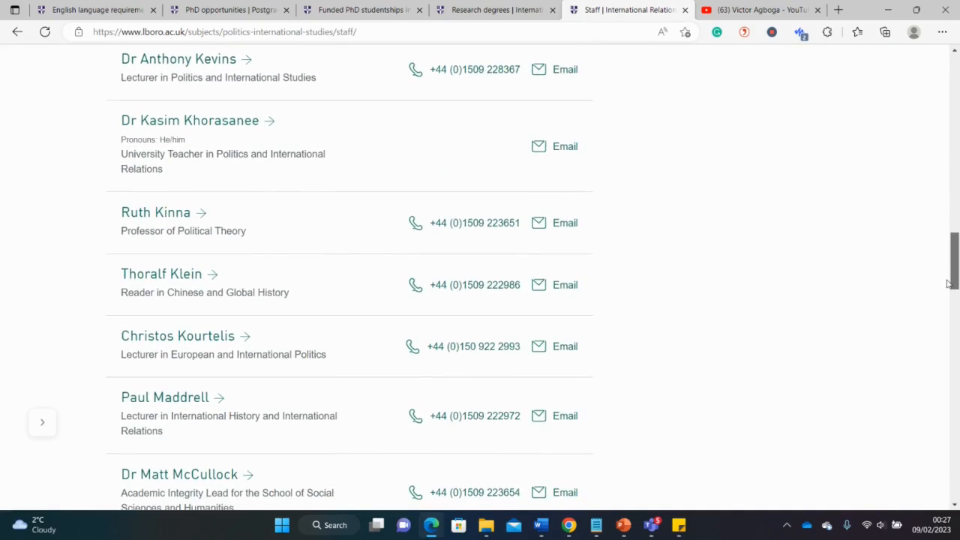
Look through the remaining academics, then switch back to the YouTube channel.
scroll("down", 3)
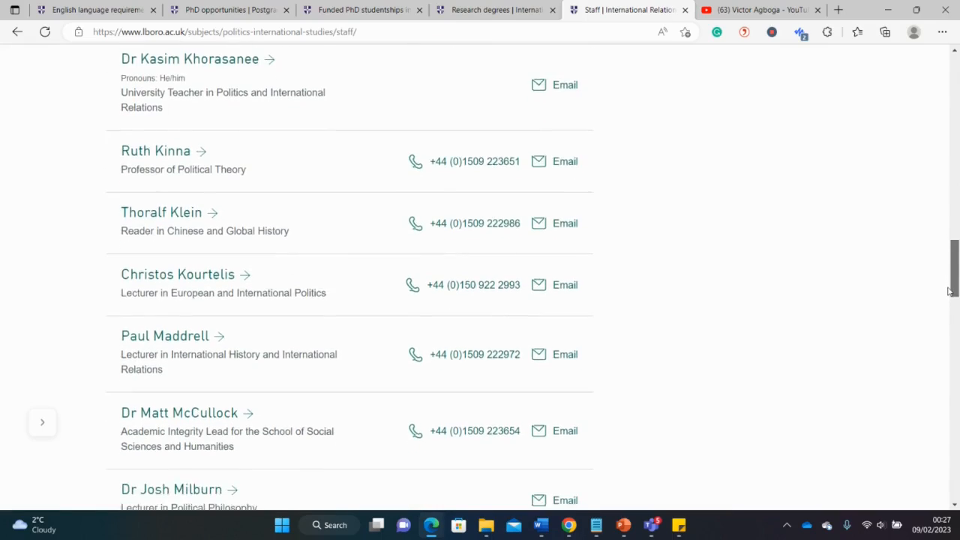
scroll("down", 3)
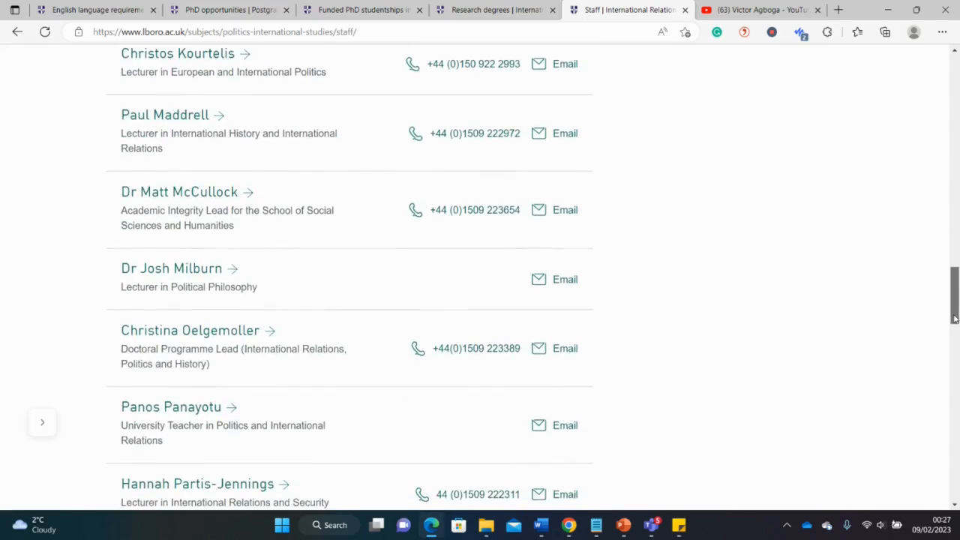
scroll("down", 3)
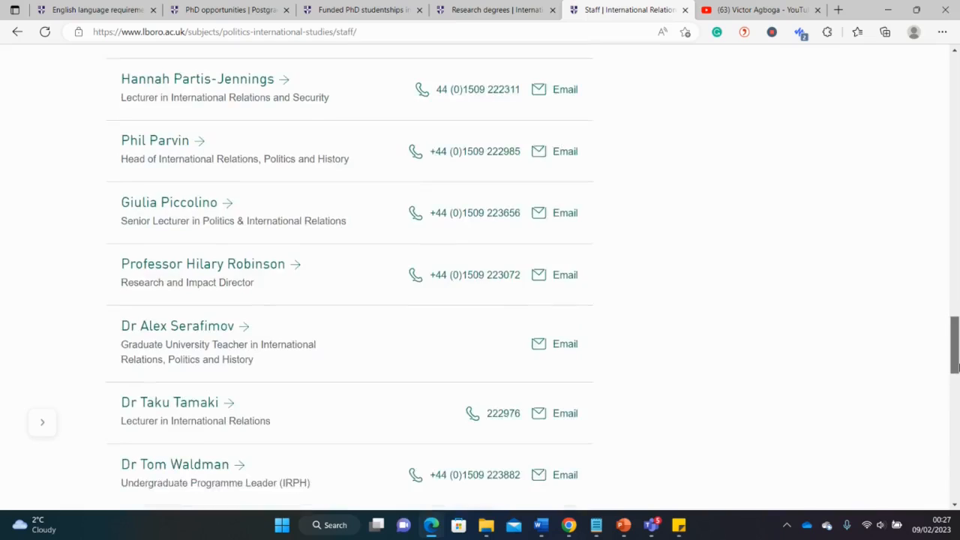
scroll("down", 3)
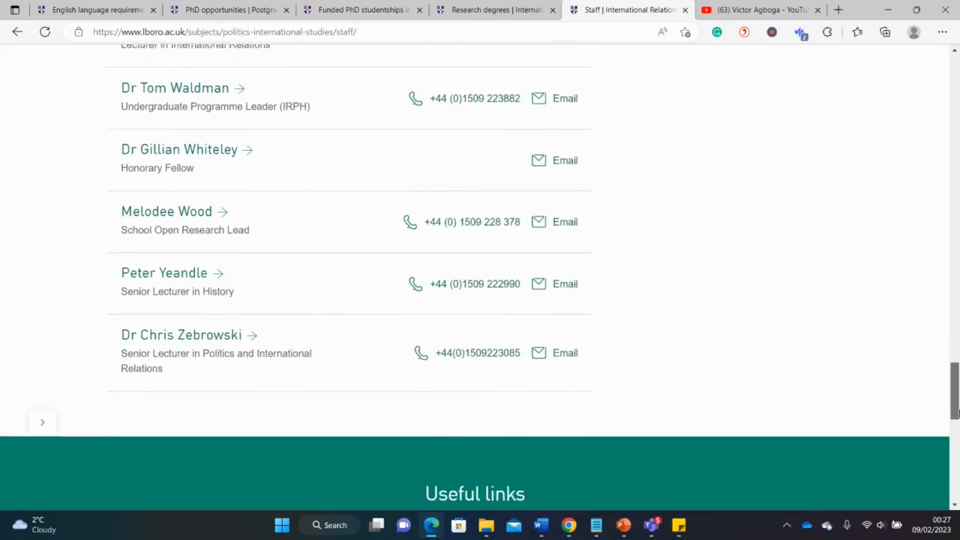
scroll("up", 3)
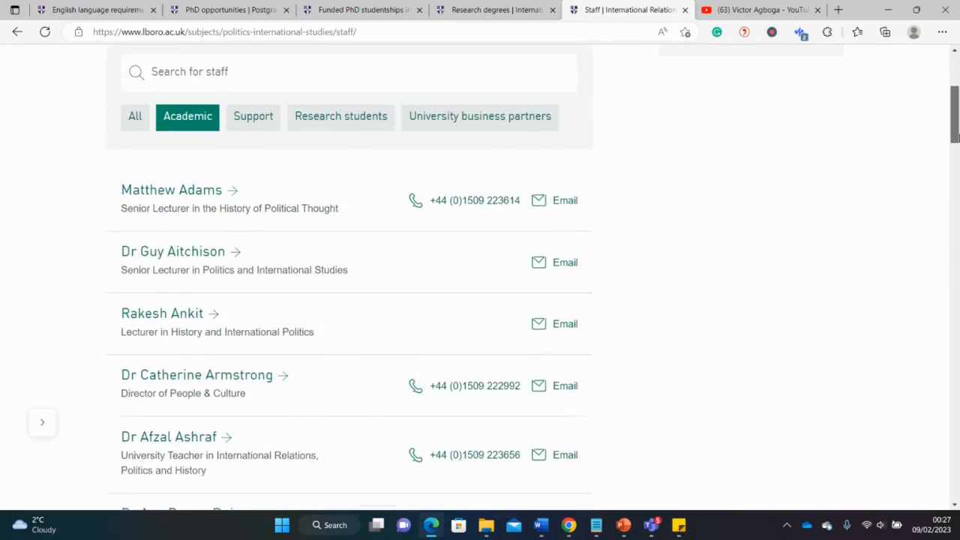
left_click(759, 9)
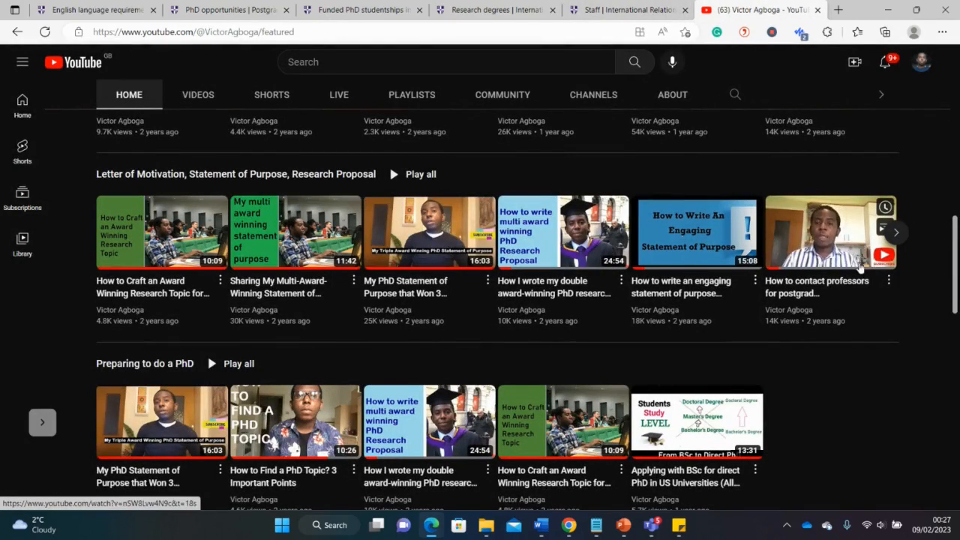
Return to the PhD opportunities search and widen the subject filter to All subject areas.
left_click(627, 9)
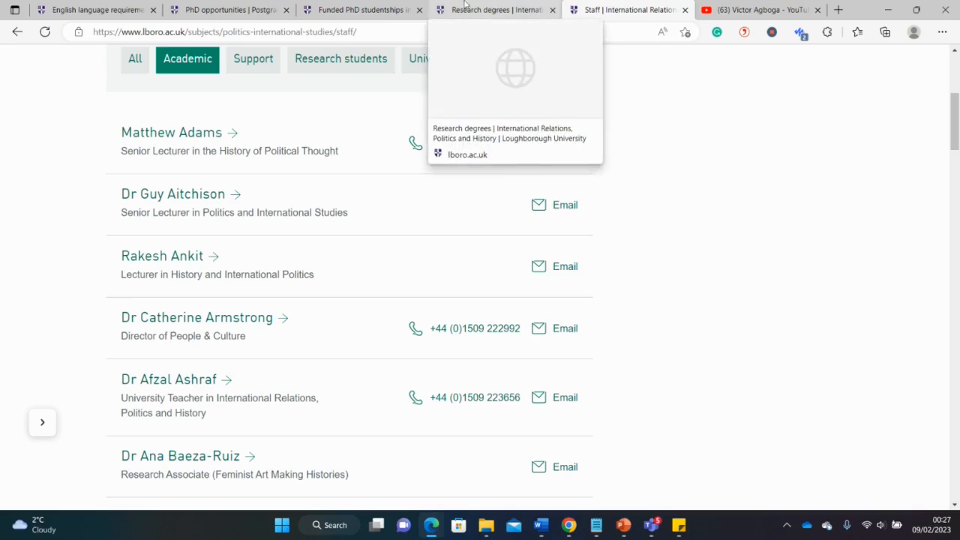
left_click(225, 9)
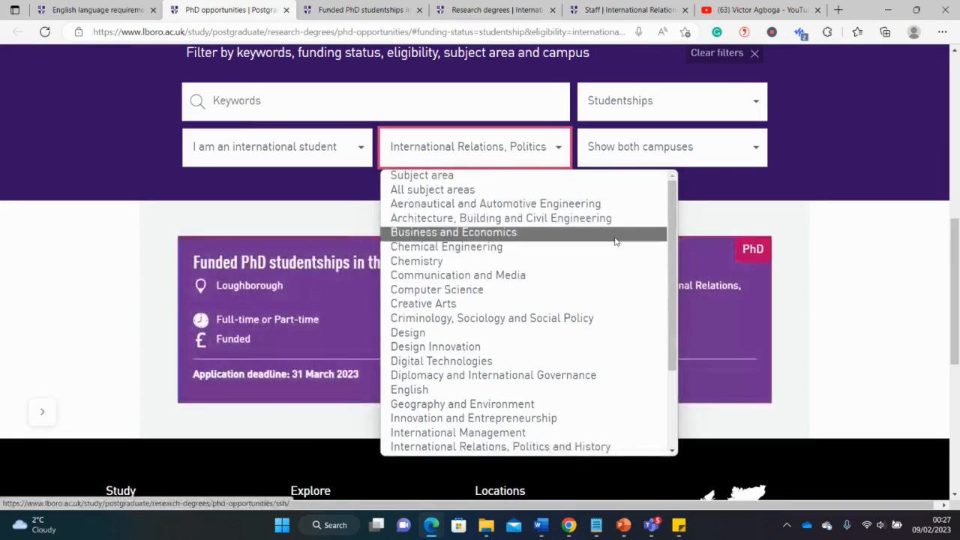
left_click(432, 189)
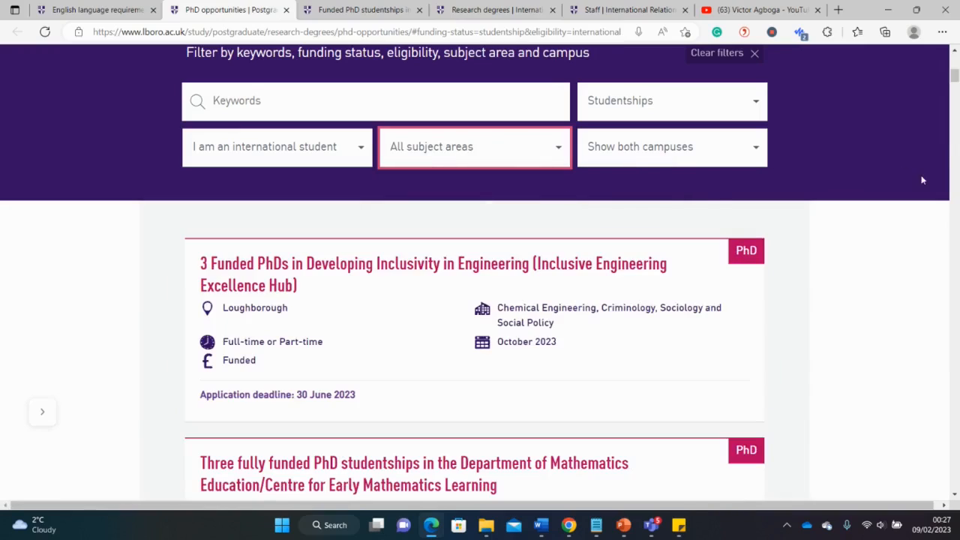
scroll("down", 3)
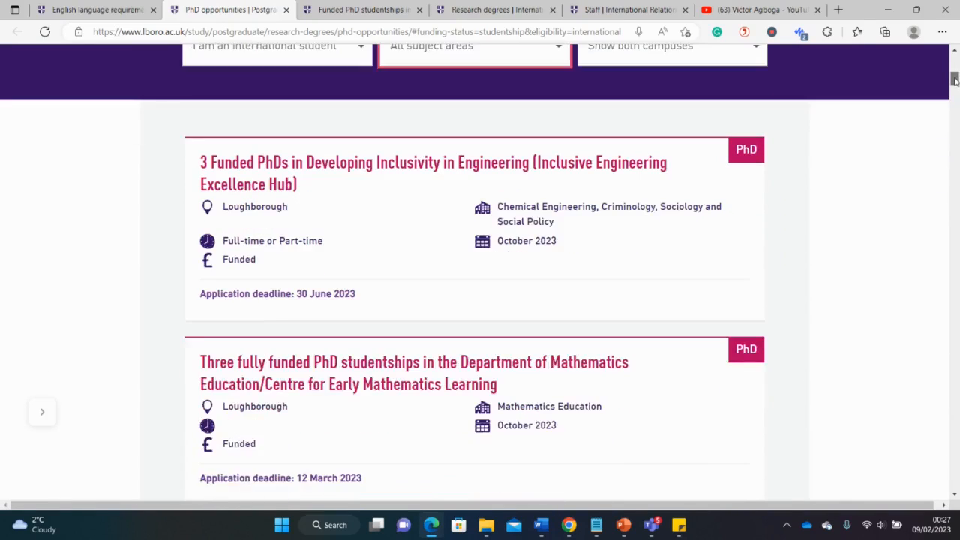
scroll("down", 3)
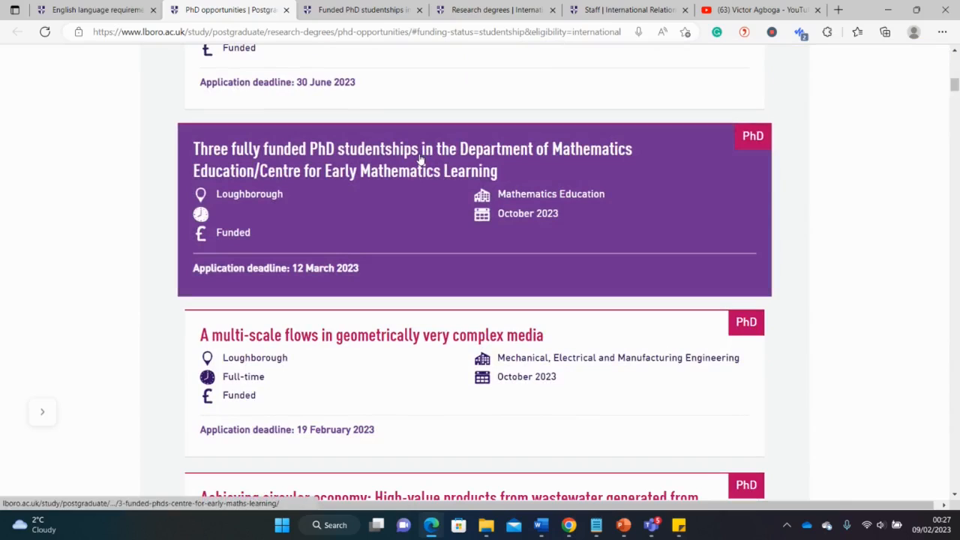
Open the Mathematics Education studentship and read its project details.
left_click(420, 149)
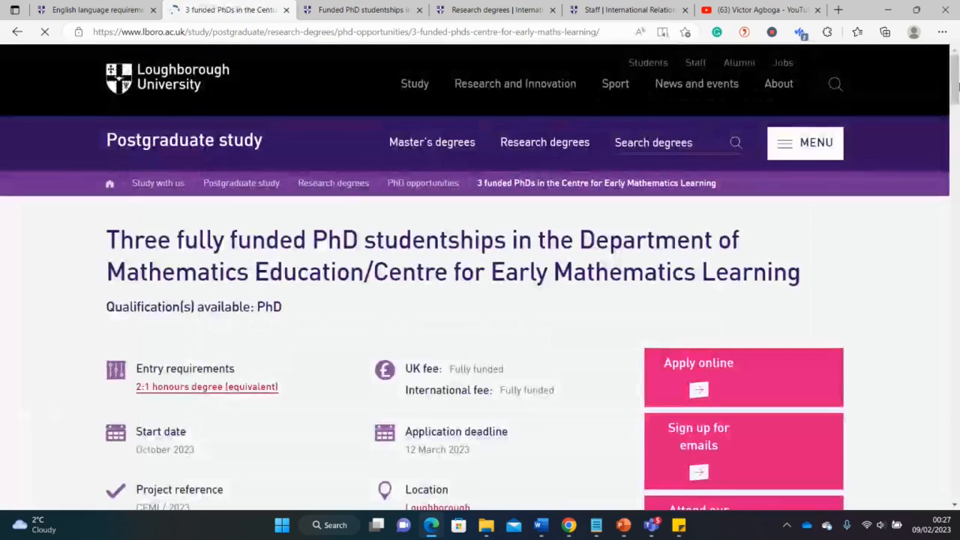
scroll("down", 3)
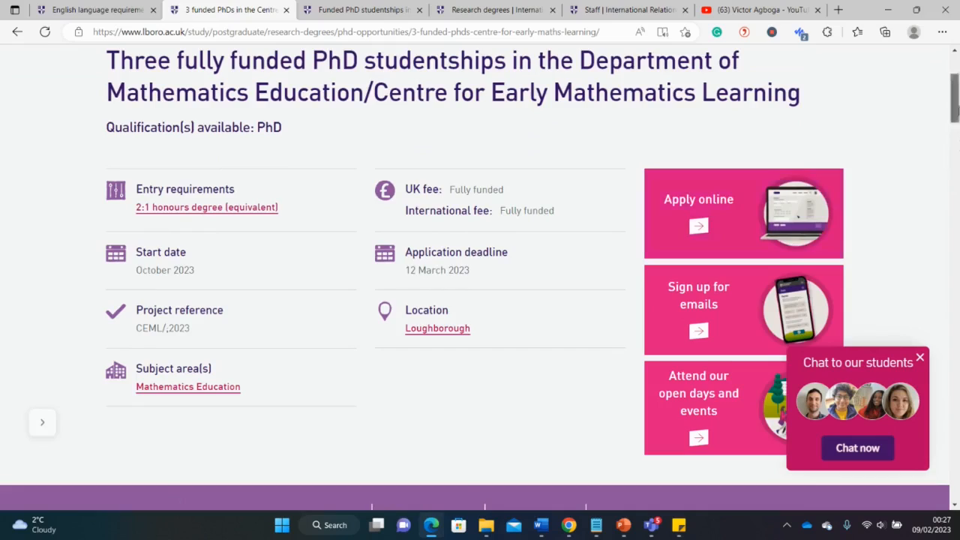
scroll("down", 3)
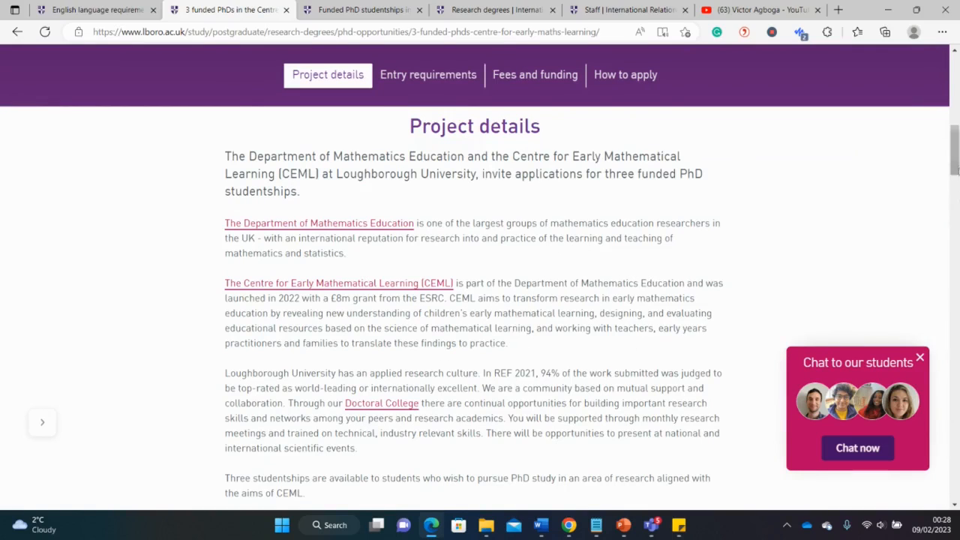
scroll("down", 3)
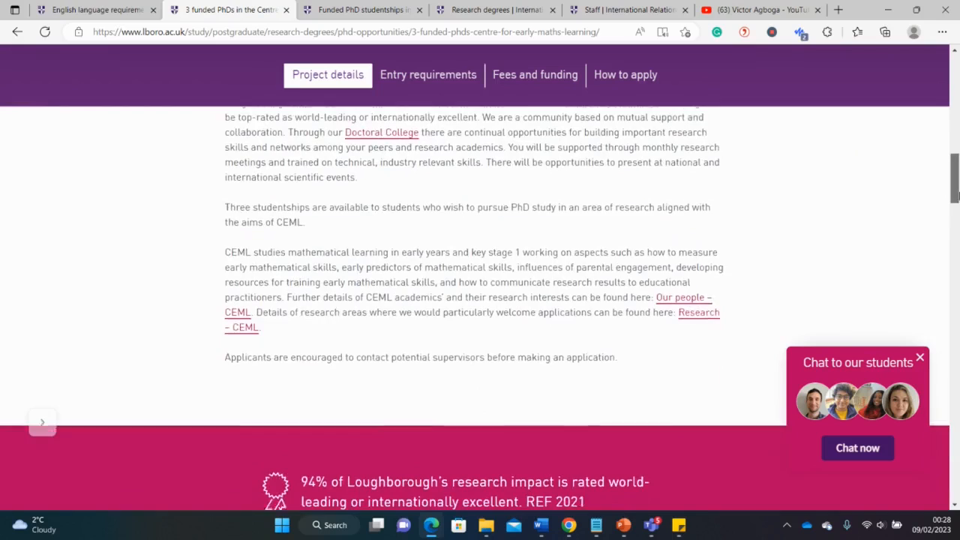
Read on through the supervisors to the entry requirements for UK applicants.
scroll("down", 3)
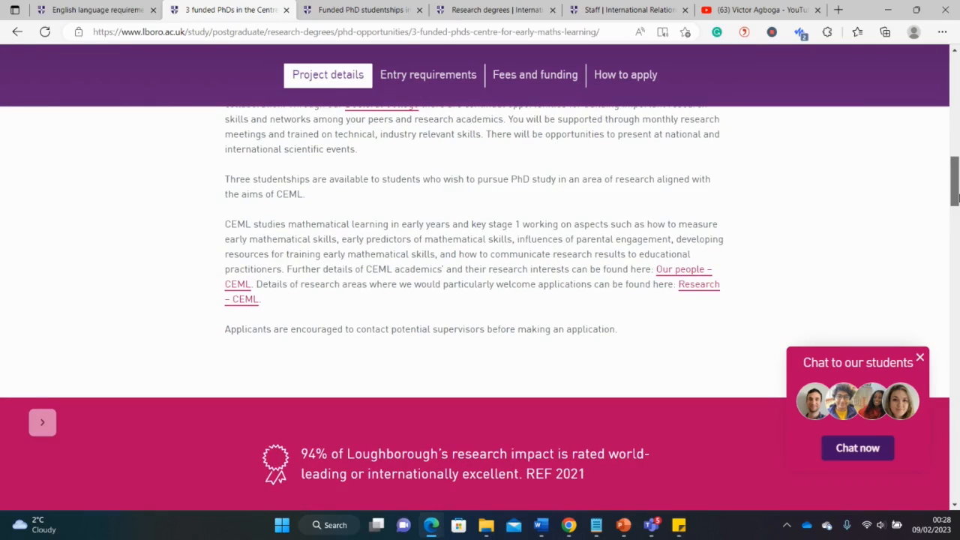
scroll("down", 3)
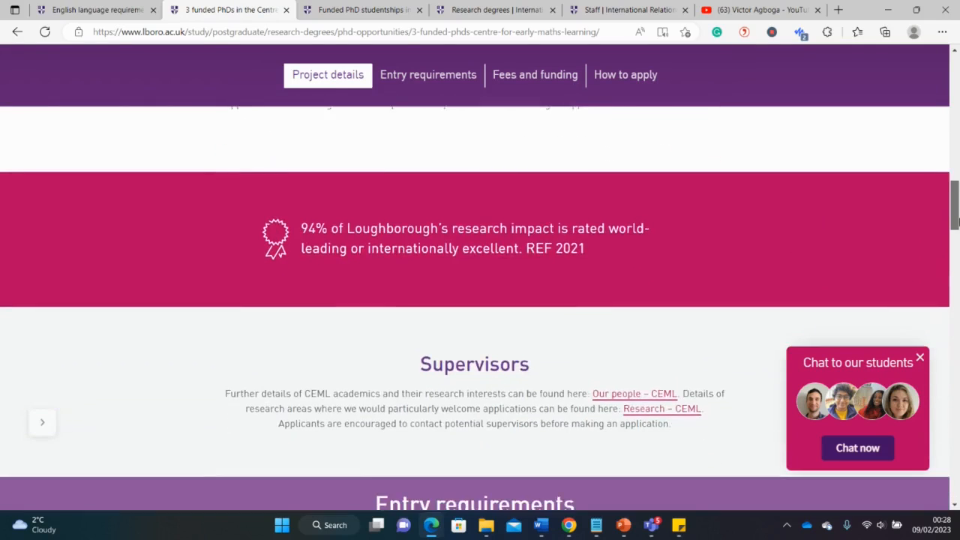
scroll("down", 3)
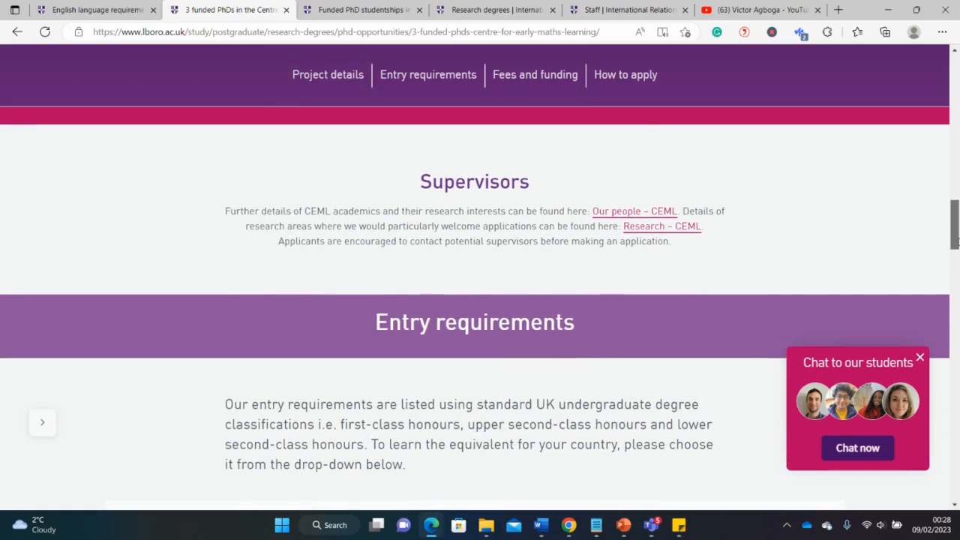
scroll("down", 3)
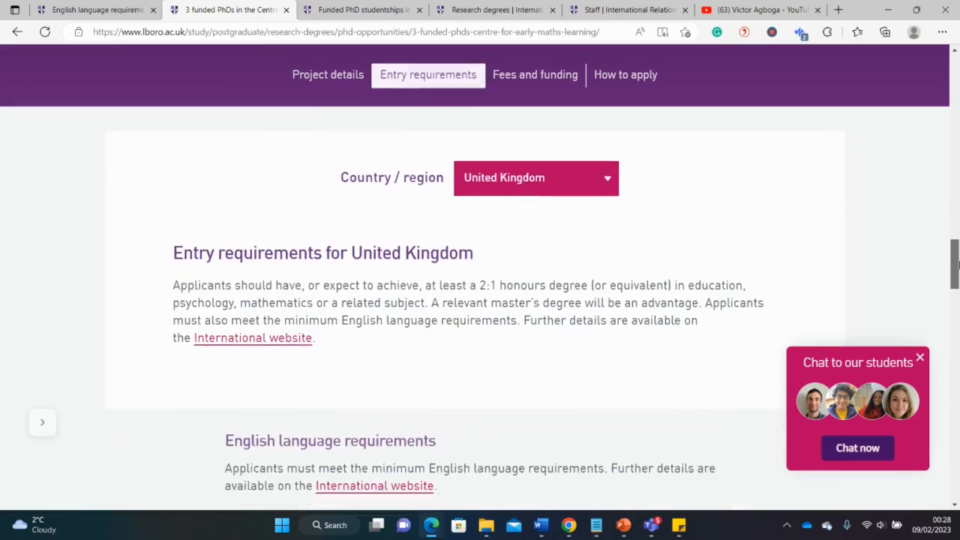
Review the Fees and funding section, highlight the £17,668 stipend and read down to How to apply.
left_click(534, 75)
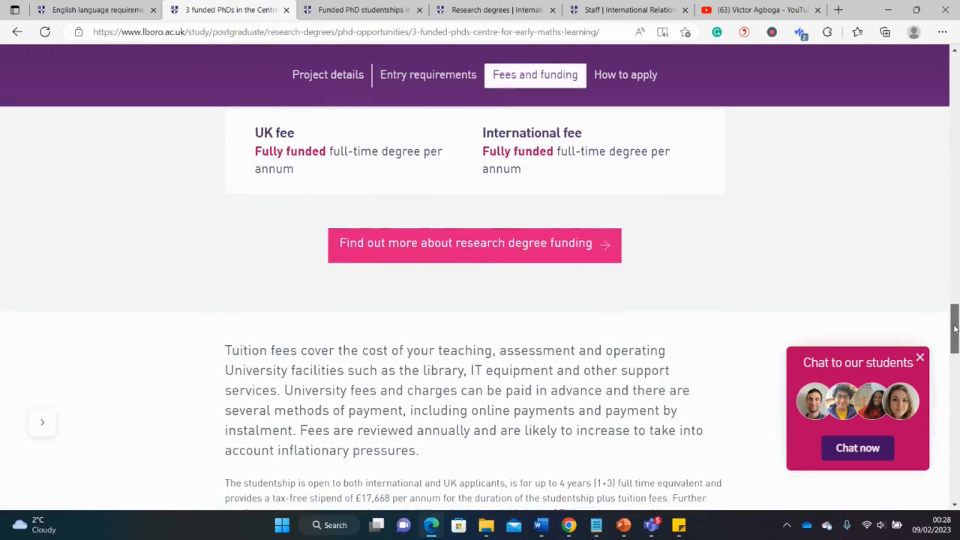
scroll("down", 3)
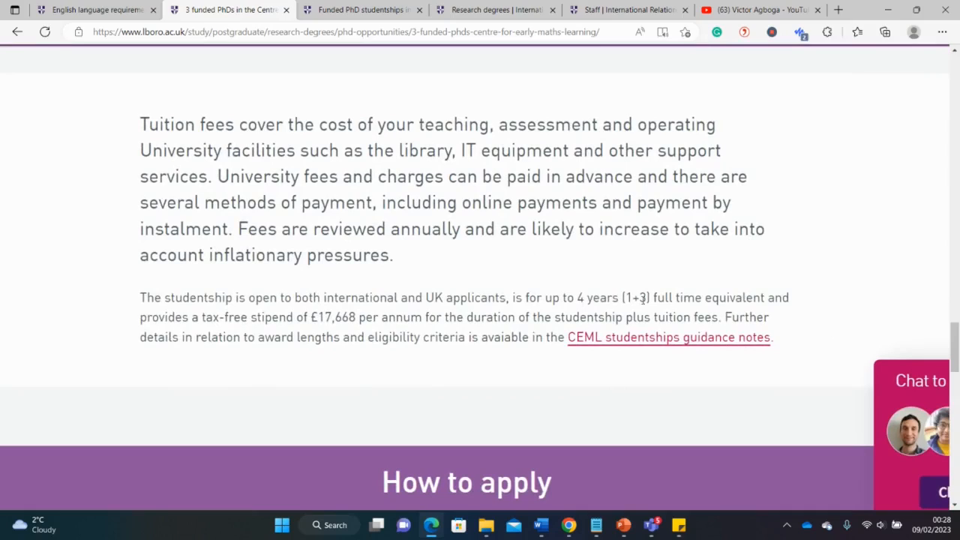
double_click(630, 297)
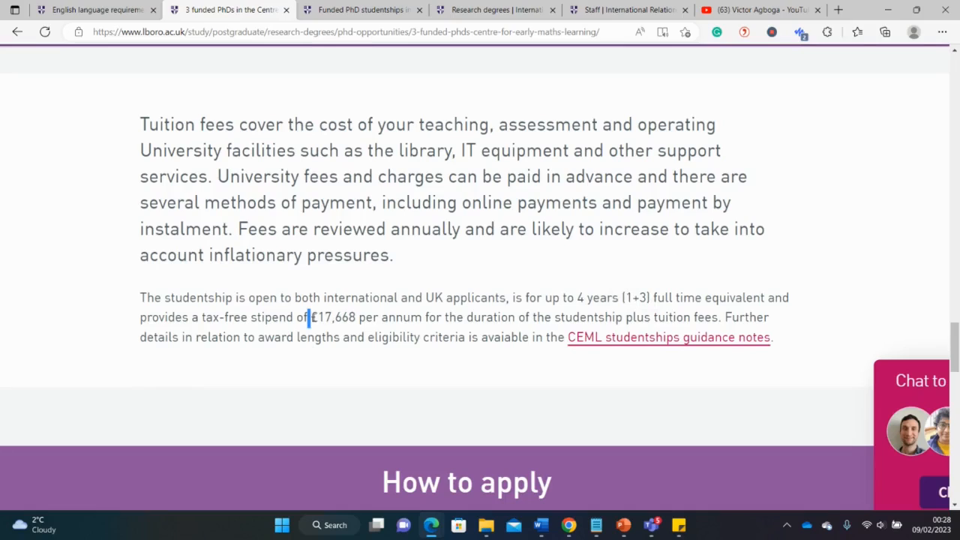
double_click(332, 318)
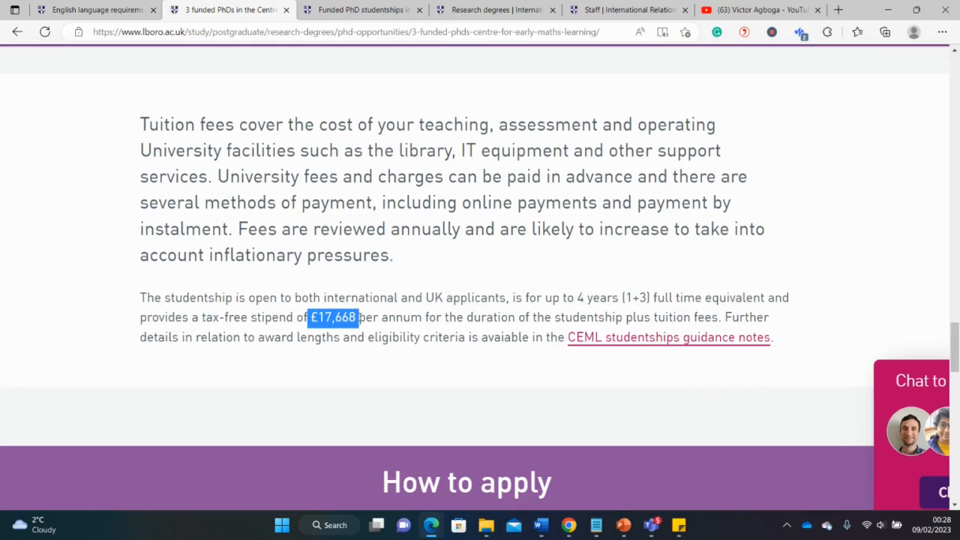
mouse_move(480, 297)
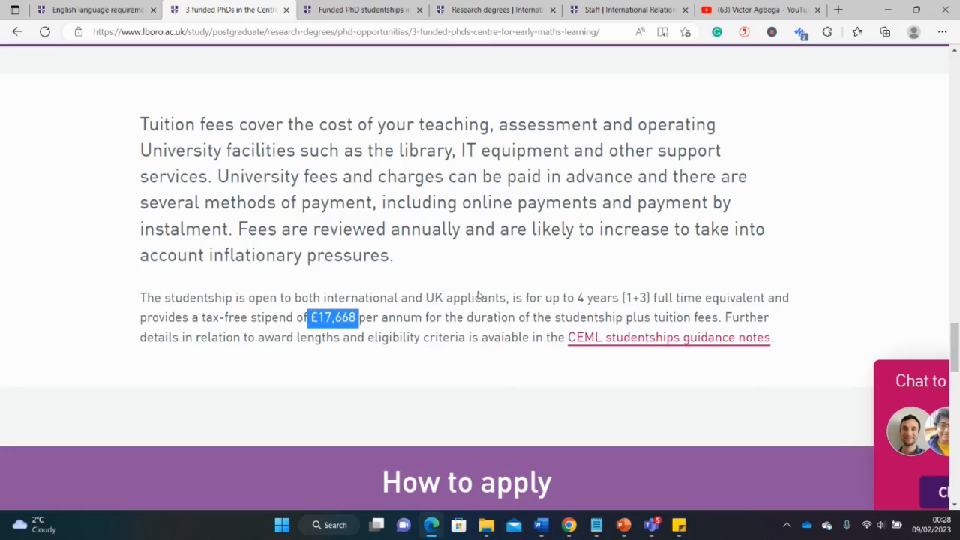
scroll("down", 3)
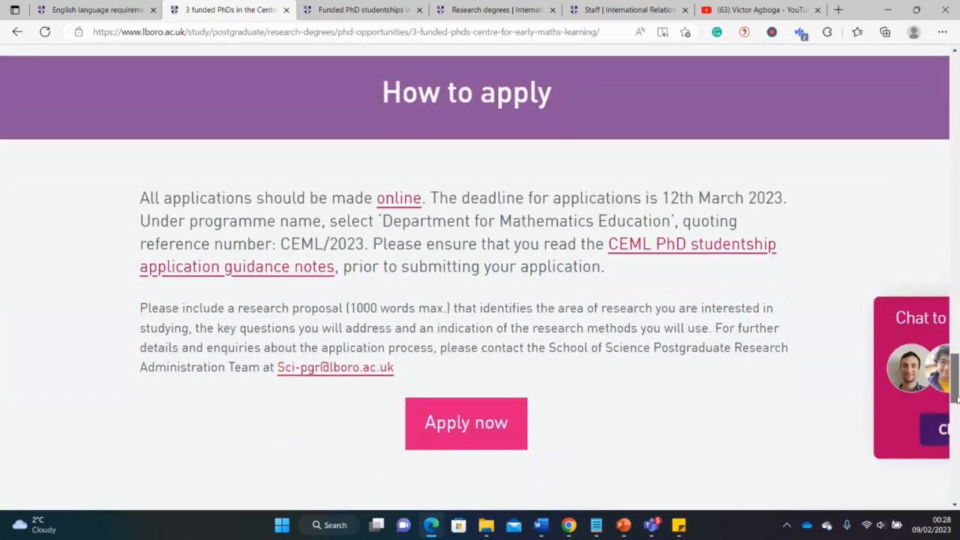
scroll("down", 3)
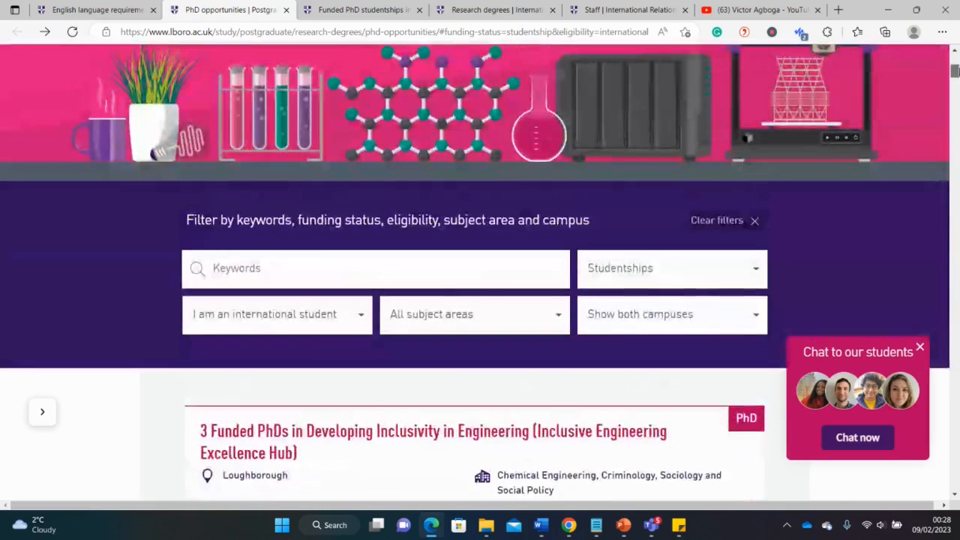
scroll("down", 3)
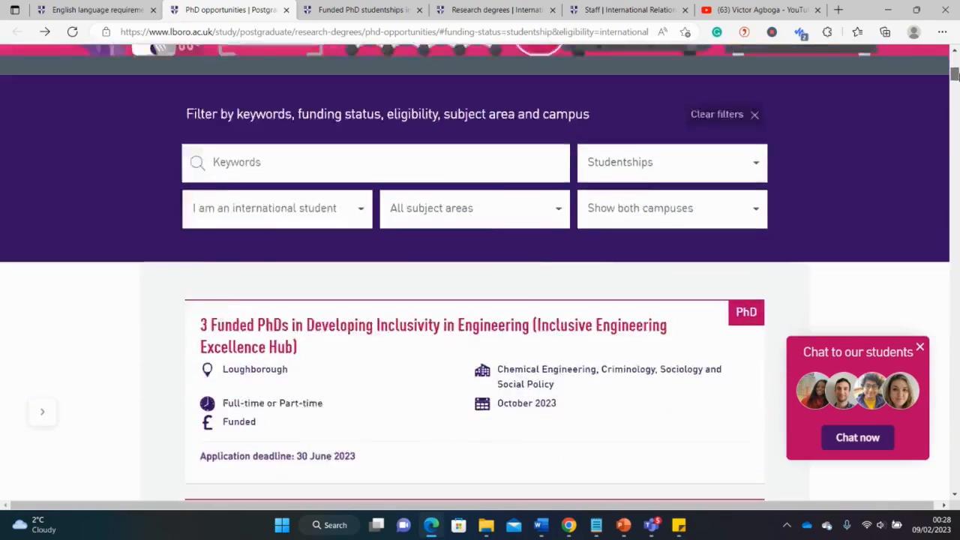
scroll("down", 3)
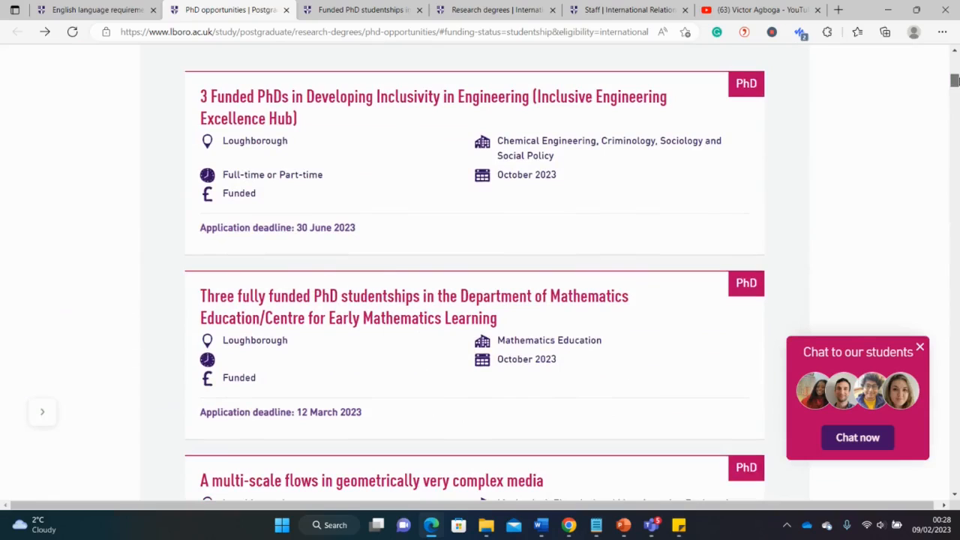
scroll("down", 3)
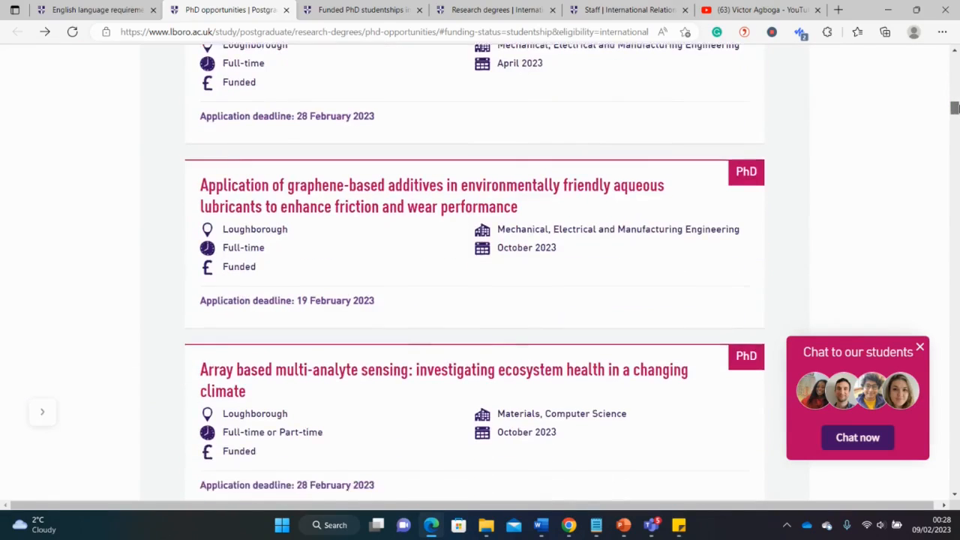
scroll("down", 3)
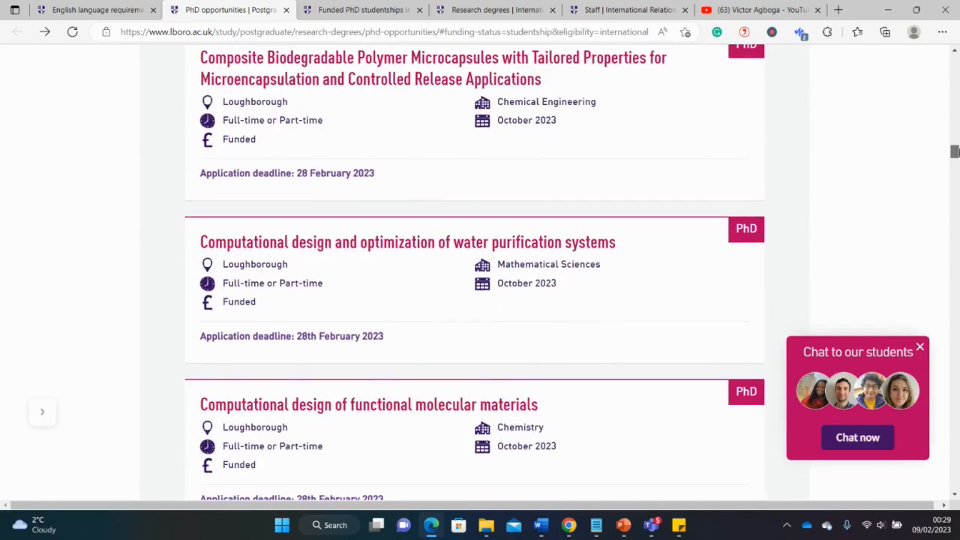
scroll("down", 3)
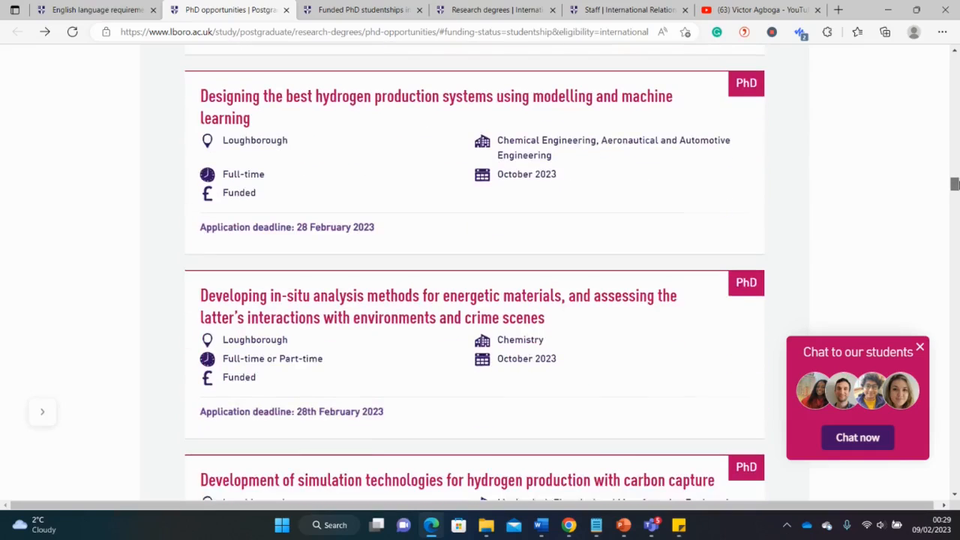
scroll("down", 3)
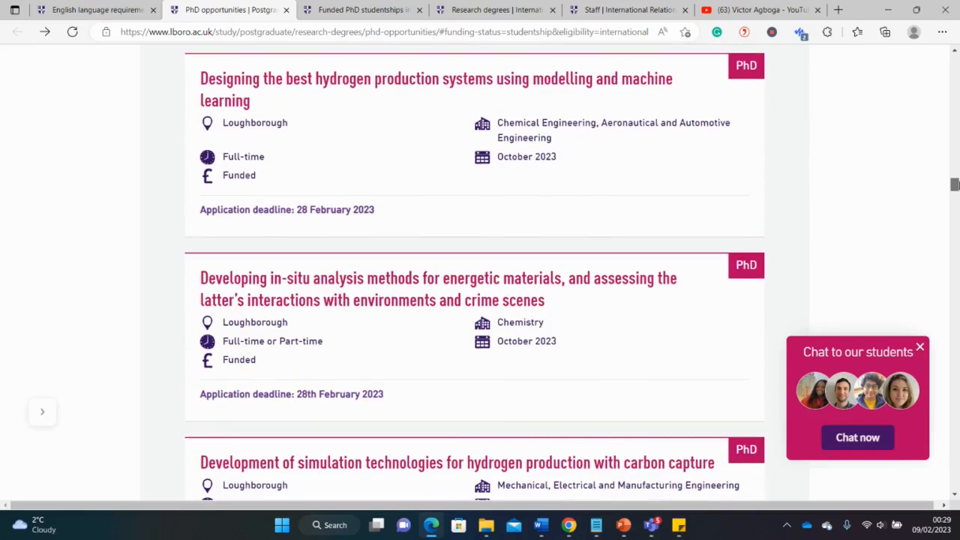
scroll("down", 3)
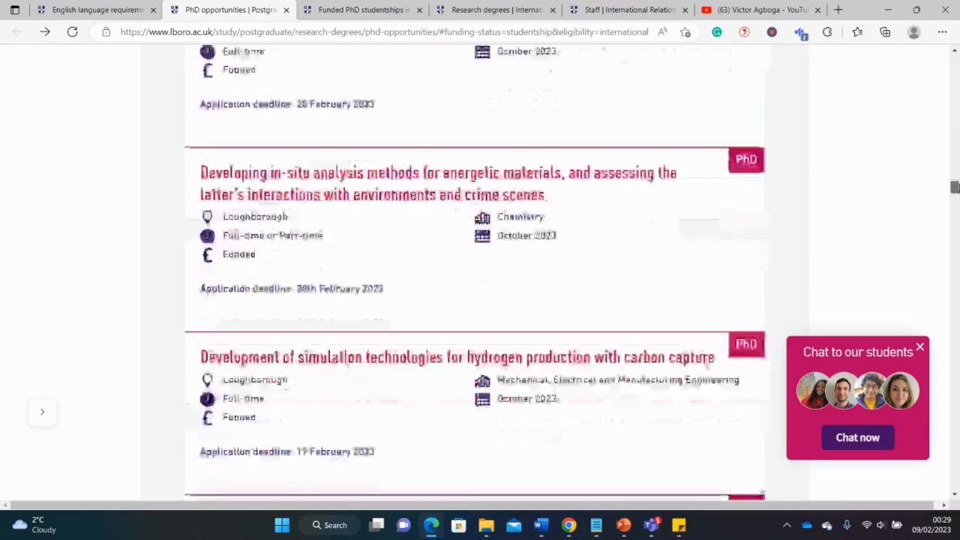
scroll("down", 3)
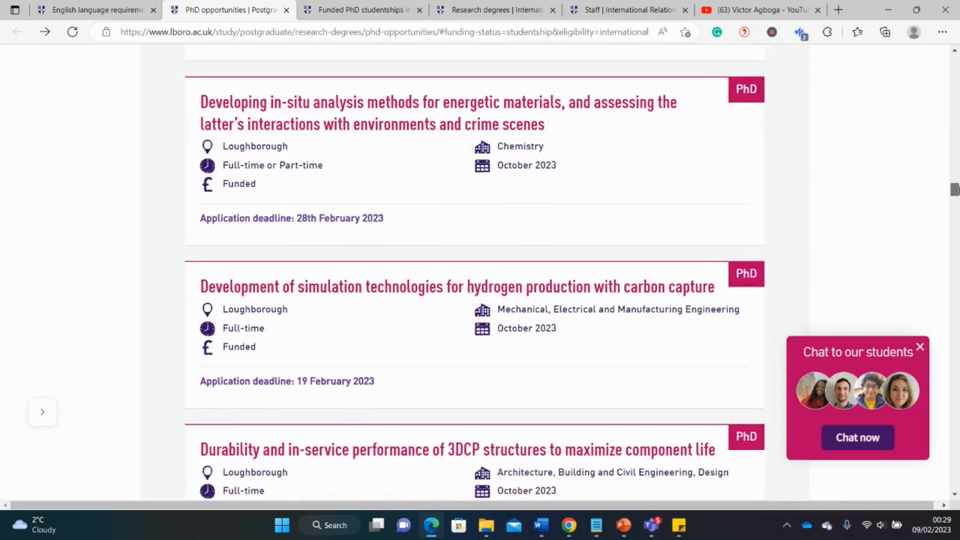
scroll("down", 3)
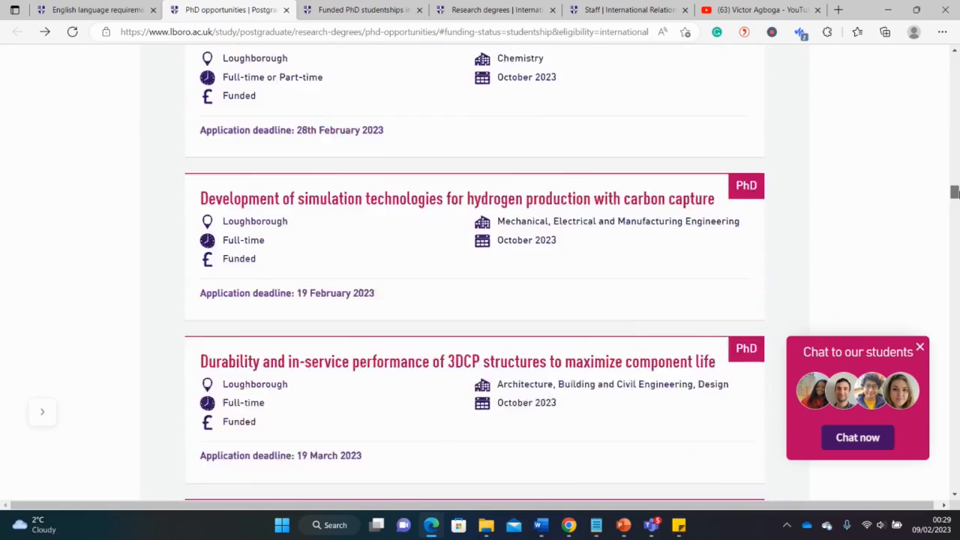
scroll("down", 3)
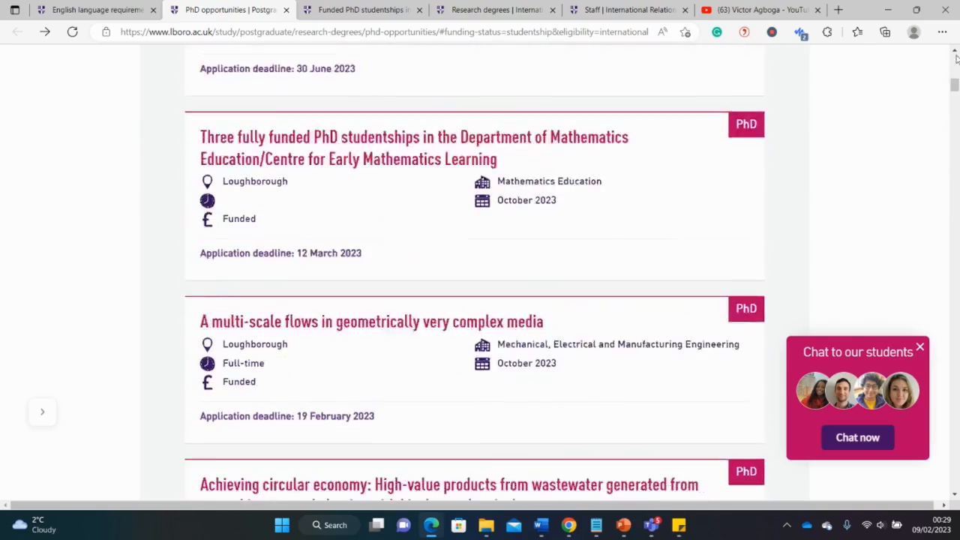
scroll("up", 3)
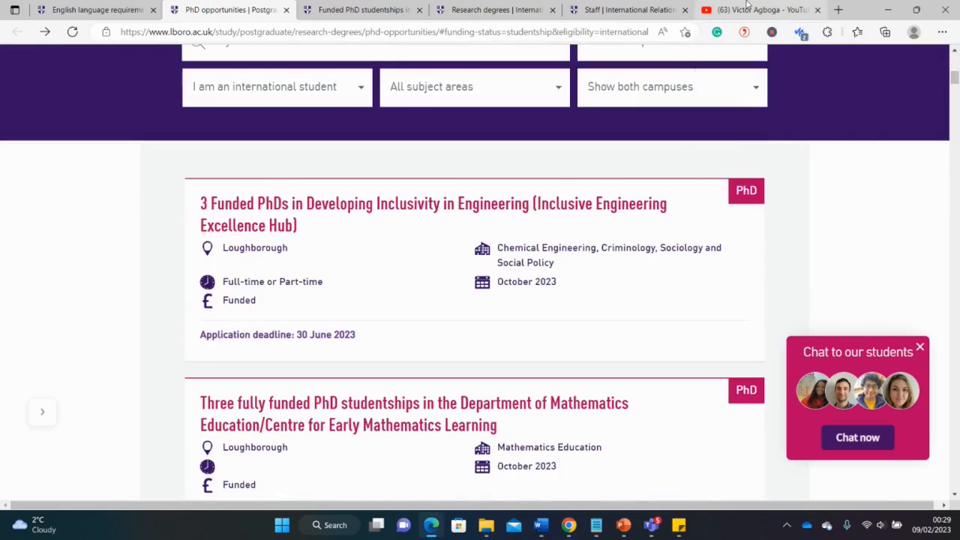
Switch to the Victor Agboga YouTube channel and view the top of its Home page.
left_click(764, 9)
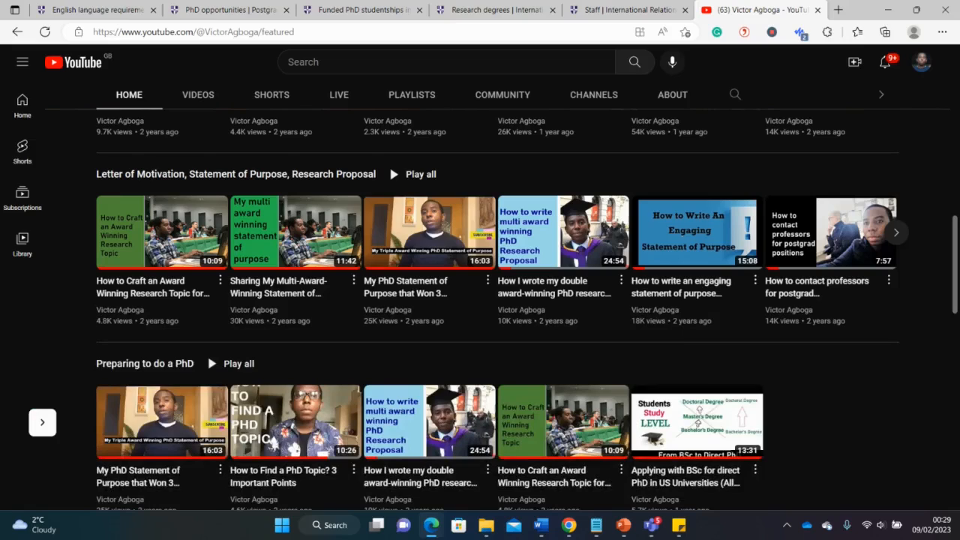
scroll("up", 3)
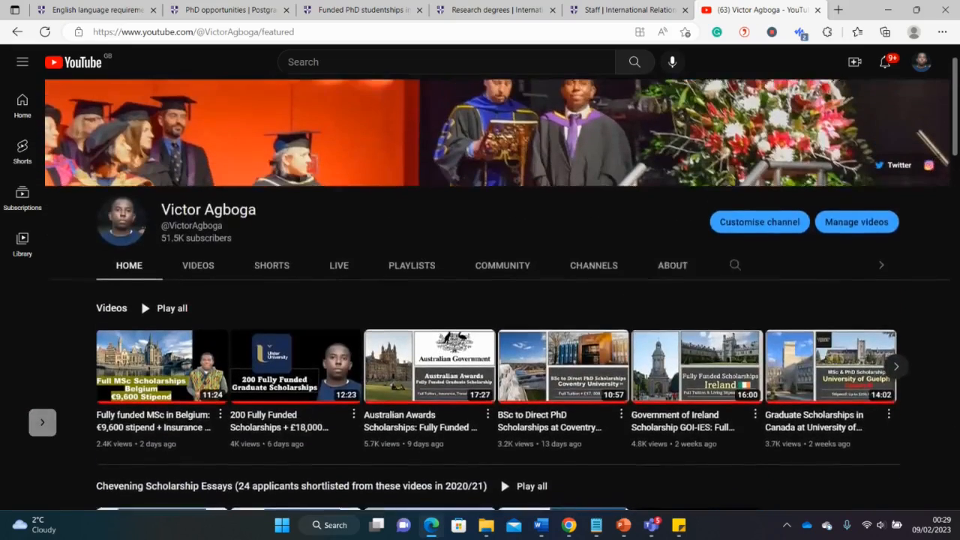
scroll("down", 3)
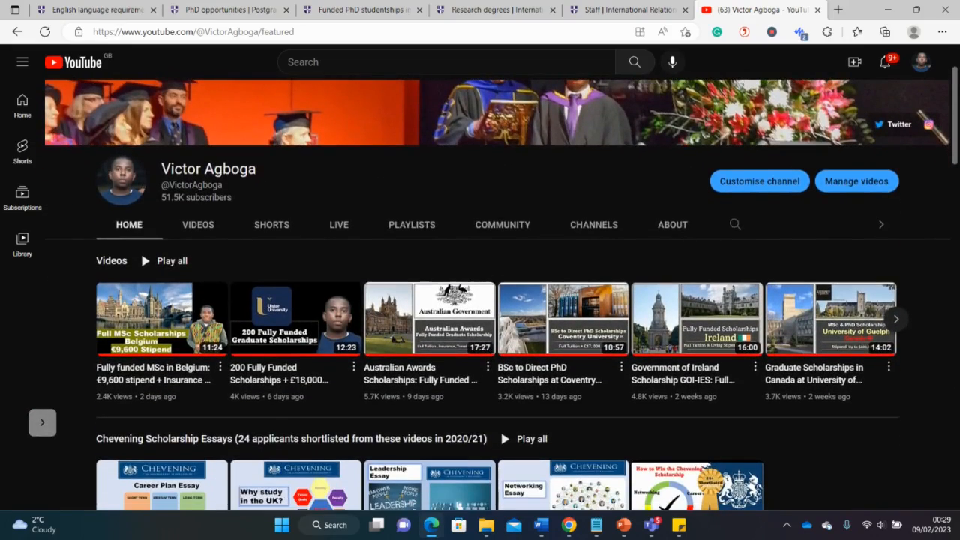